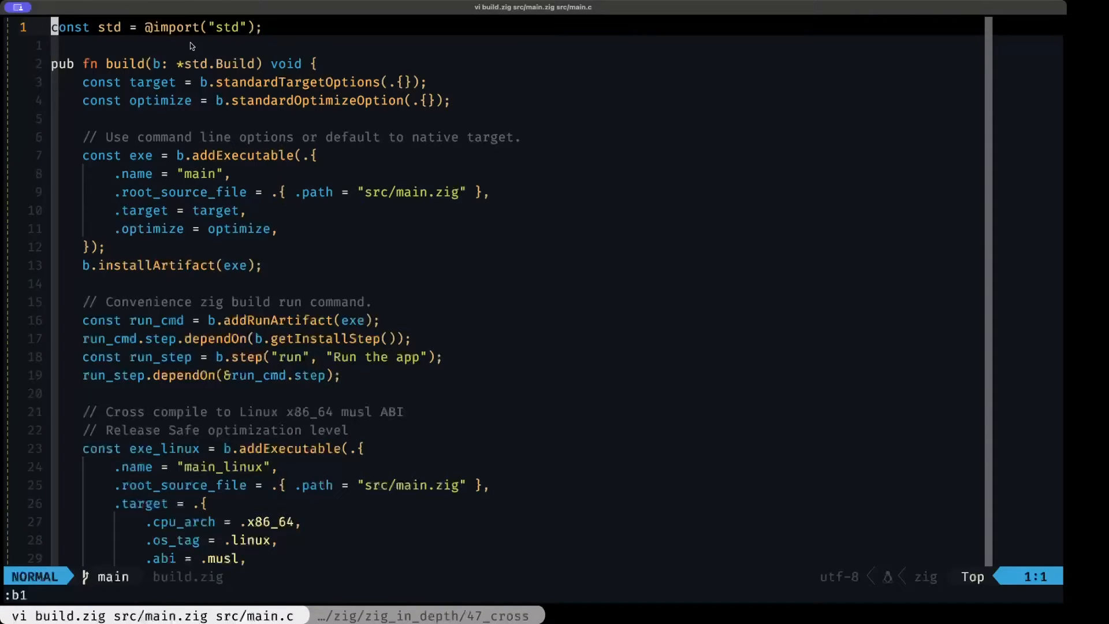
mouse_move(204, 56)
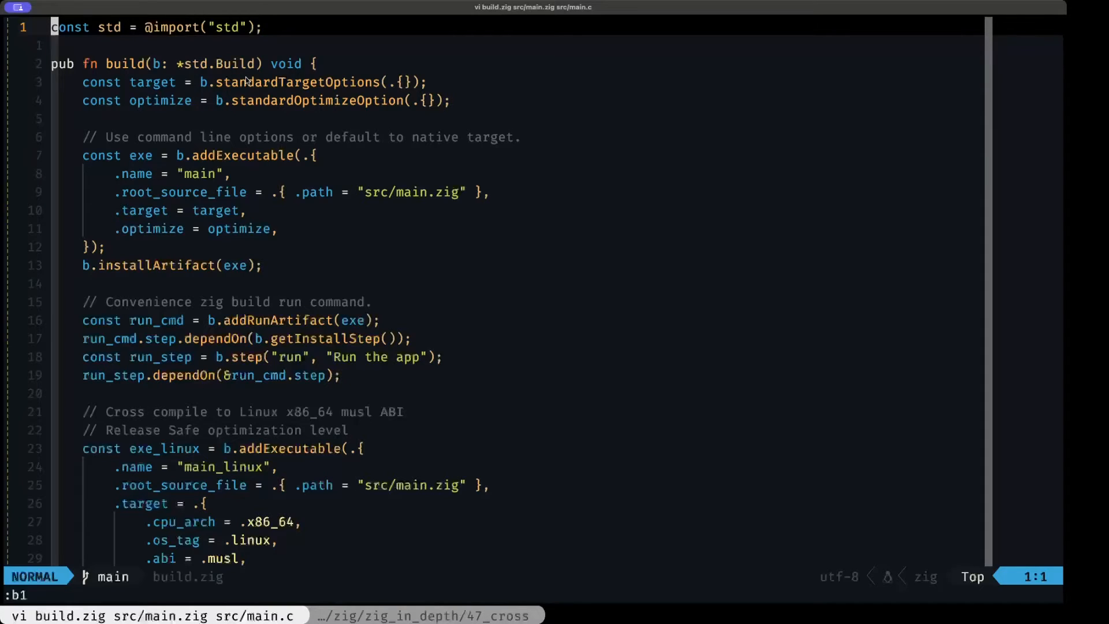
mouse_move(274, 130)
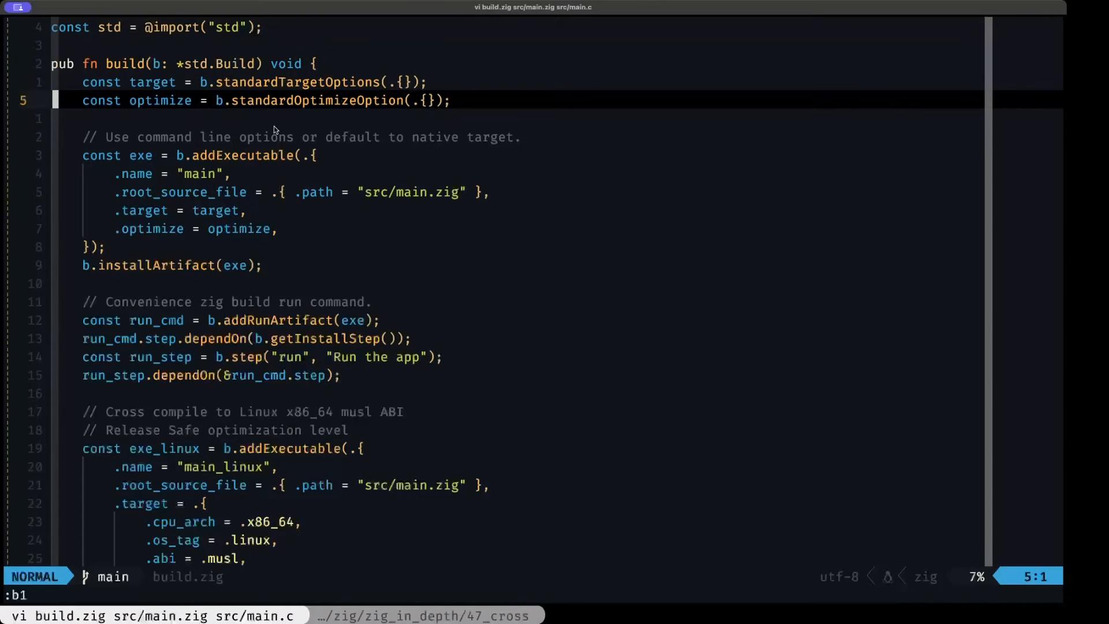
- Move past the native executable and root source line to the exe_linux musl ReleaseSafe block
key(Up)
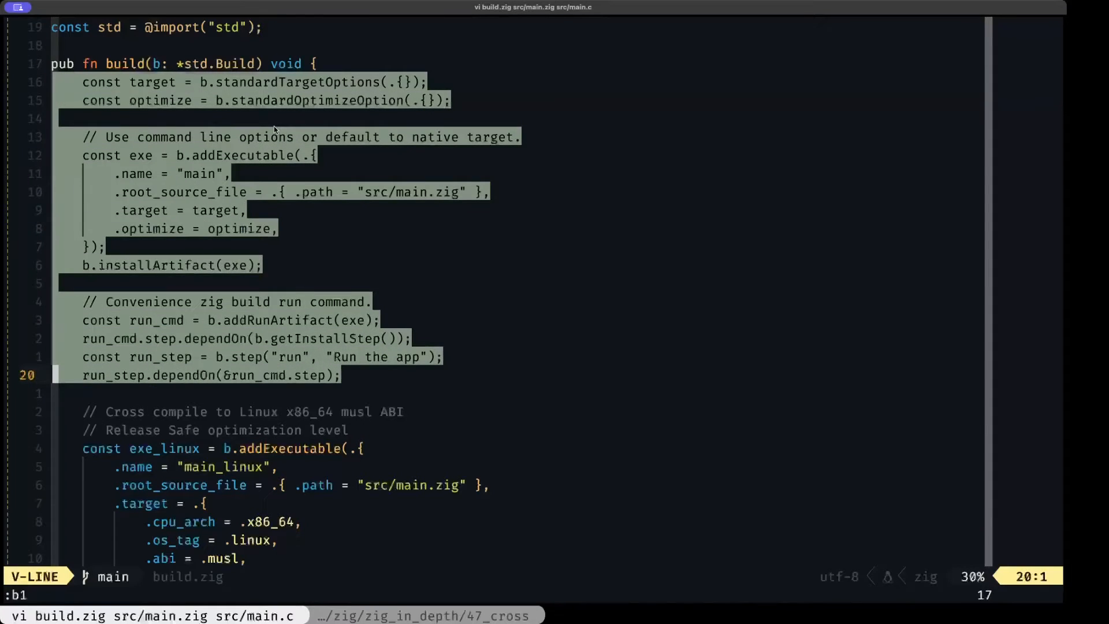
key(Escape)
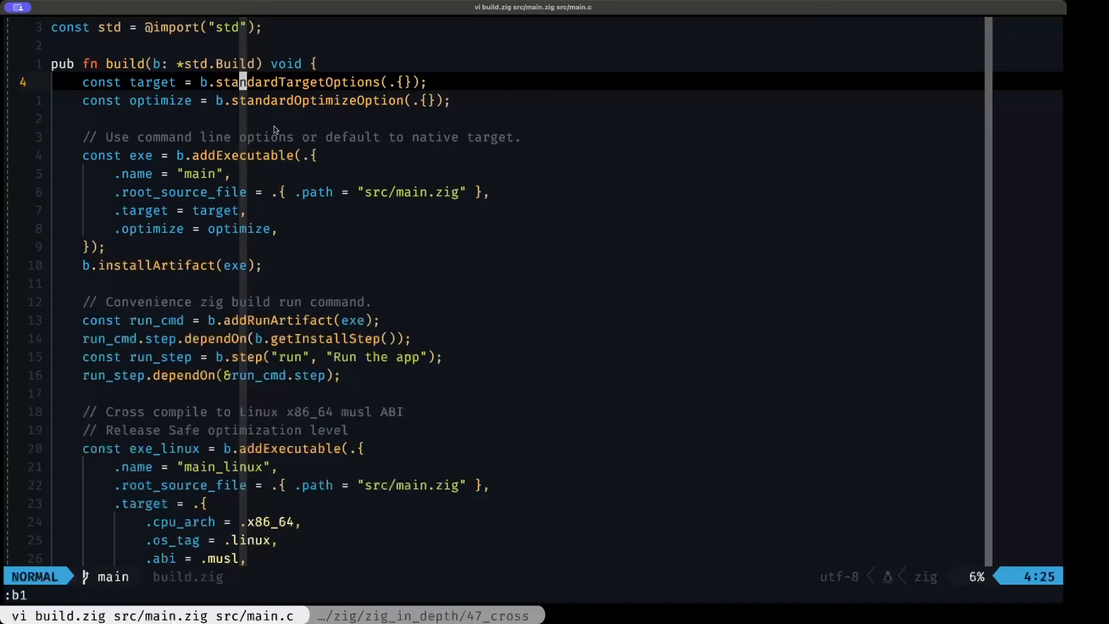
key(j)
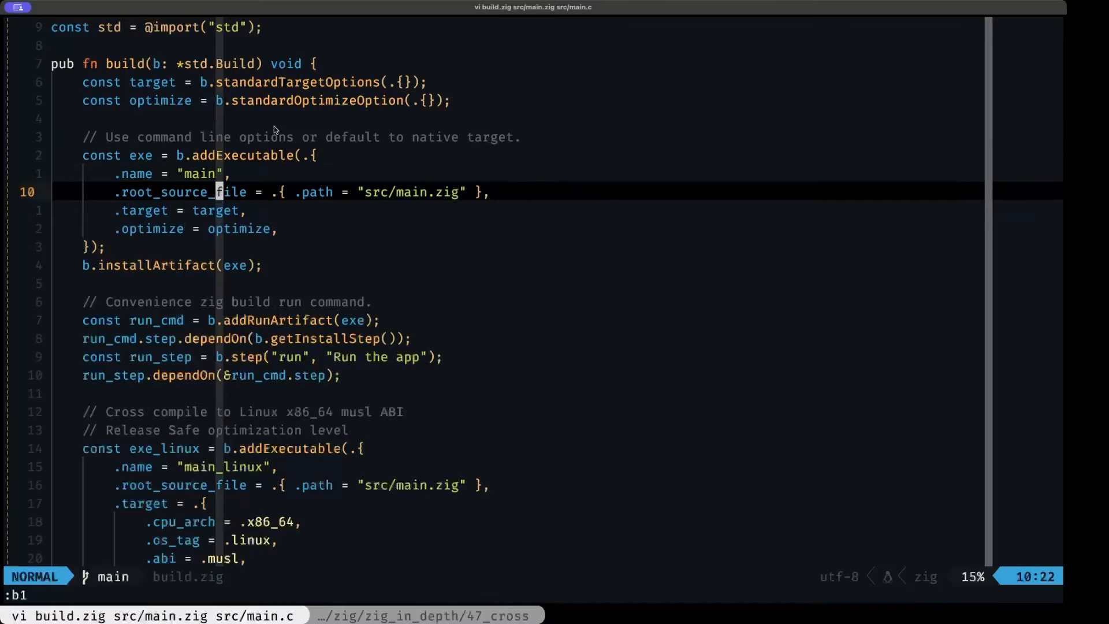
key(j)
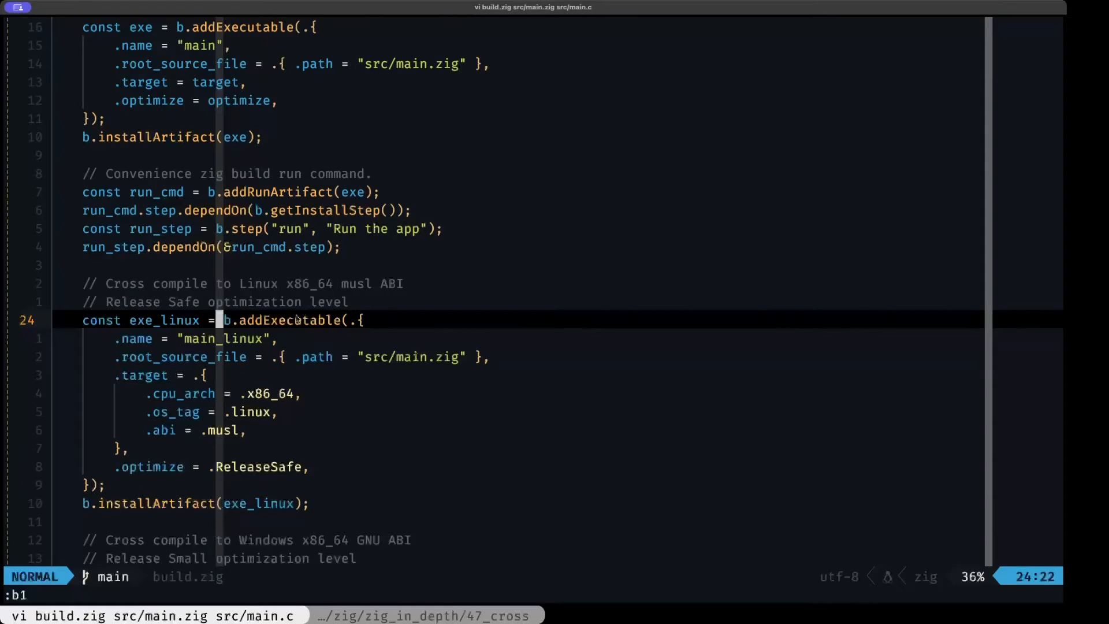
- Review the Linux target's .cpu_arch x86_64 and .os_tag, then reach the exe_win ReleaseSmall block
key(j)
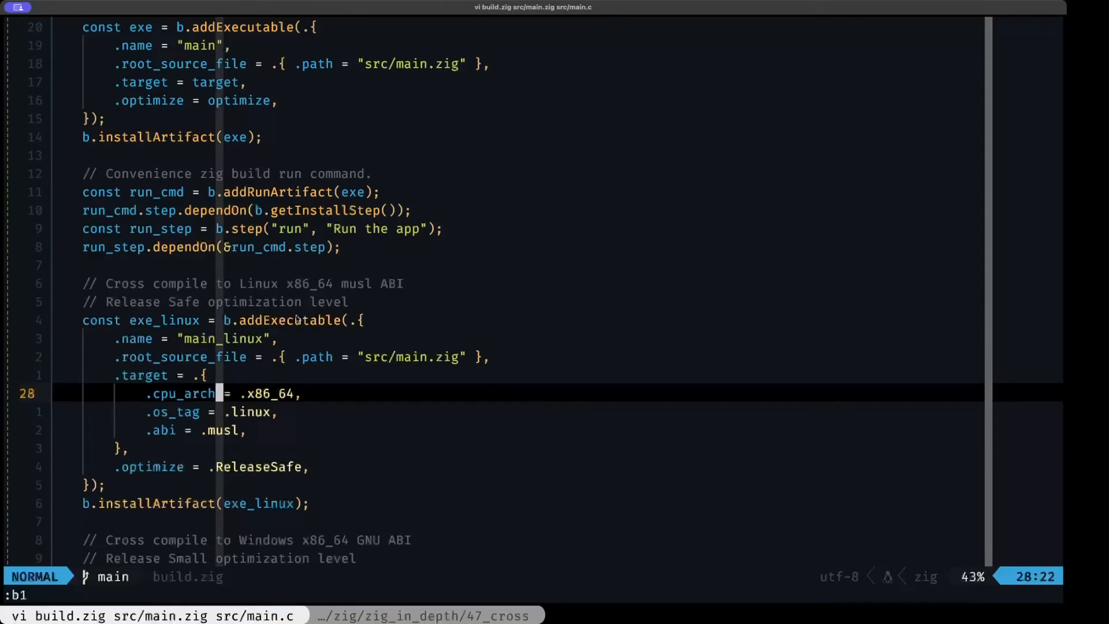
key(h)
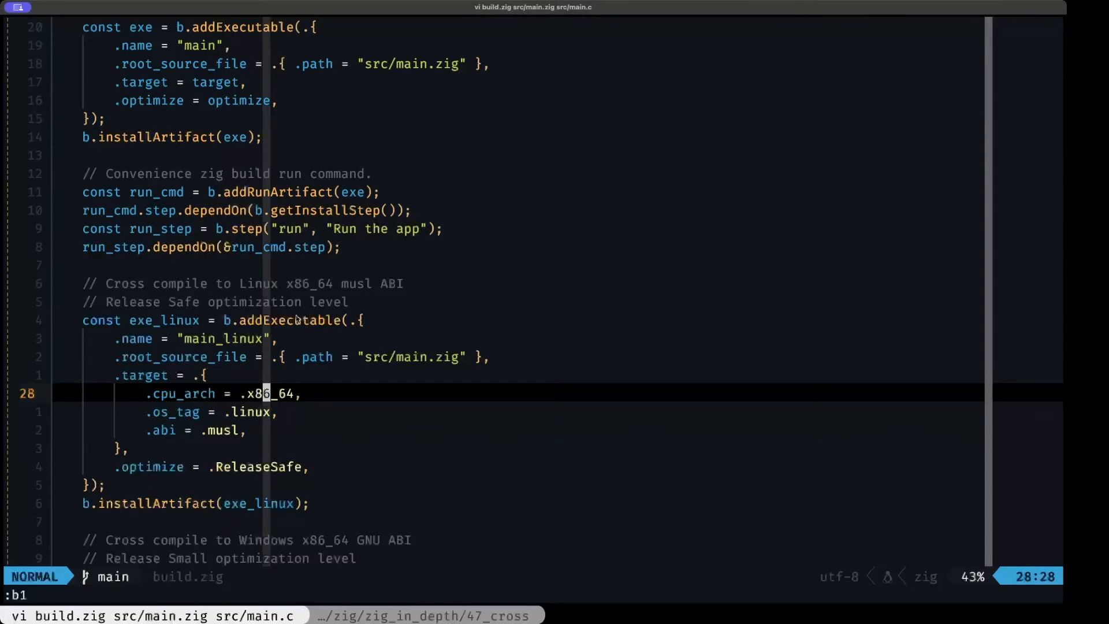
key(j)
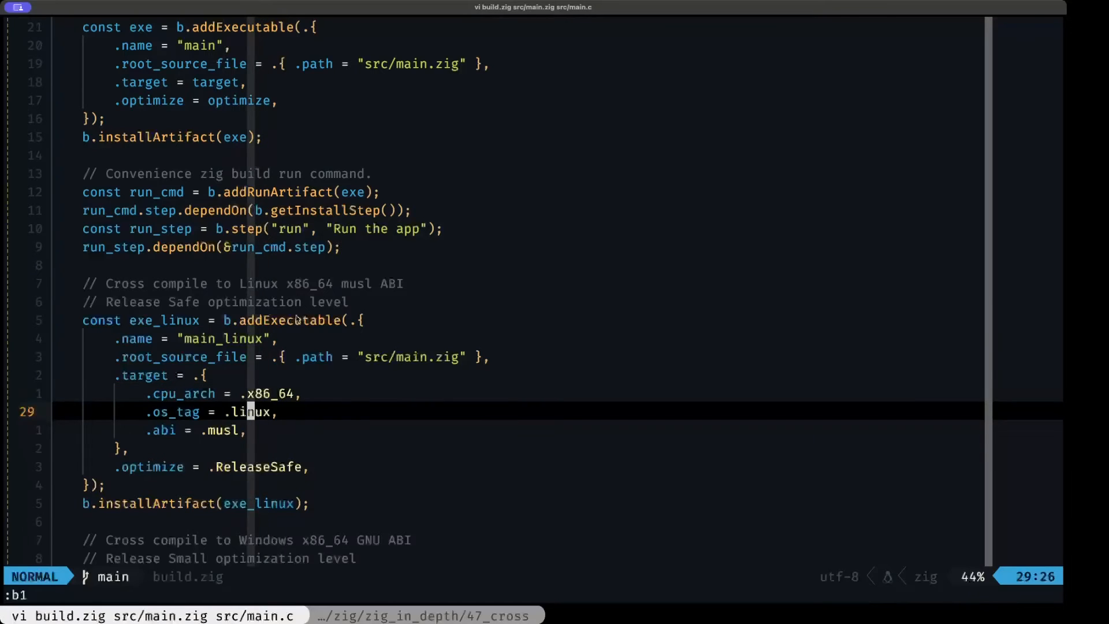
key(j)
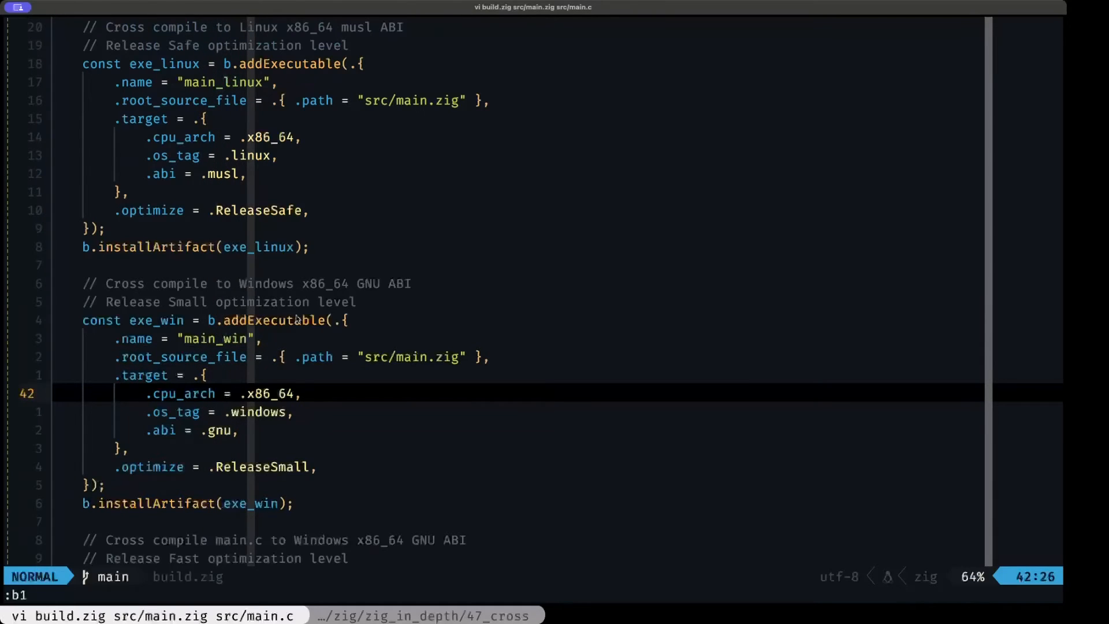
- Move down to the exe_c_win block for main.c (Windows GNU, ReleaseFast) ending build.zig
key(j)
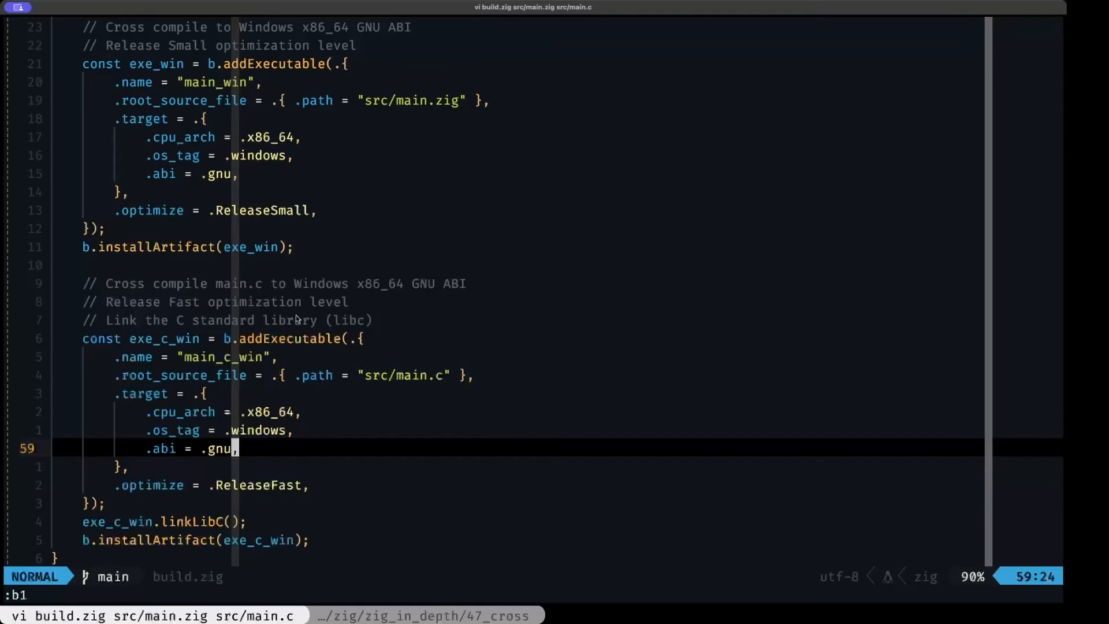
key(h)
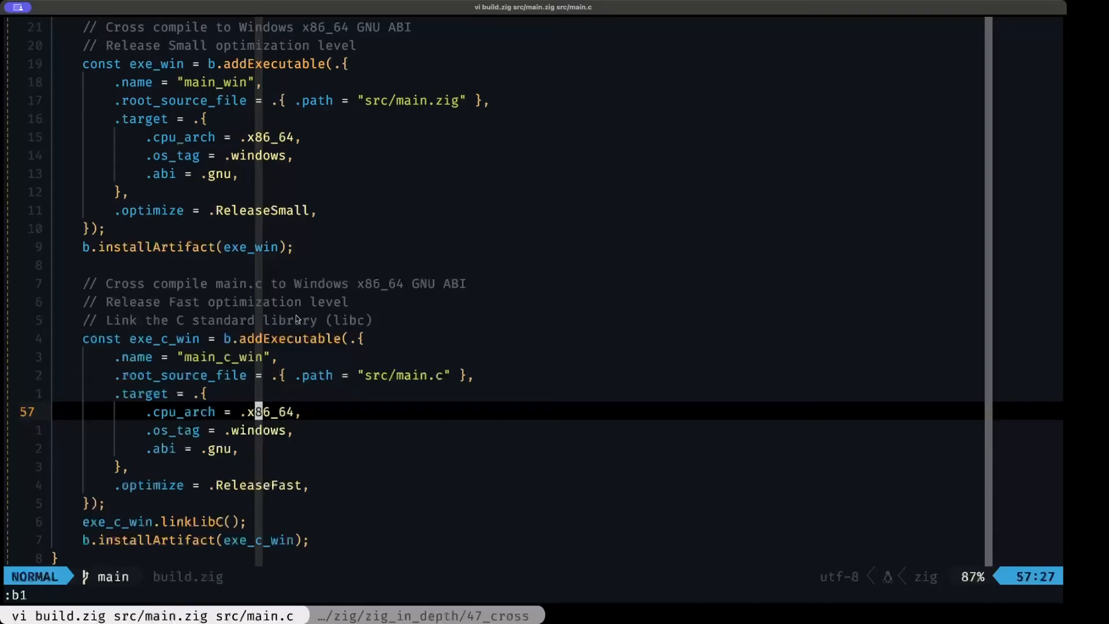
key(j)
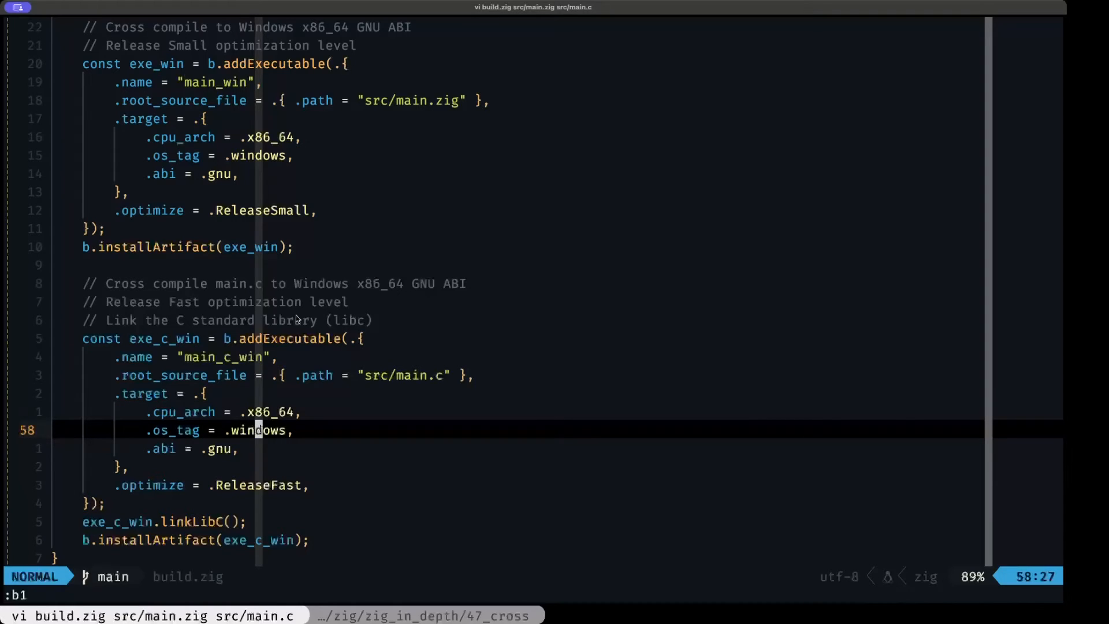
key(j)
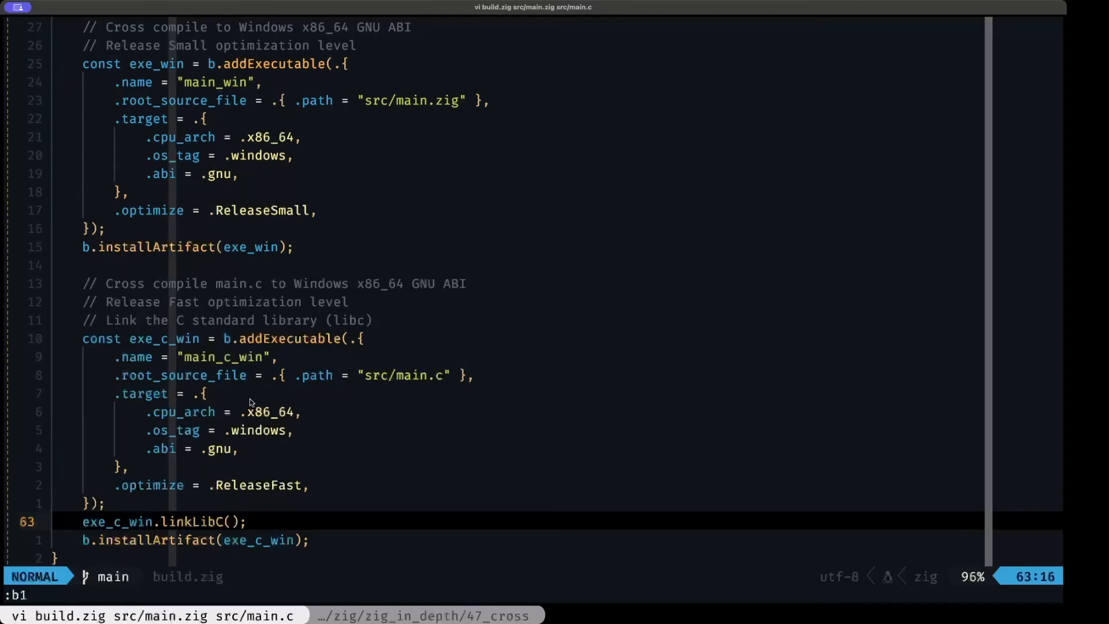
key(h)
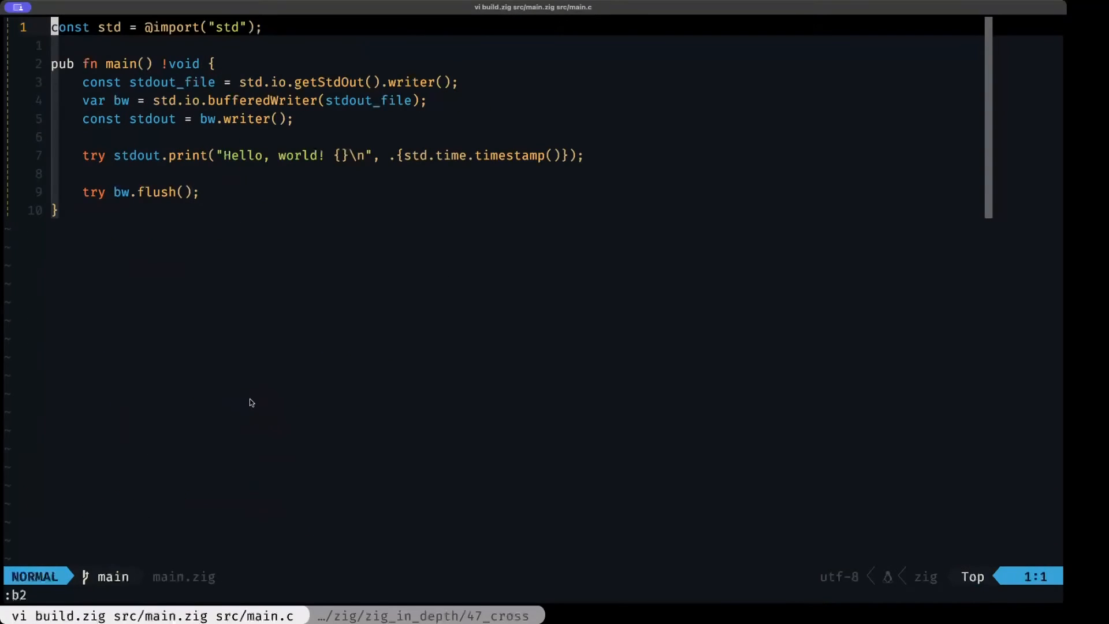
mouse_move(300, 64)
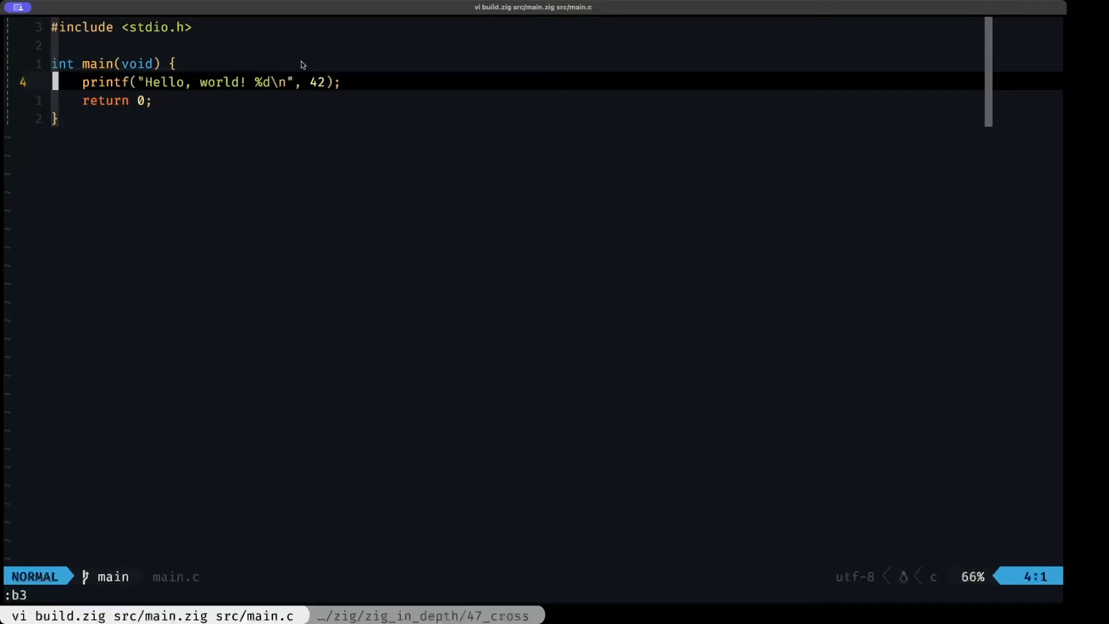
- Quit Neovim after viewing main.zig and main.c, returning to the 47_cross shell prompt
key(l)
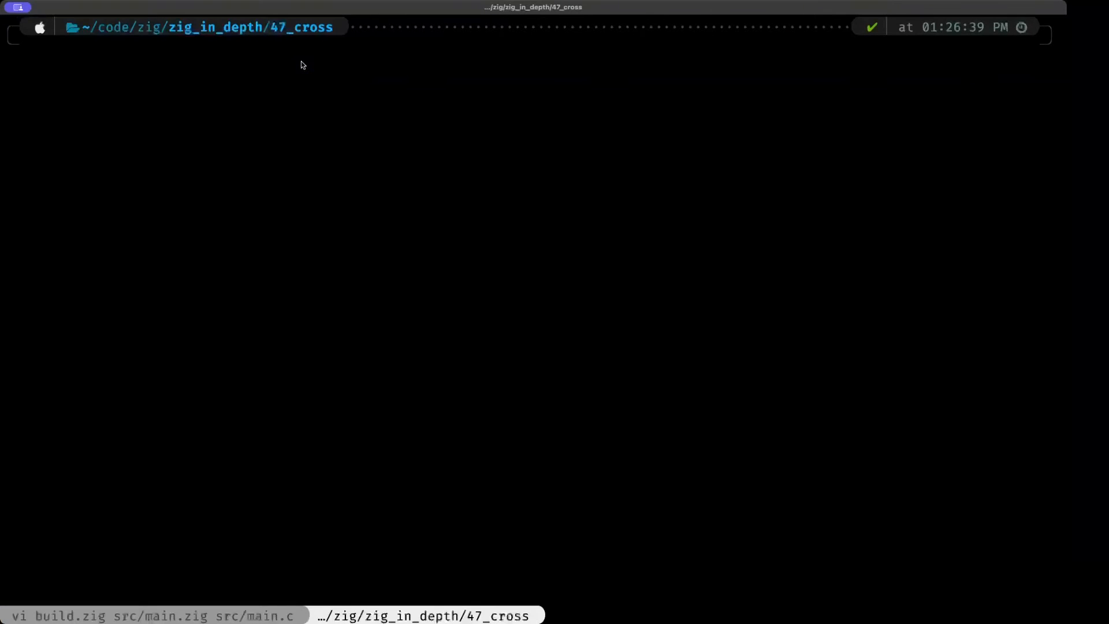
- Run zig build --summary all and confirm all 9/9 build steps succeeded
text(zig build --summary all)
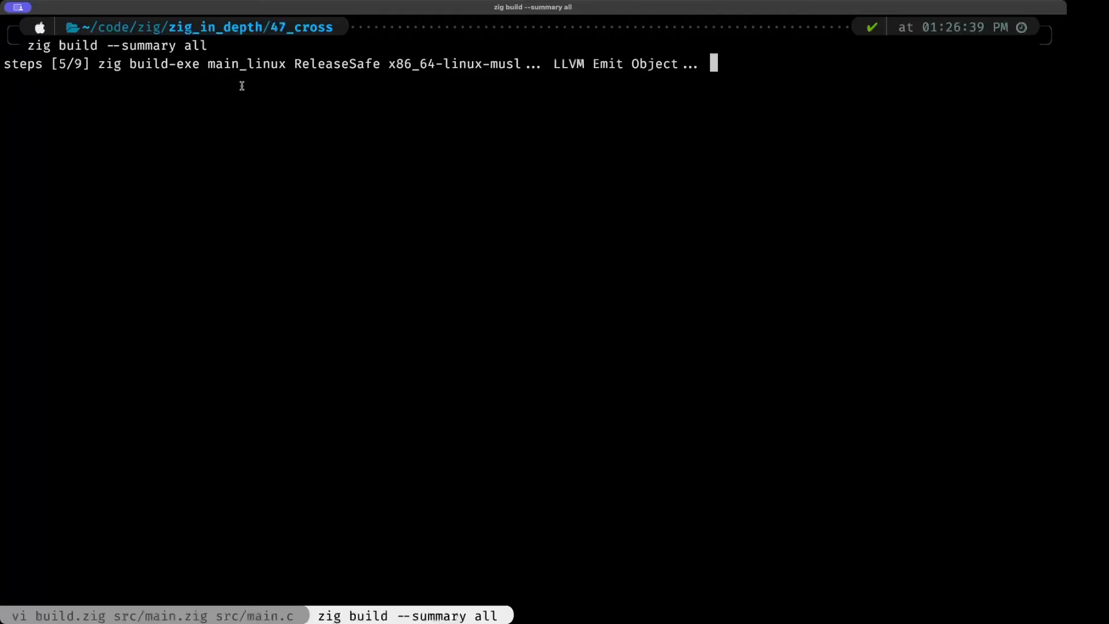
mouse_move(248, 85)
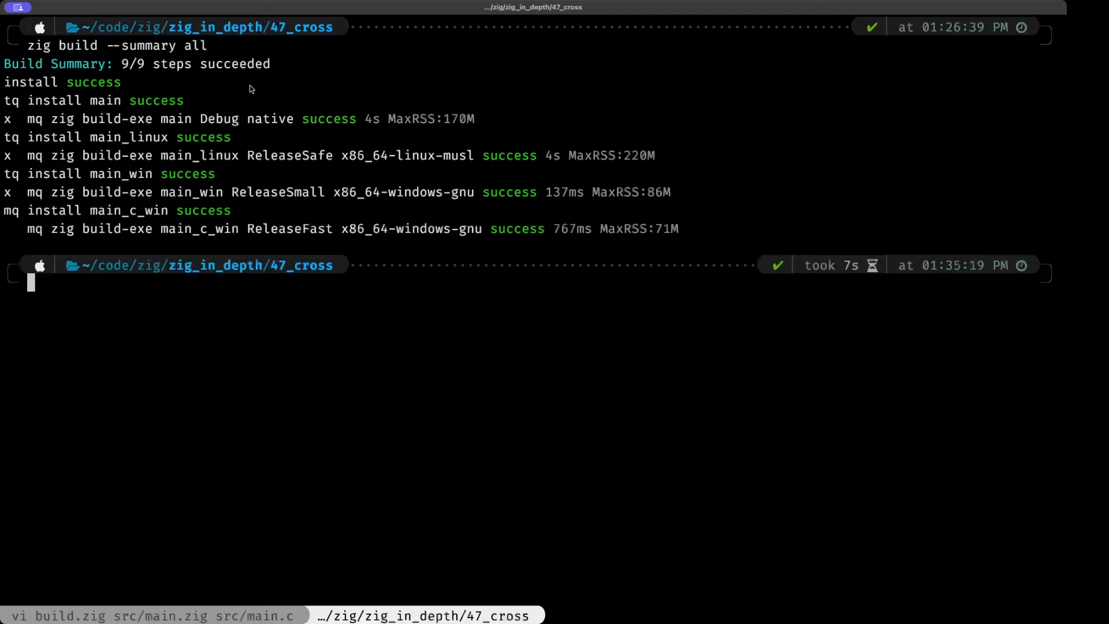
mouse_move(266, 106)
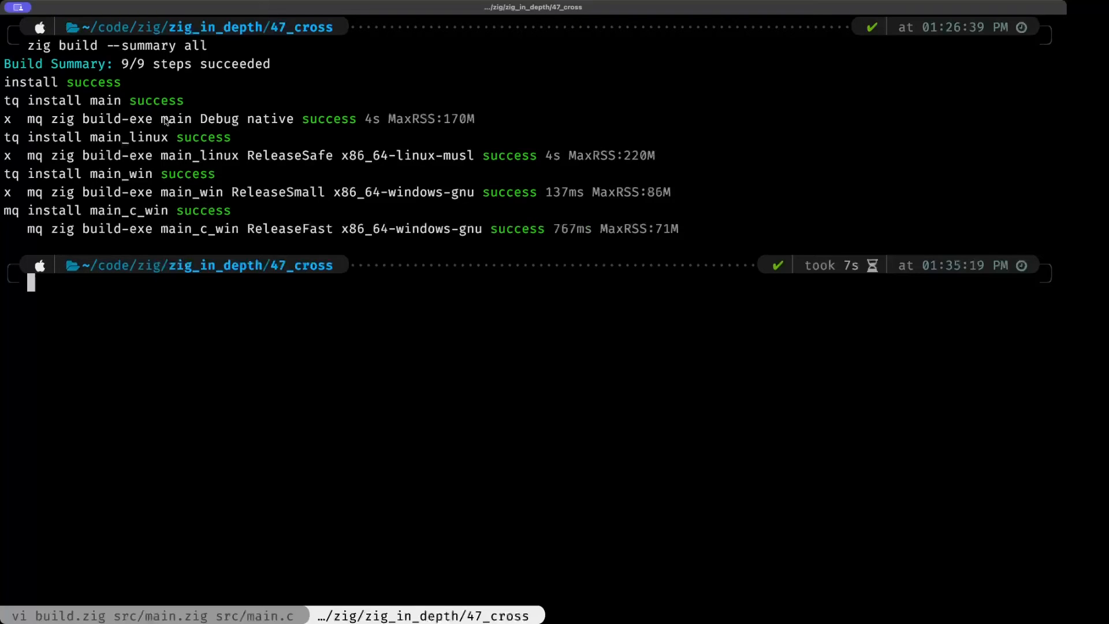
mouse_move(170, 120)
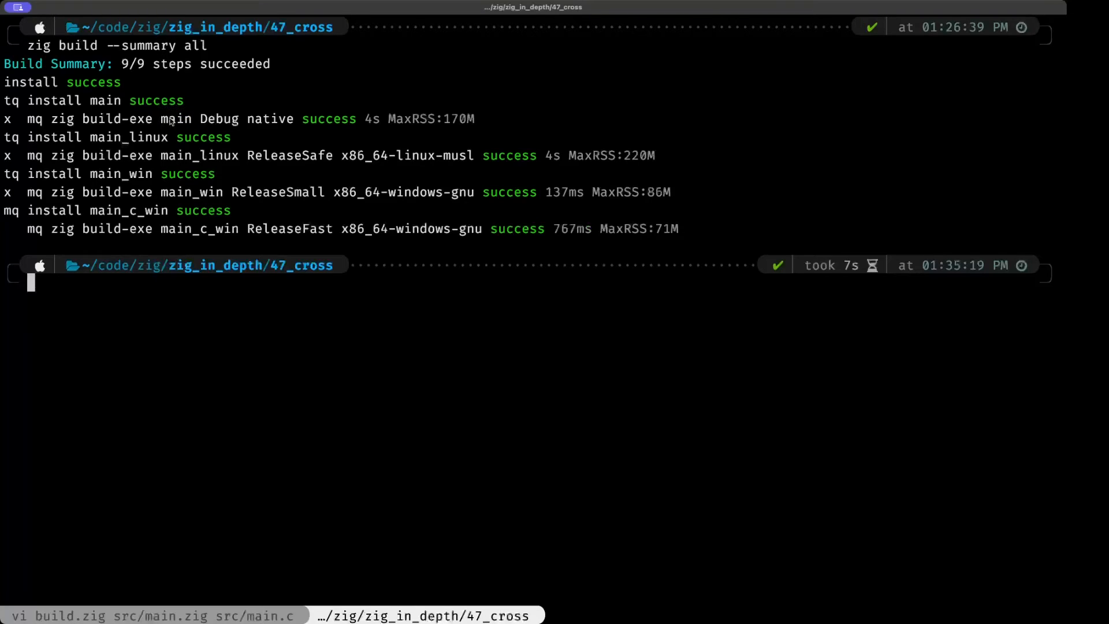
double_click(218, 118)
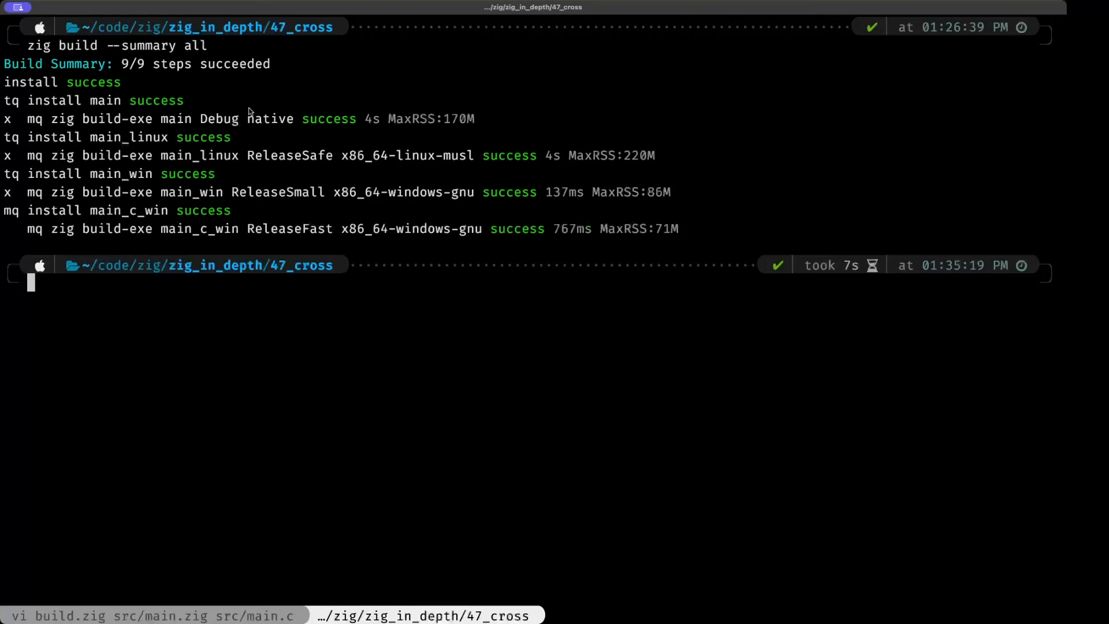
mouse_move(205, 151)
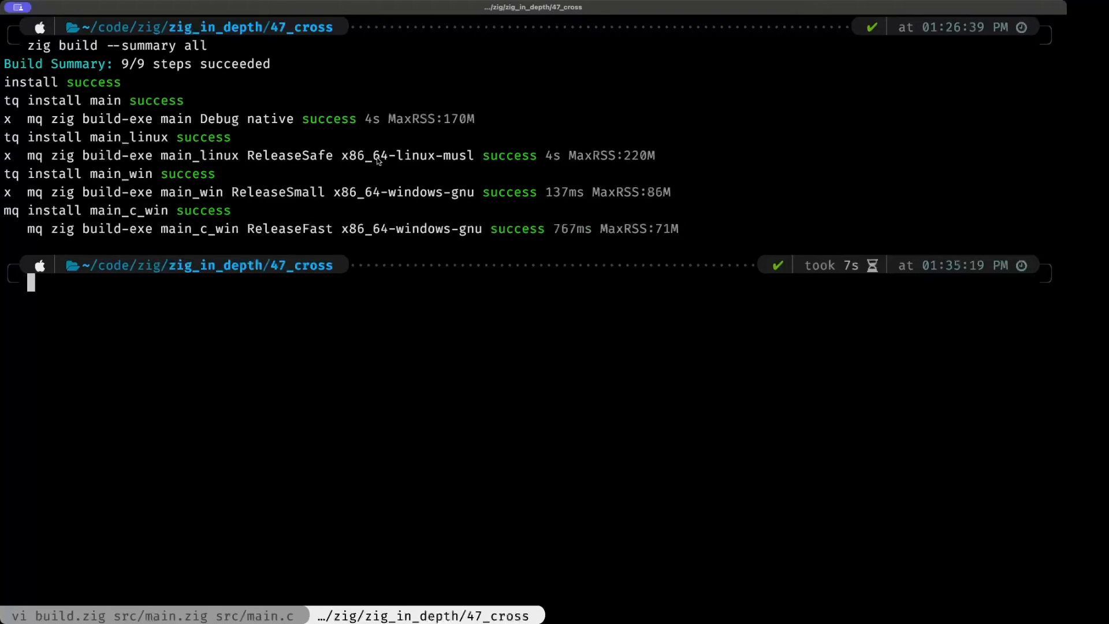
mouse_move(423, 163)
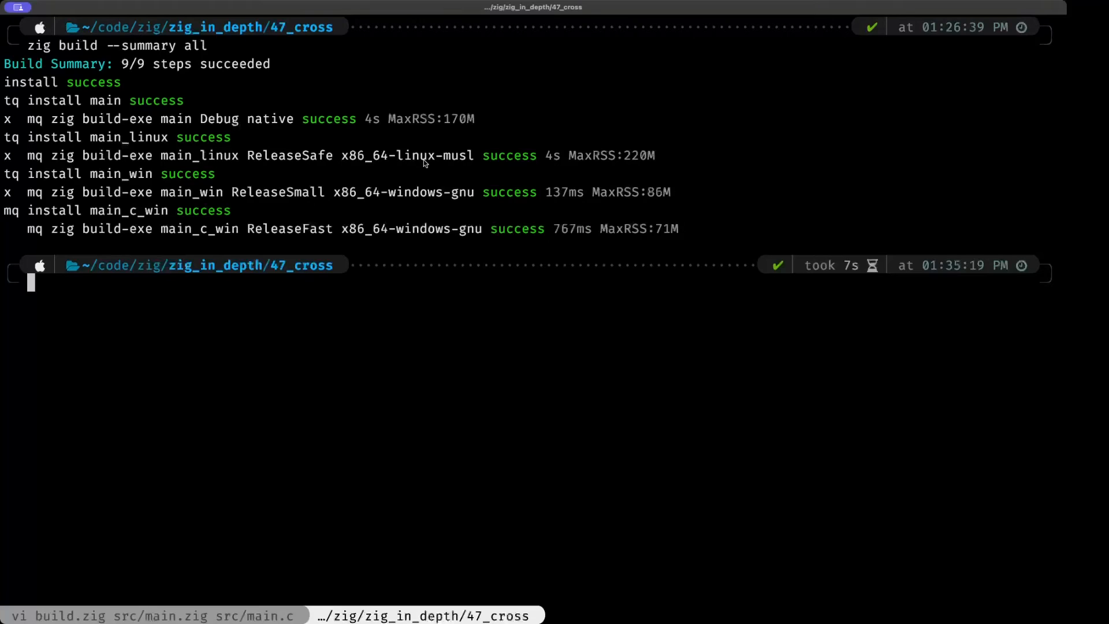
mouse_move(293, 196)
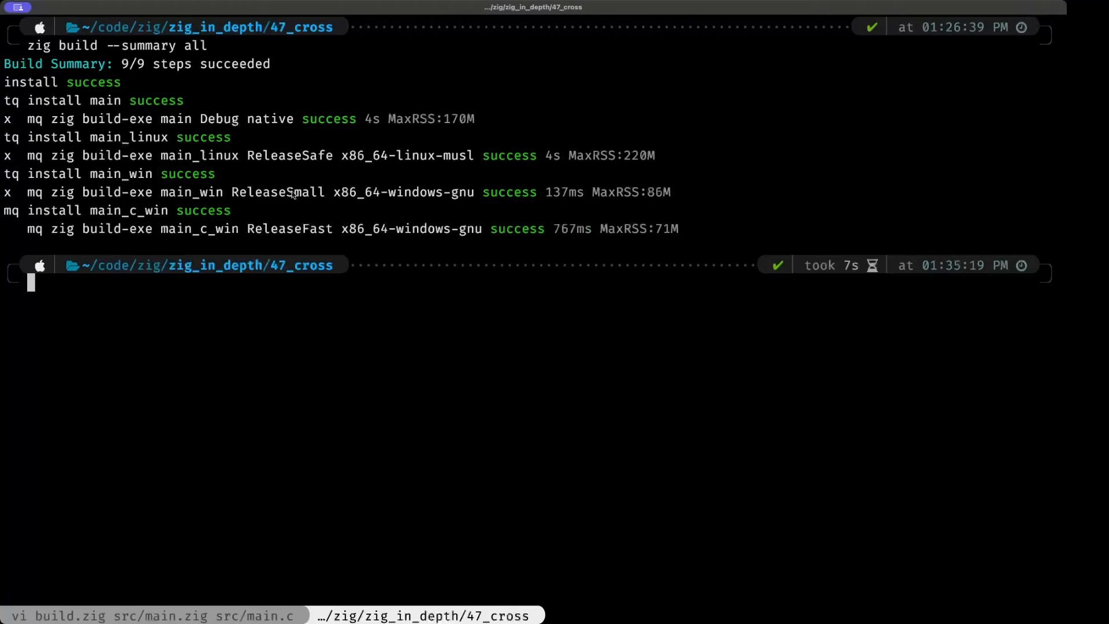
mouse_move(255, 196)
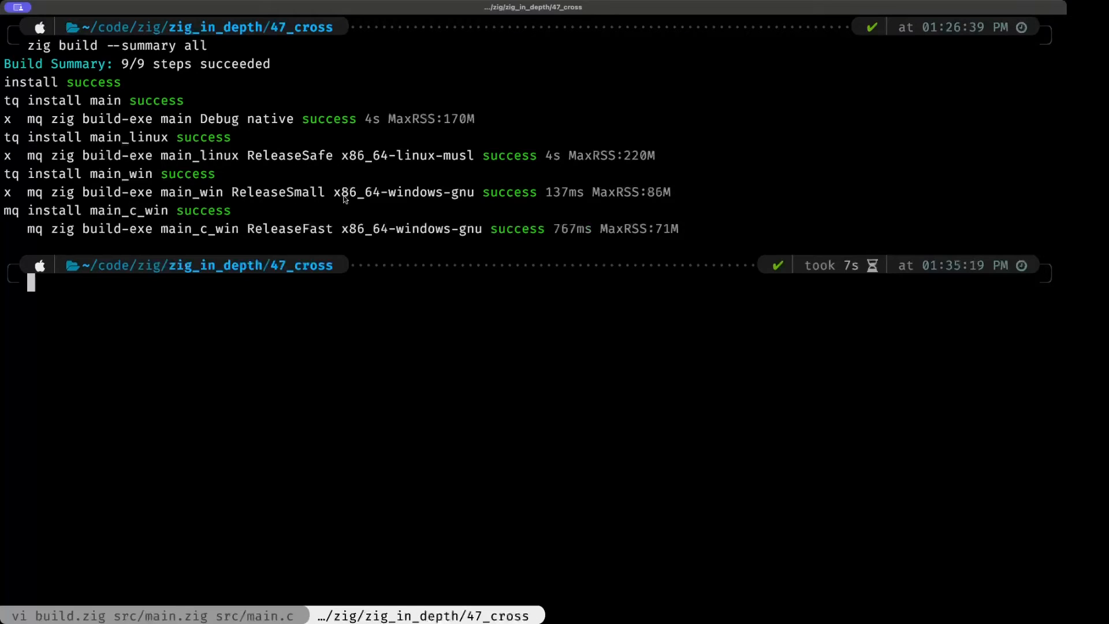
mouse_move(386, 198)
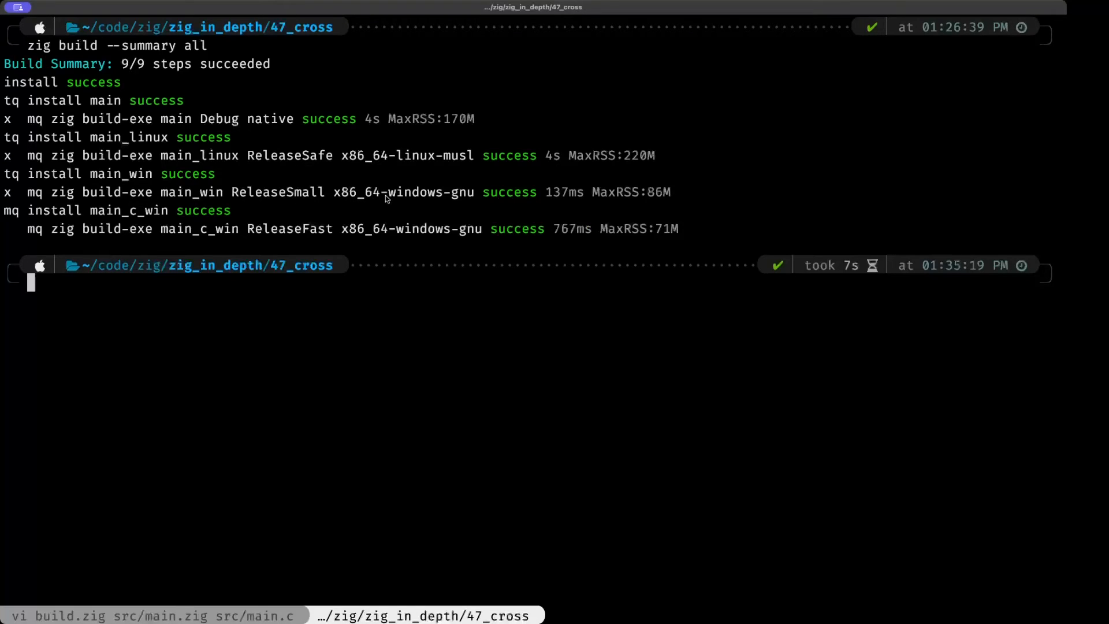
mouse_move(295, 237)
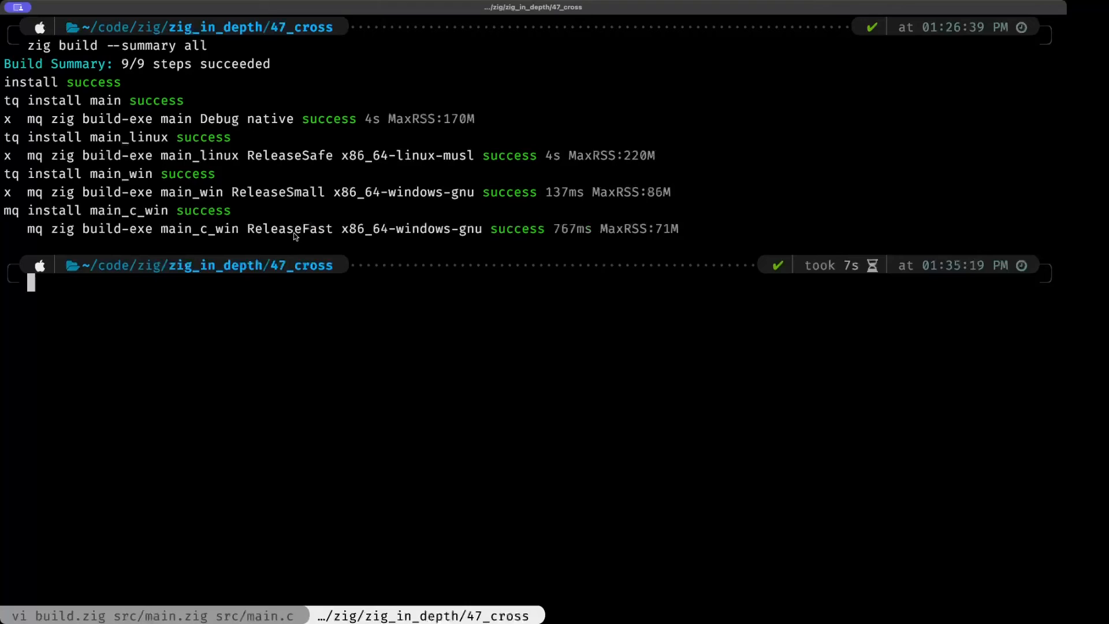
mouse_move(367, 239)
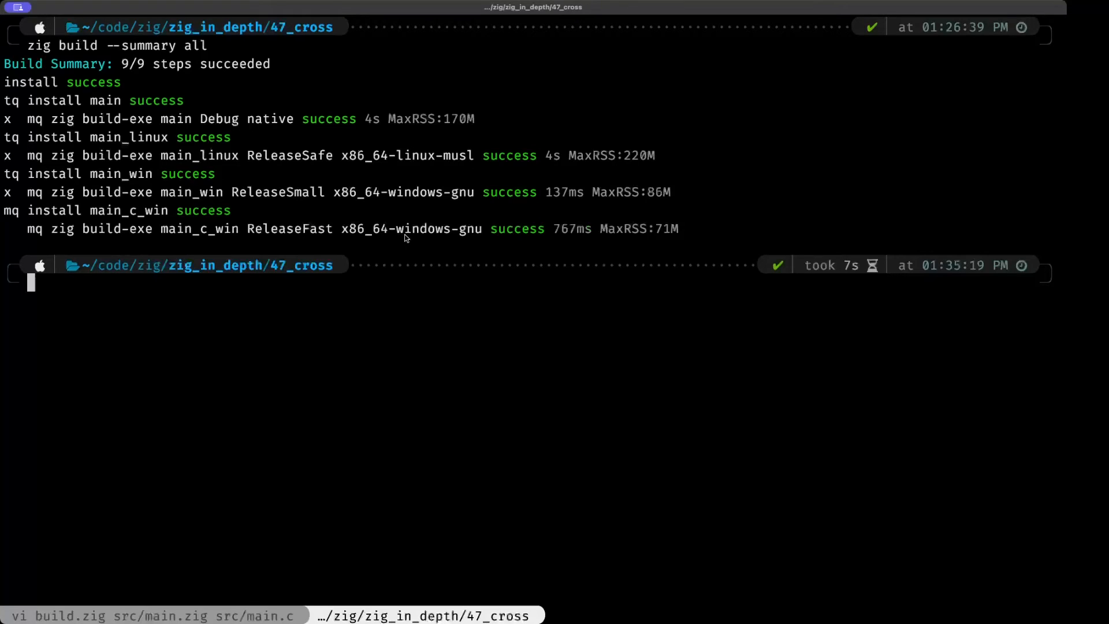
mouse_move(256, 239)
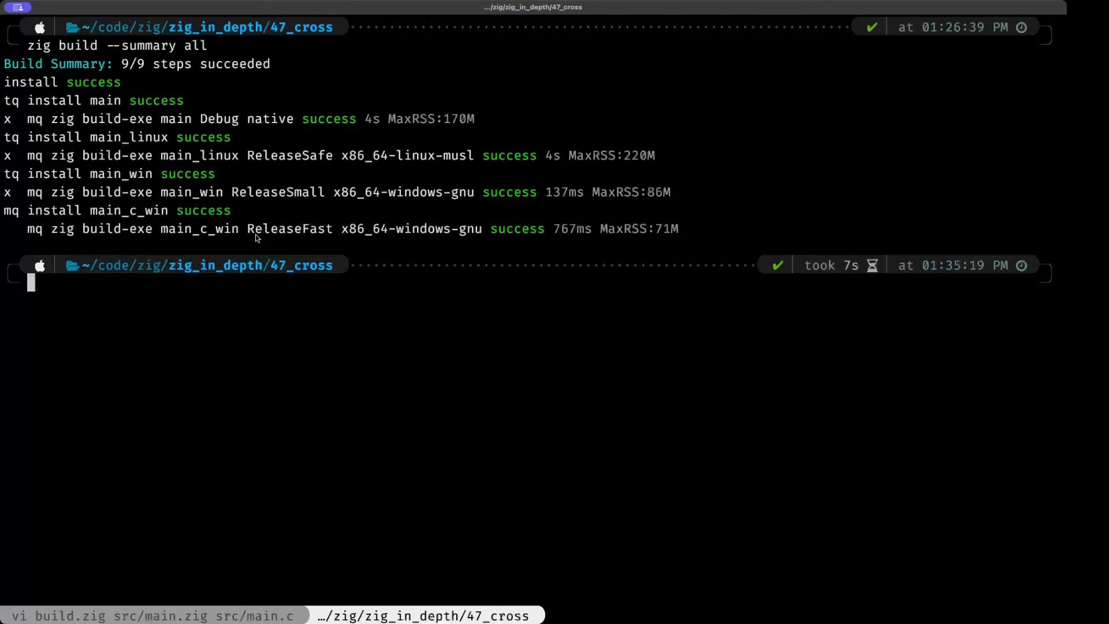
text(file zi)
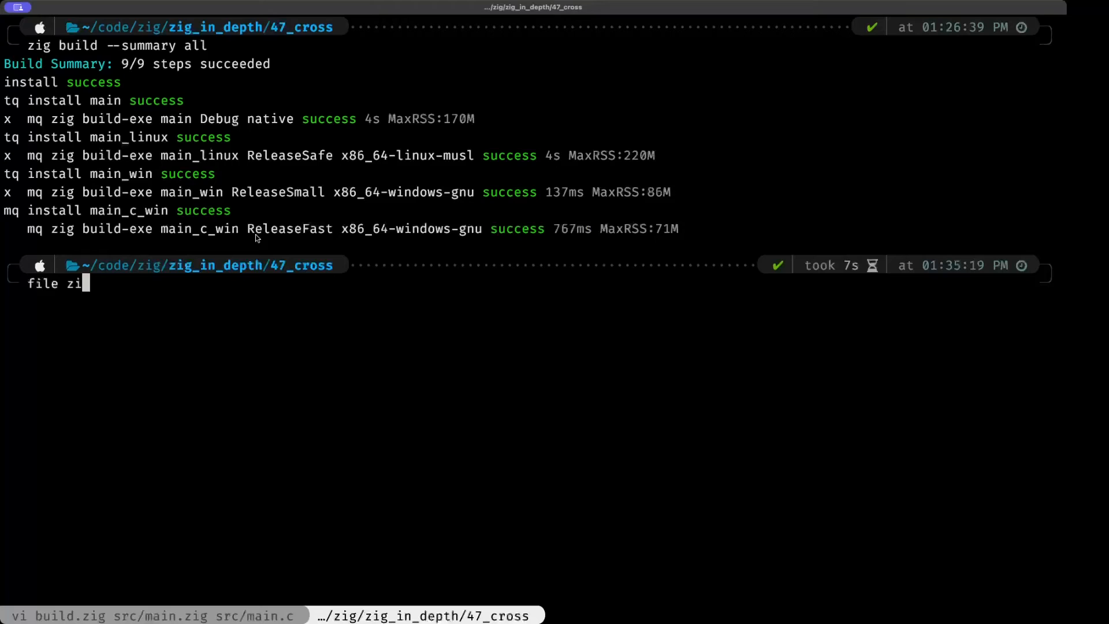
- Run file on main, main_linux, main_win.exe and main_c_win.exe to check their formats
text(g-out/bin/main)
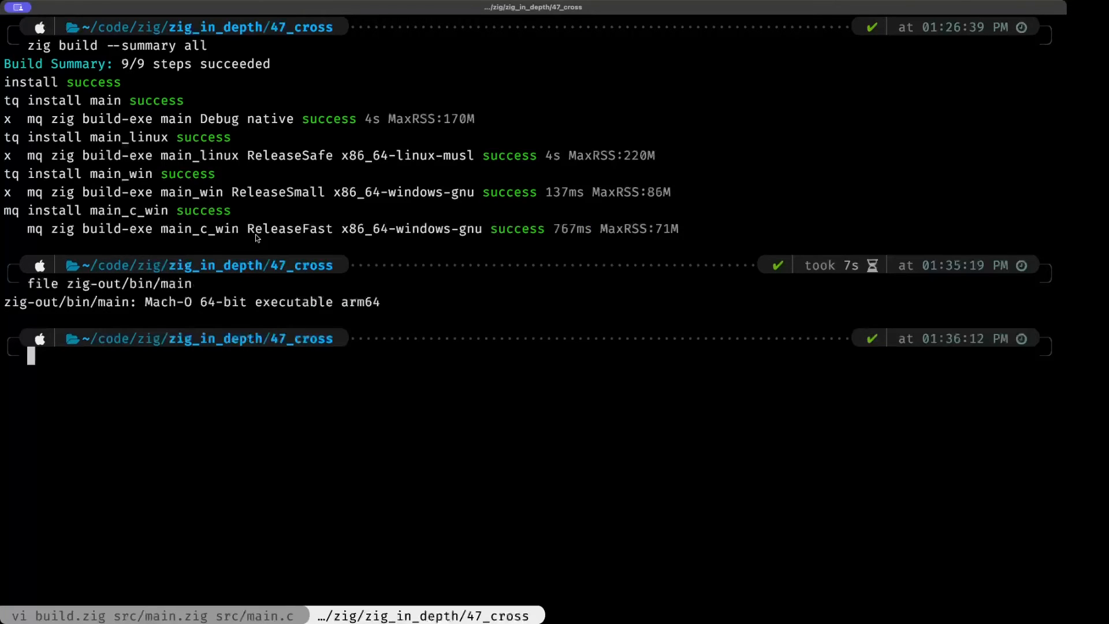
text(file zig-out/bin/main)
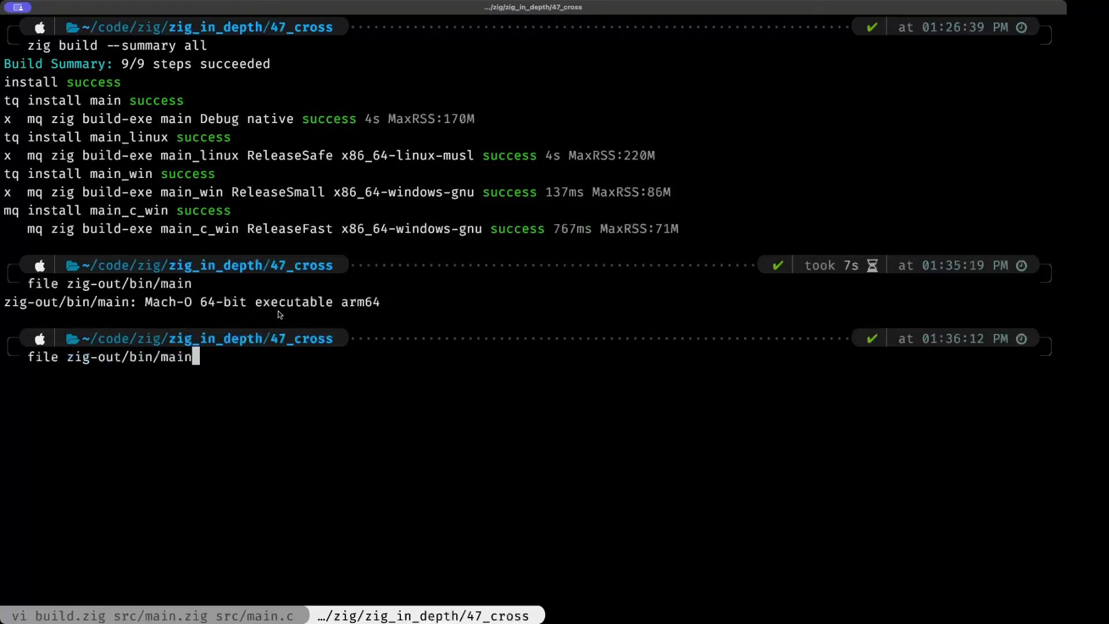
text(_linux)
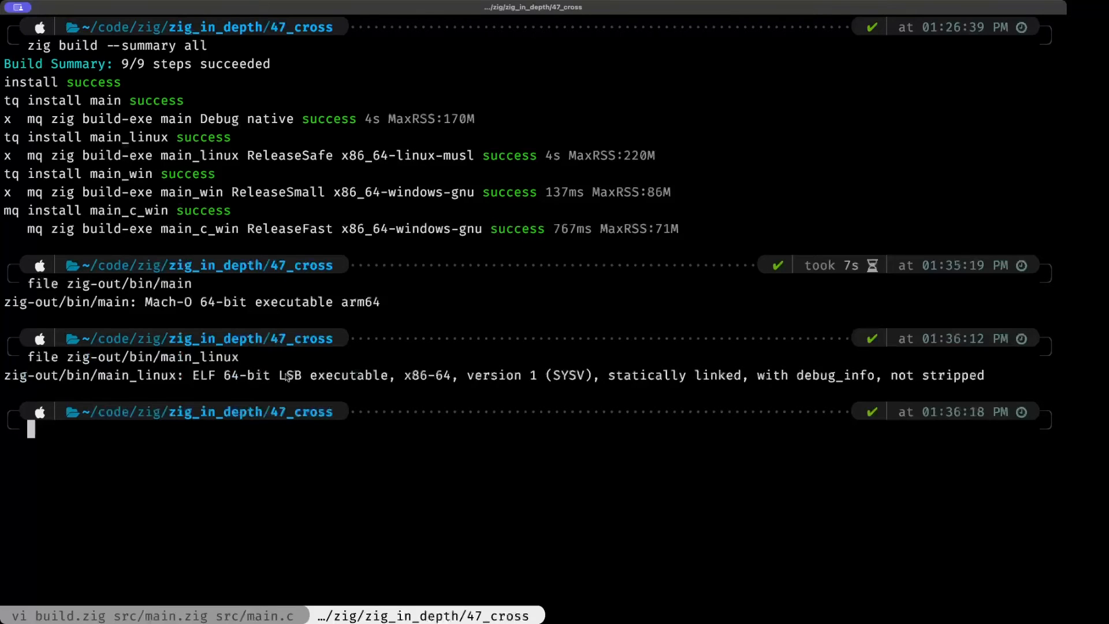
text(file zig-out/bin/main_win.exe)
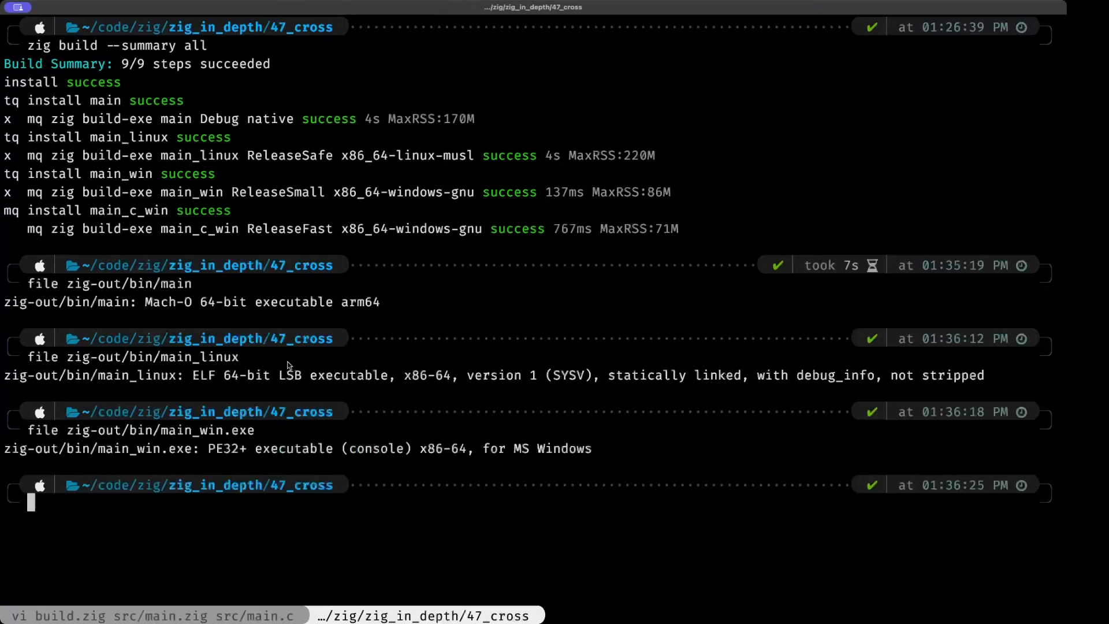
mouse_move(290, 421)
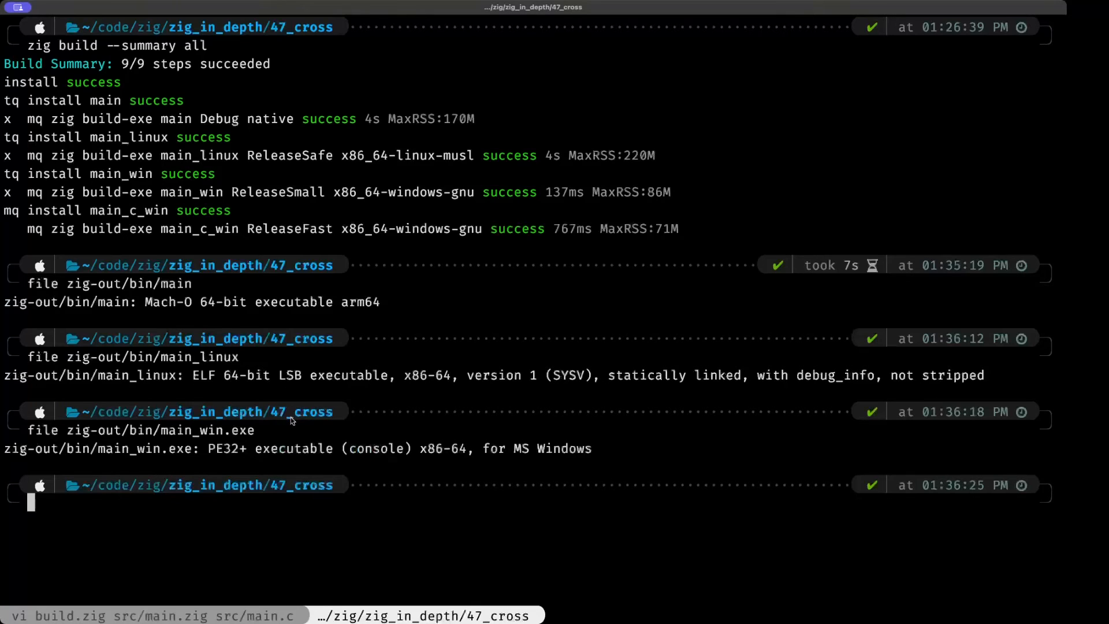
mouse_move(289, 425)
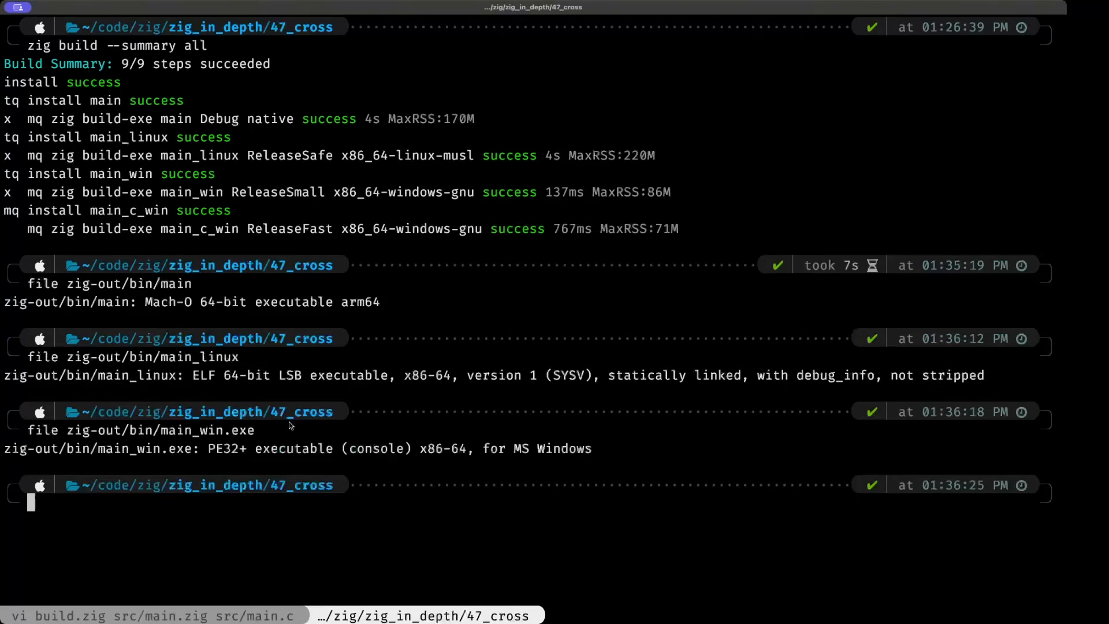
mouse_move(446, 457)
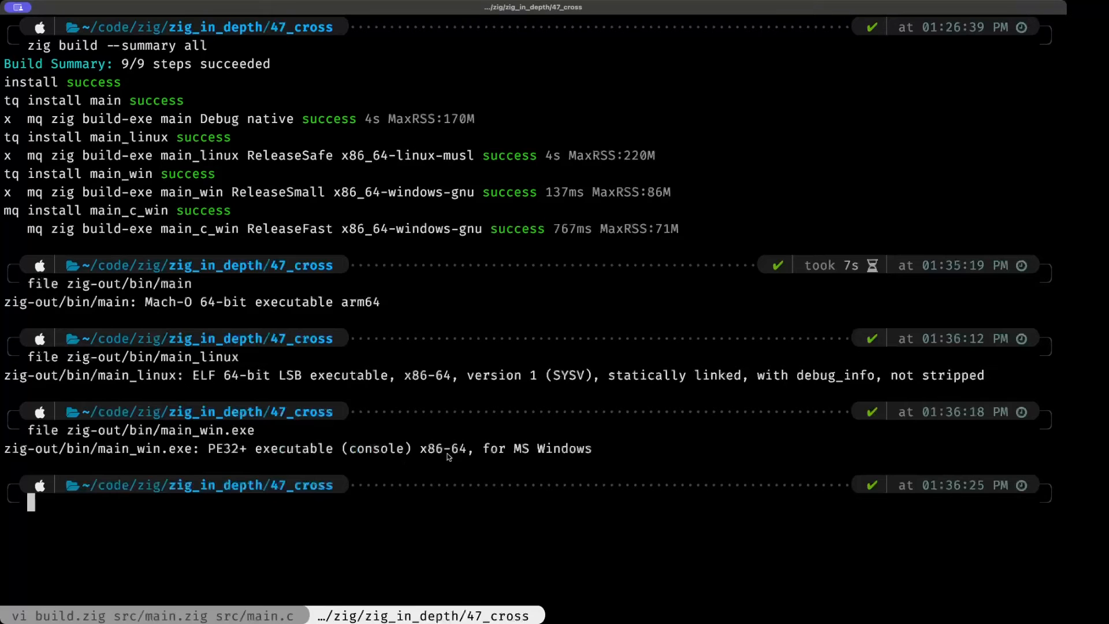
mouse_move(493, 455)
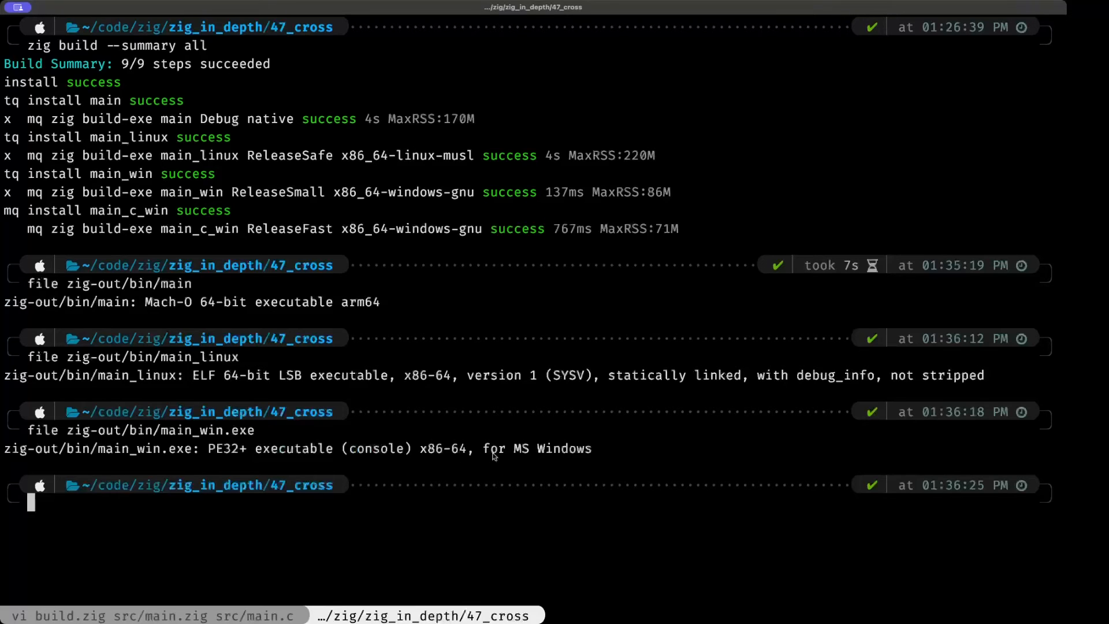
text(file zig-out/bin/main_win.e)
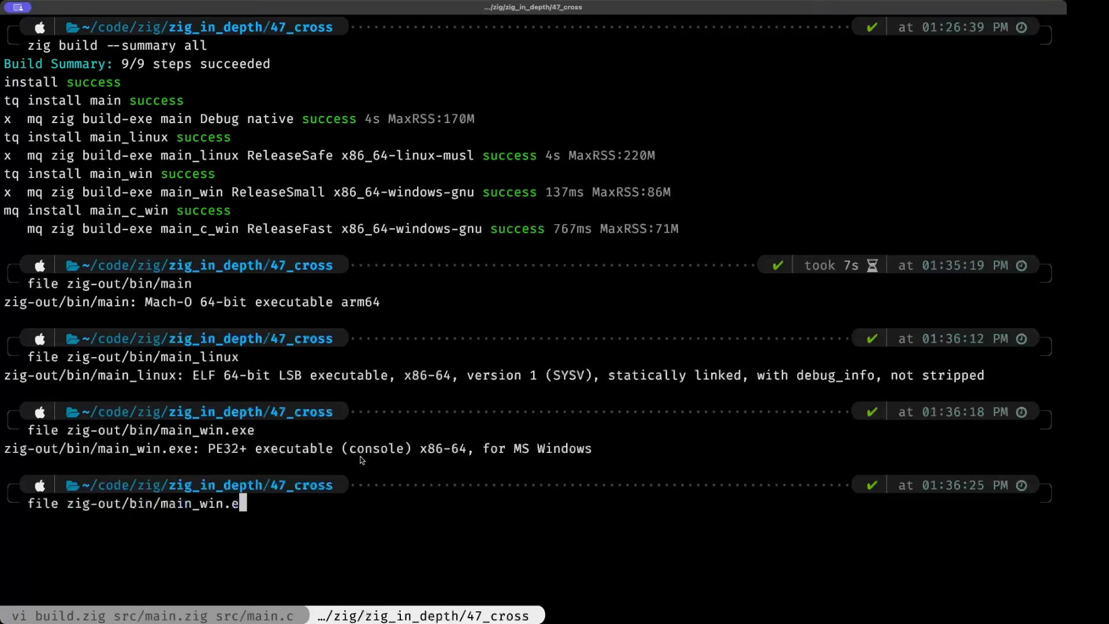
text(c_win.)
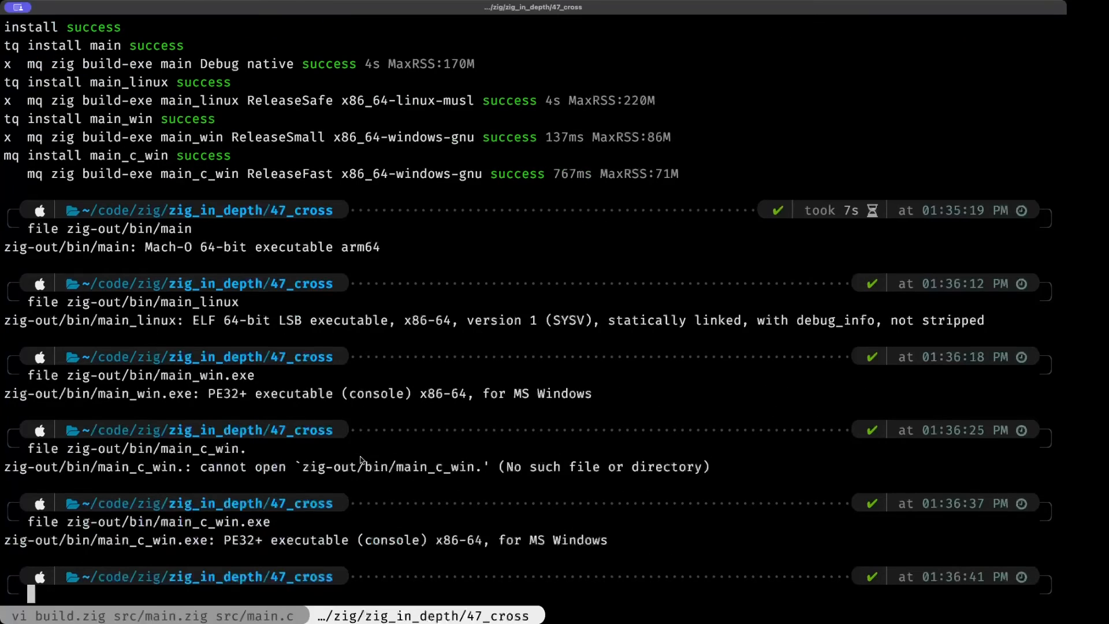
mouse_move(274, 542)
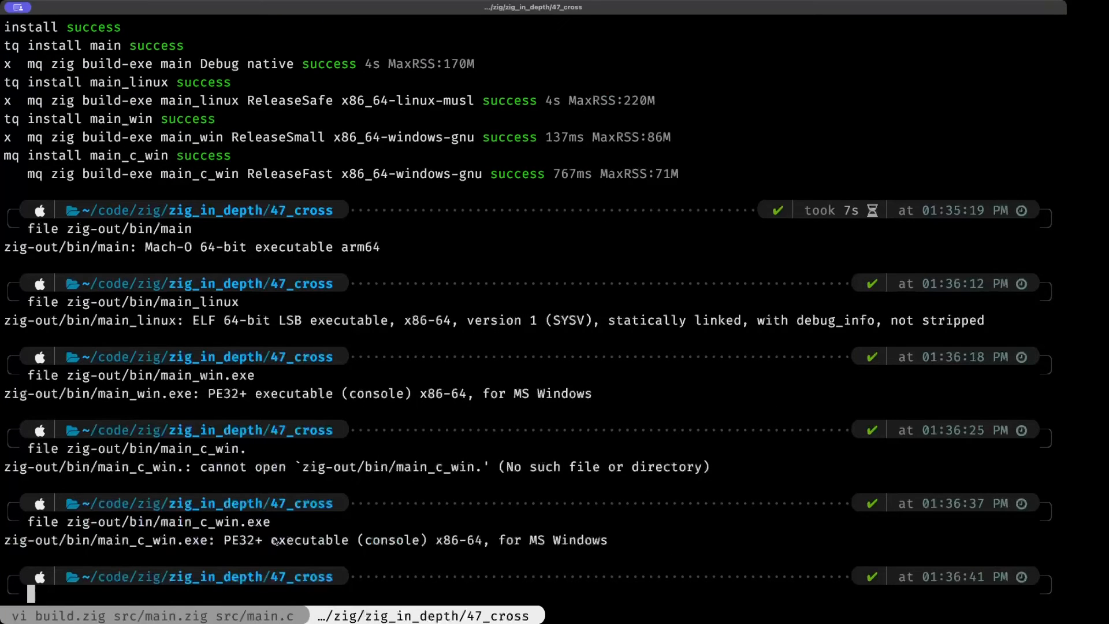
mouse_move(314, 554)
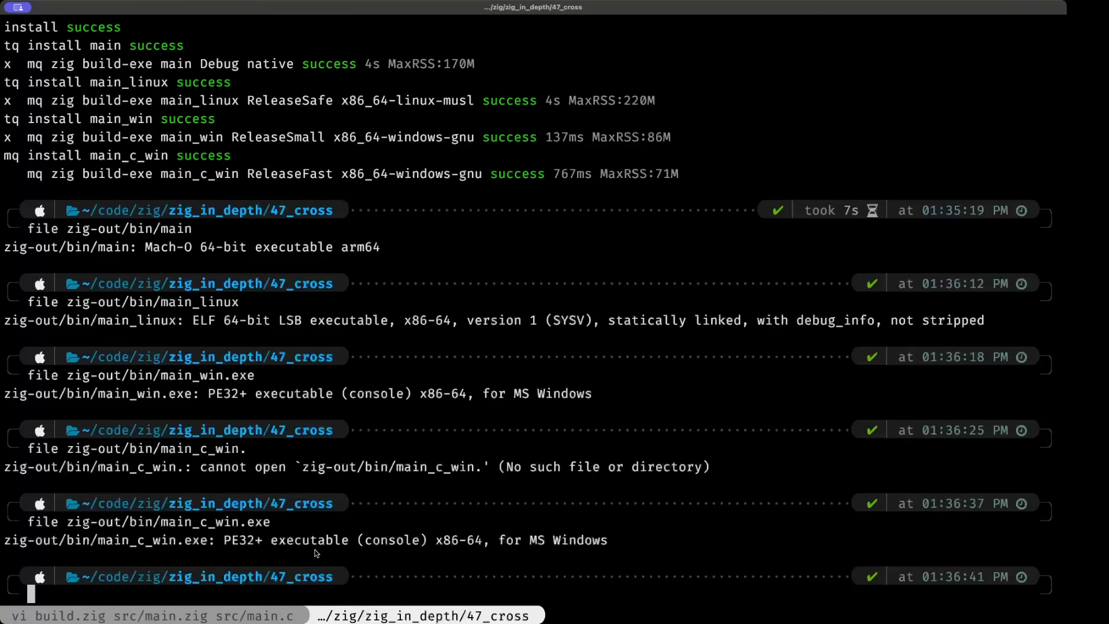
mouse_move(497, 551)
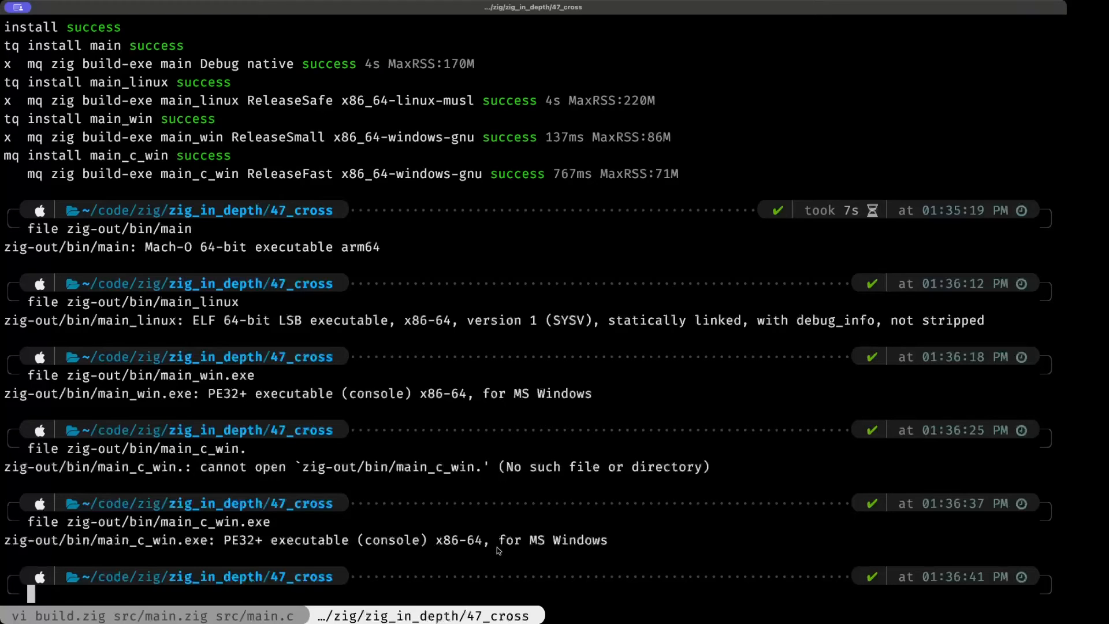
mouse_move(313, 548)
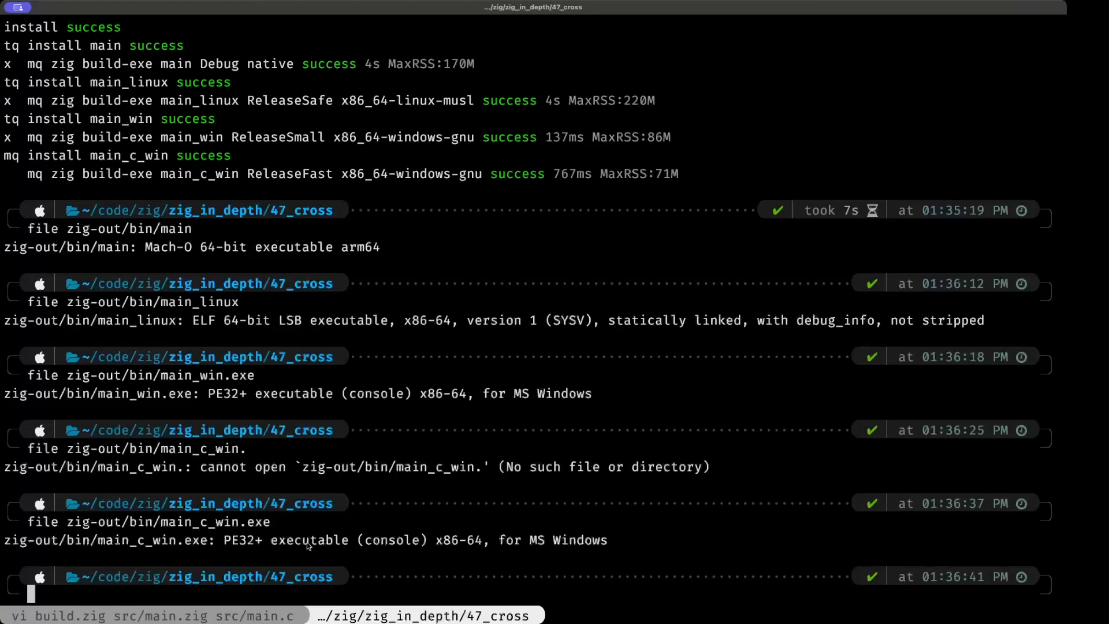
mouse_move(318, 546)
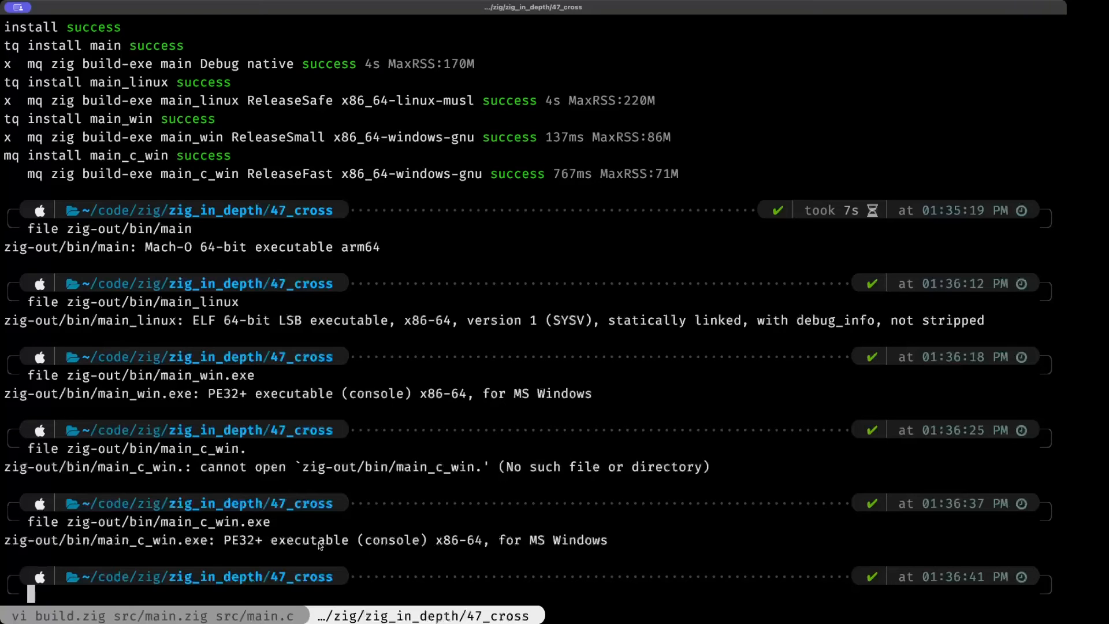
mouse_move(346, 398)
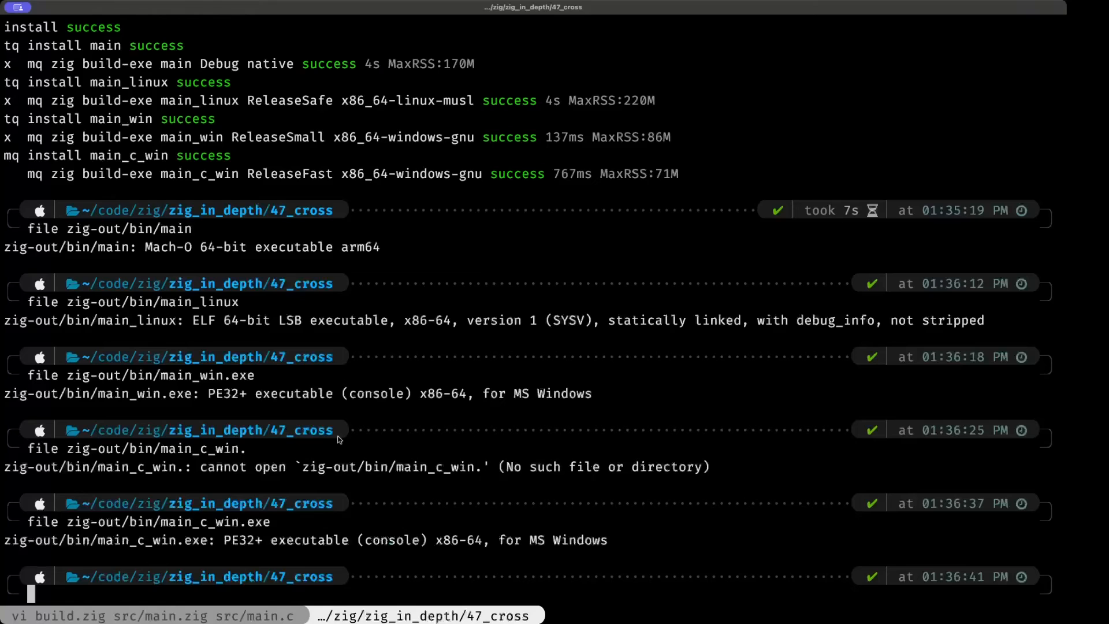
mouse_move(314, 472)
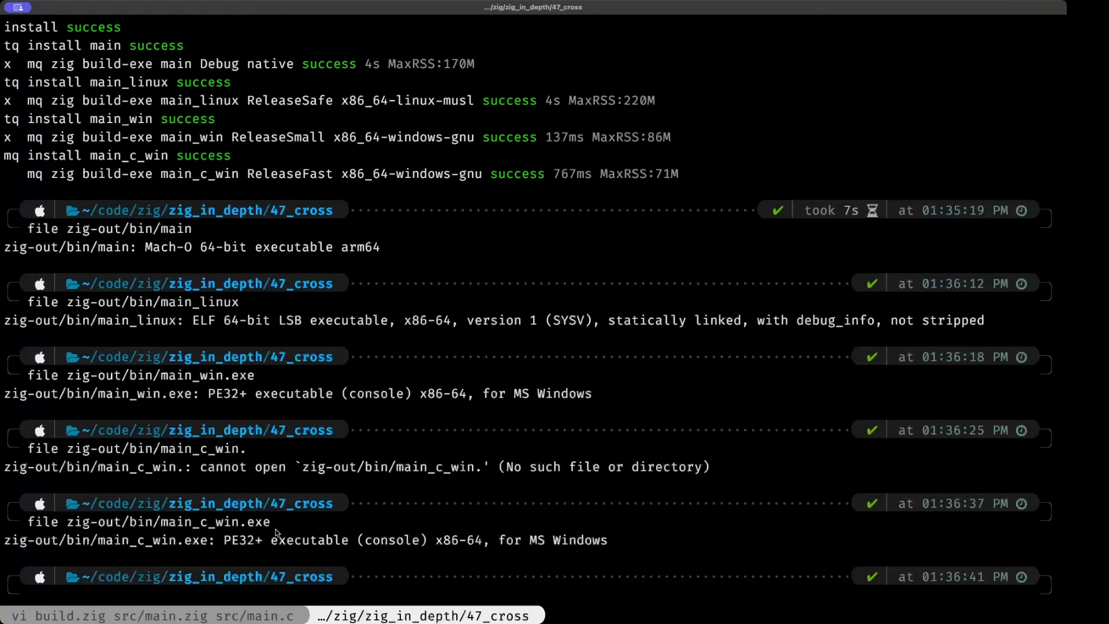
mouse_move(276, 539)
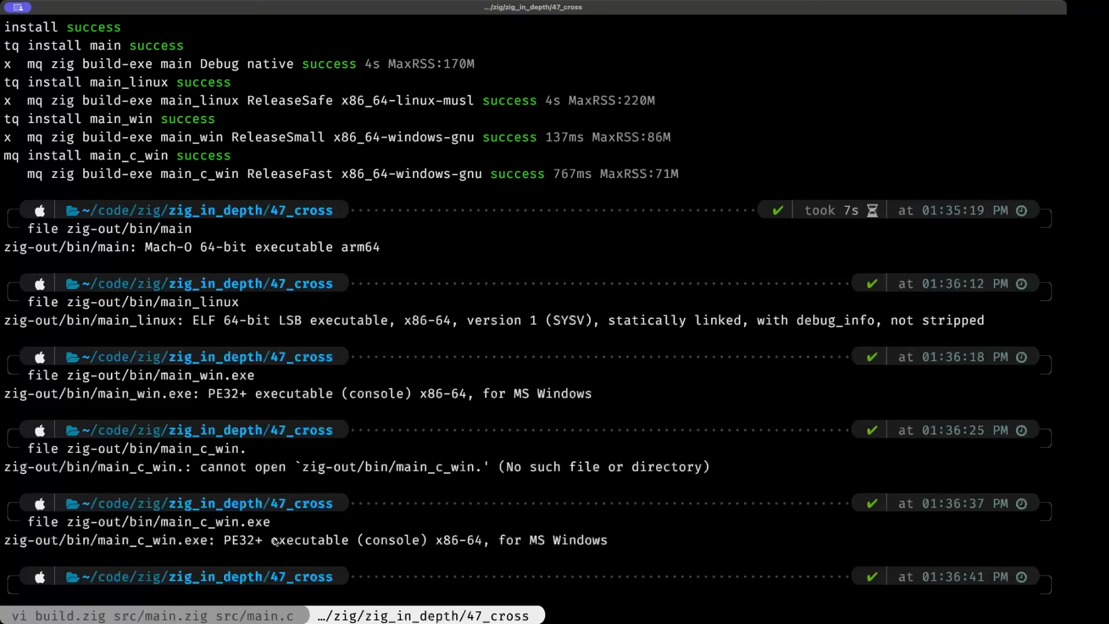
- Compile with 'zig cc src/main.c -o main_c_win --target=x86-windows-gnu'
text(zig)
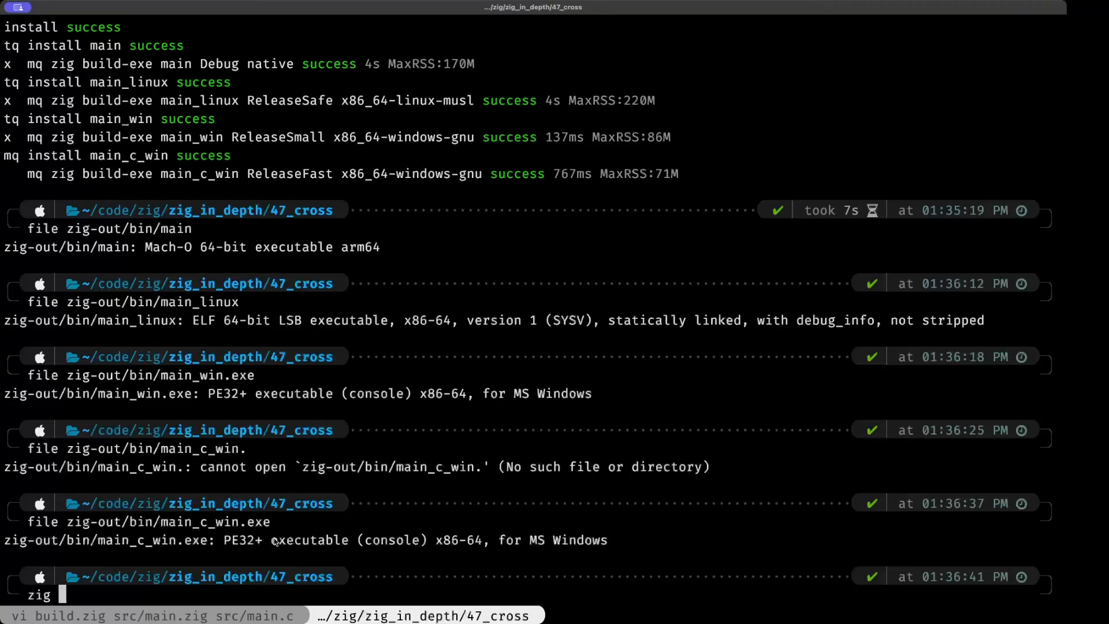
text(cc)
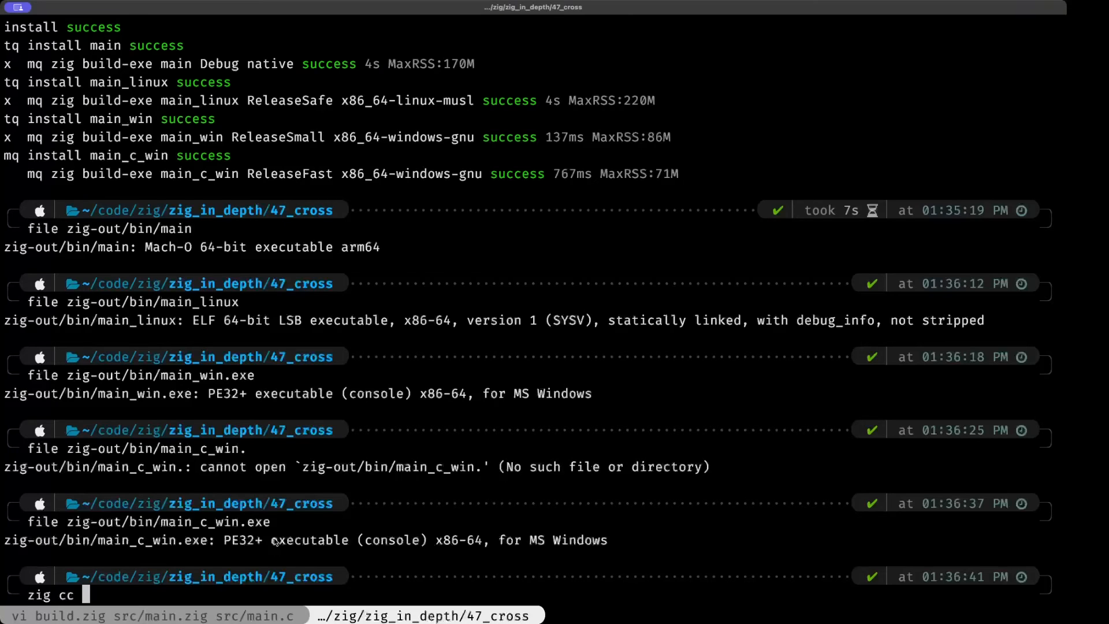
text(src/main.c -o)
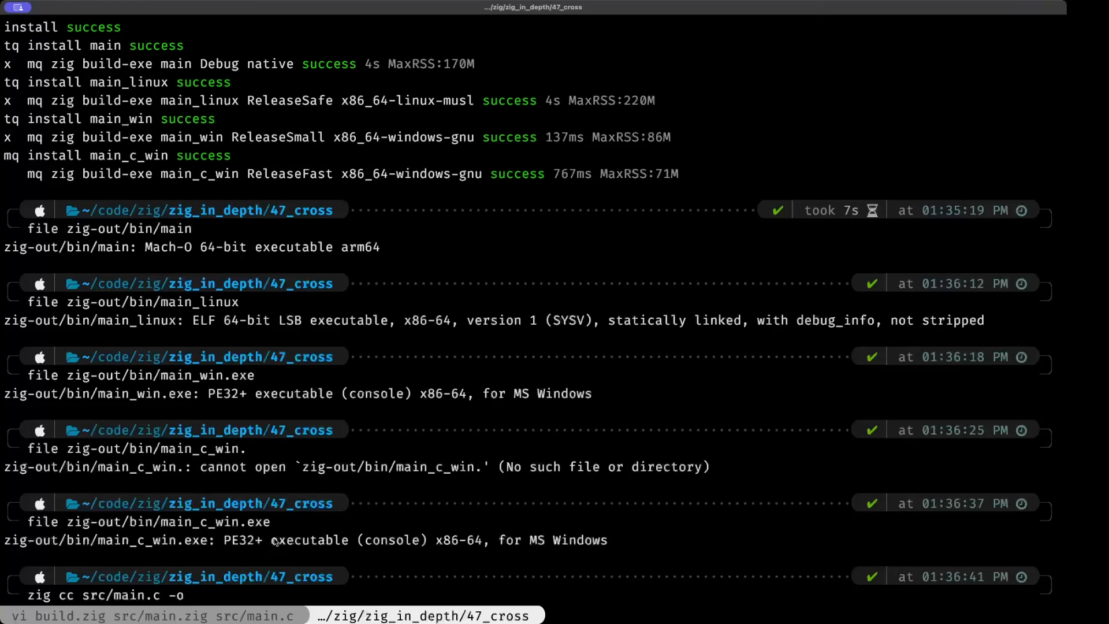
text(main_c)
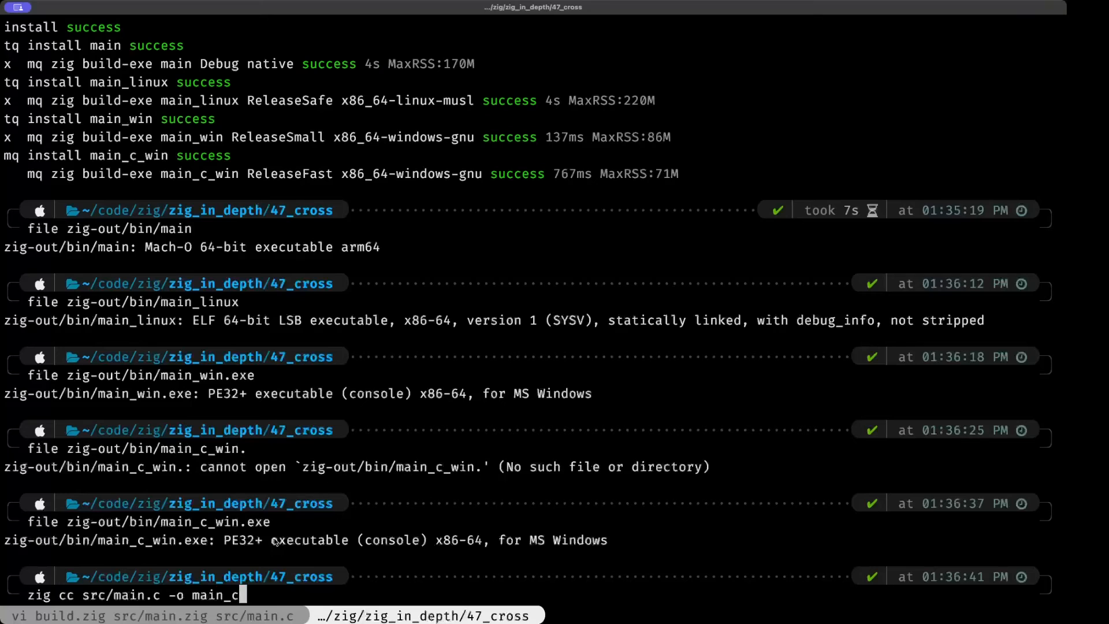
text(_win)
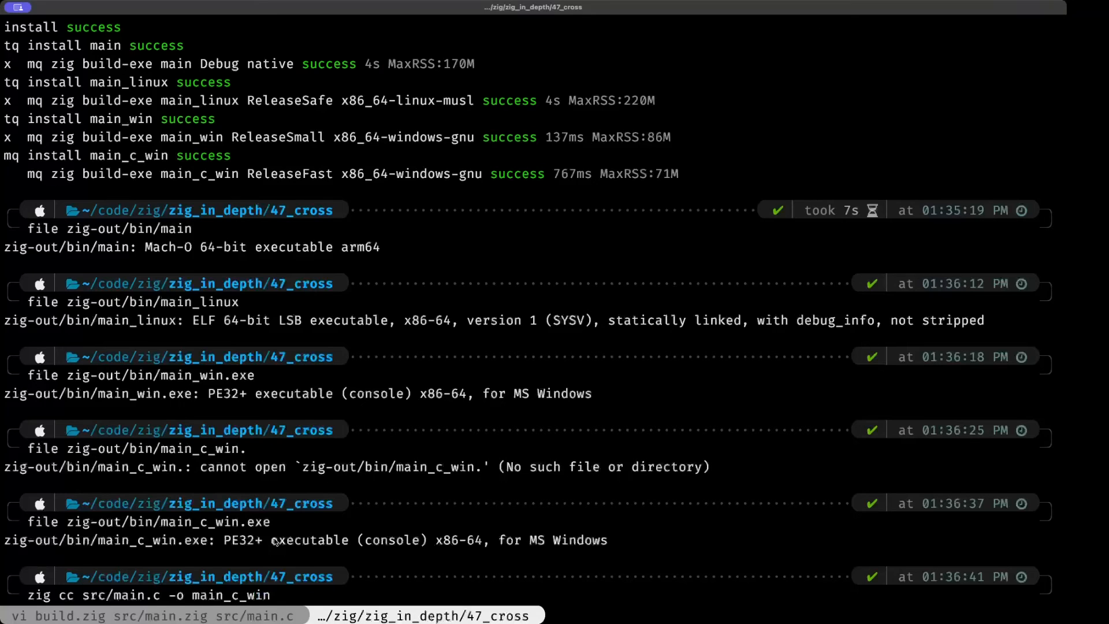
text(--ta)
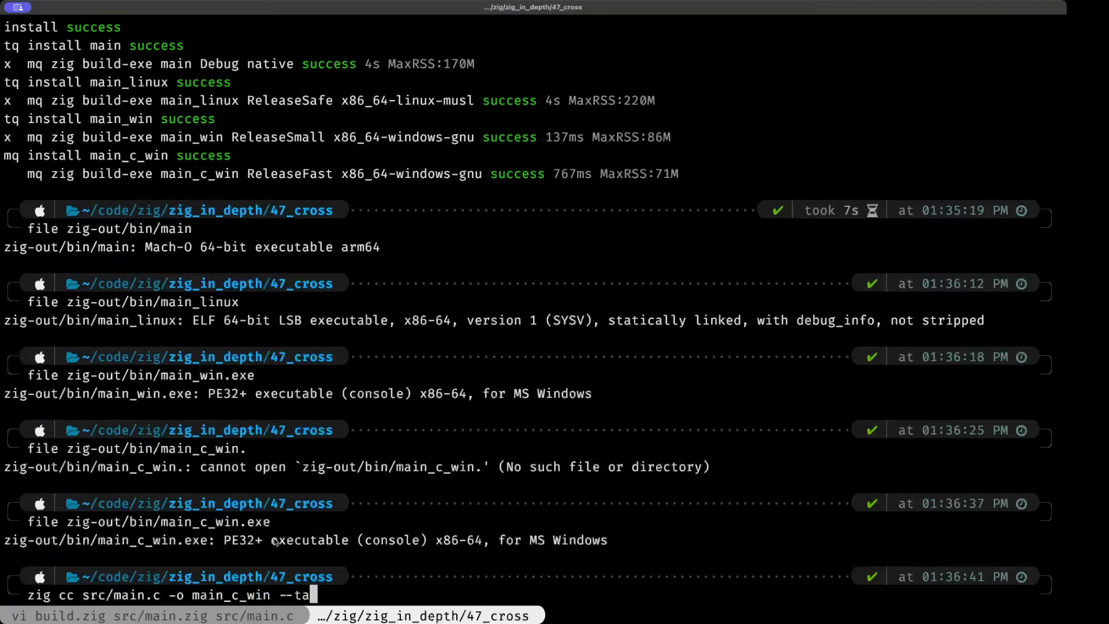
text(rget=)
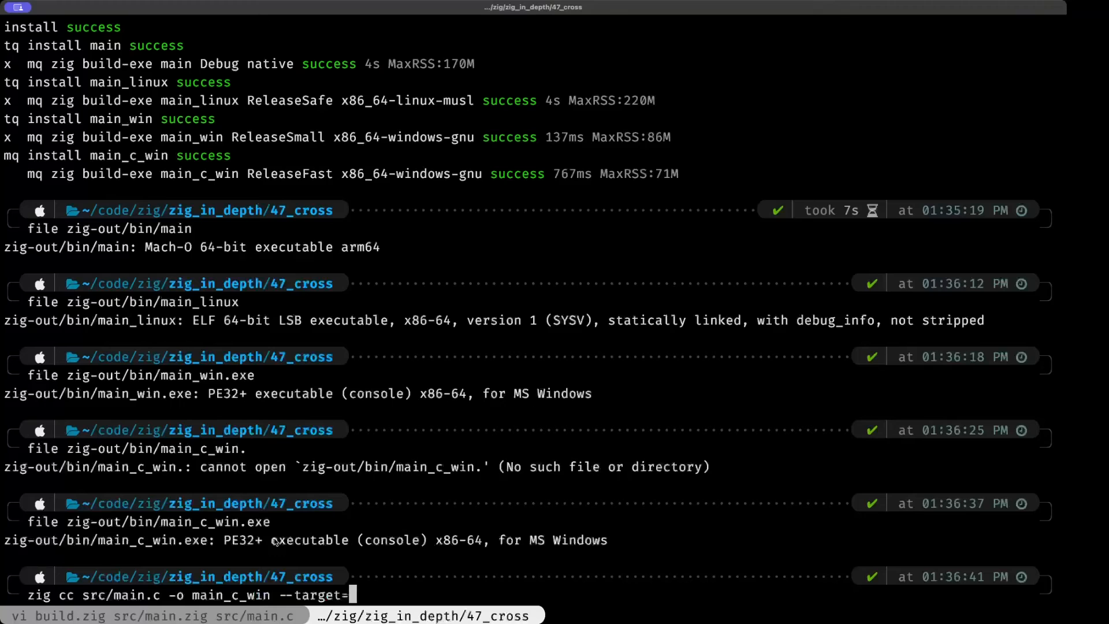
text(x6)
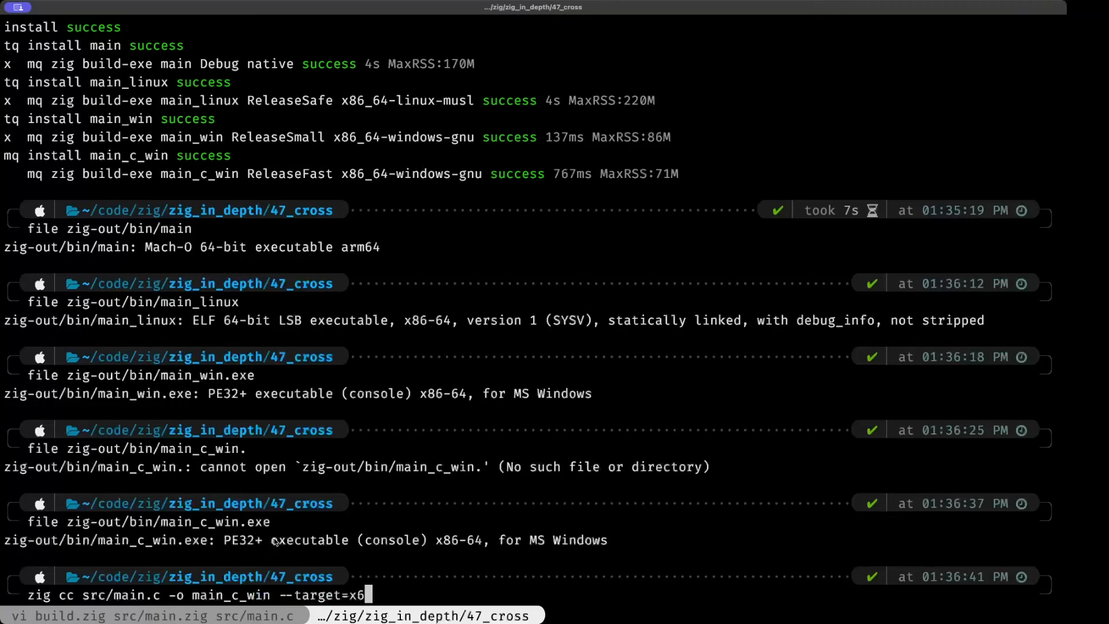
text(-windo)
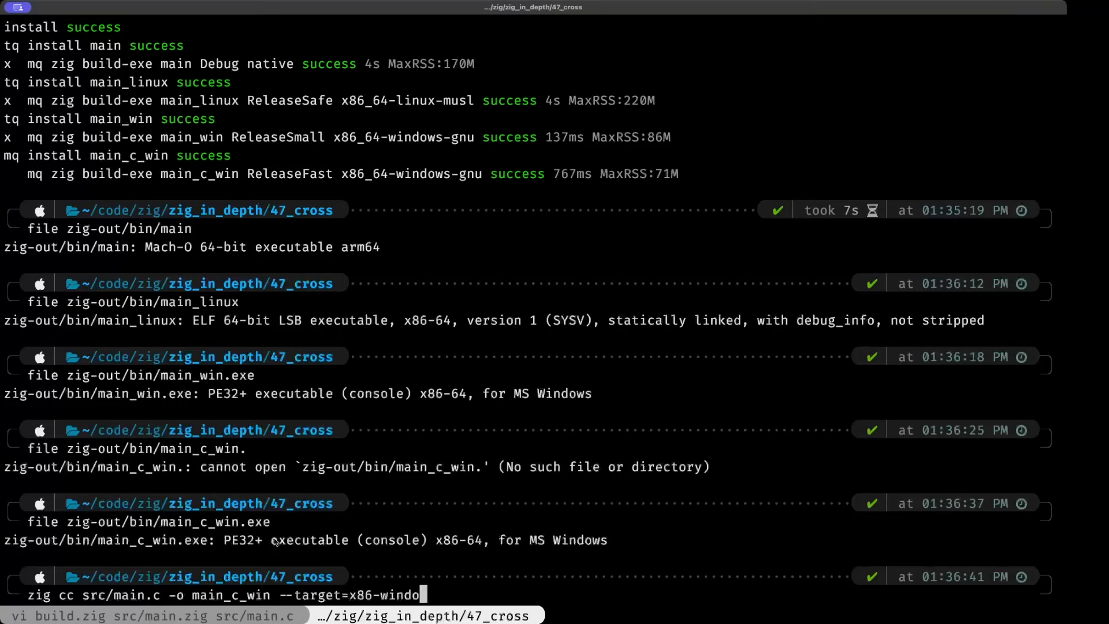
text(ws-gnu)
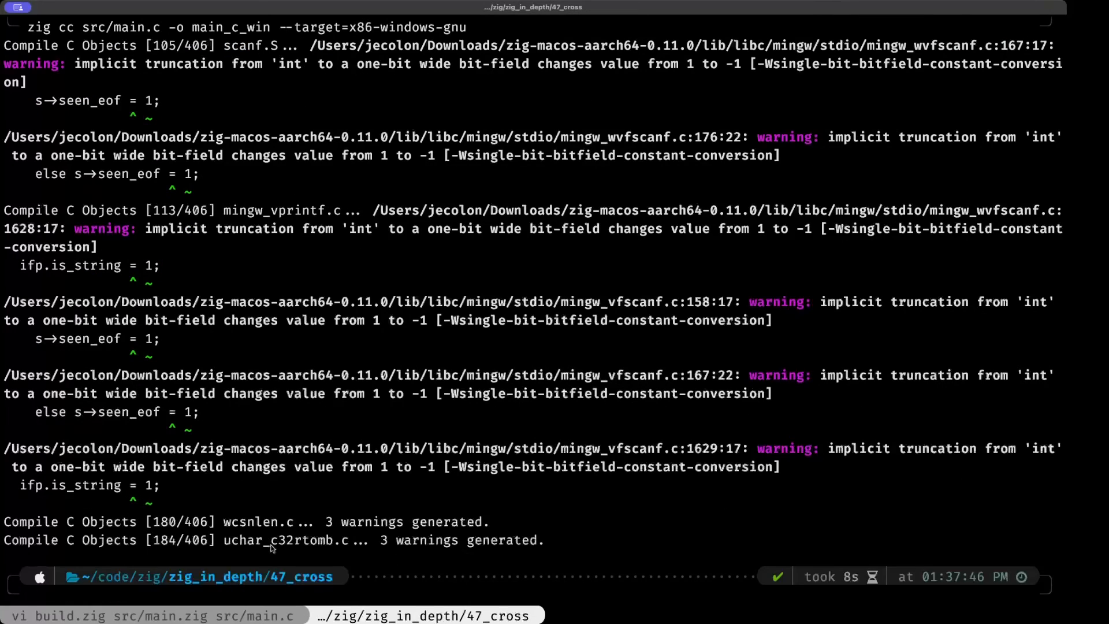
mouse_move(268, 548)
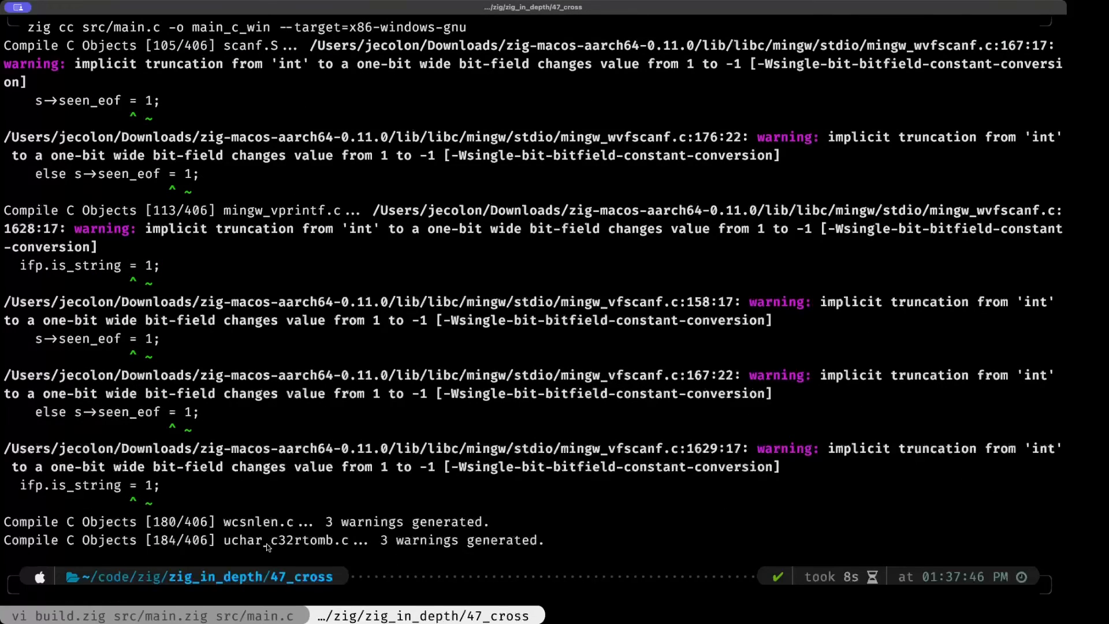
- List the files, then run file on main_c_win and main_c_win.pdb
text(l)
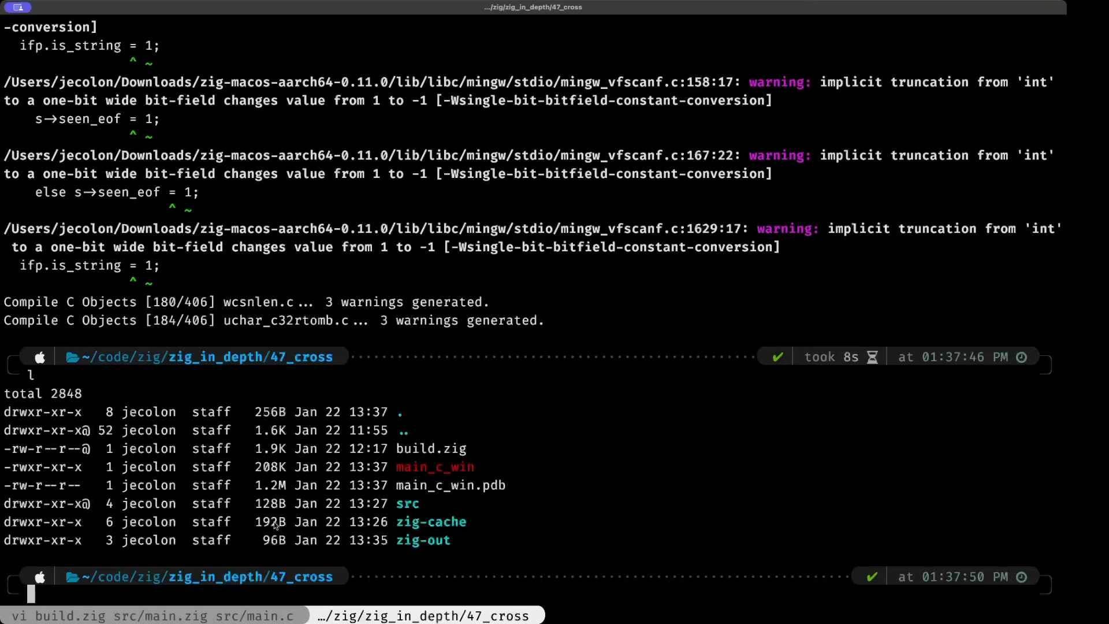
text(file main_c_win)
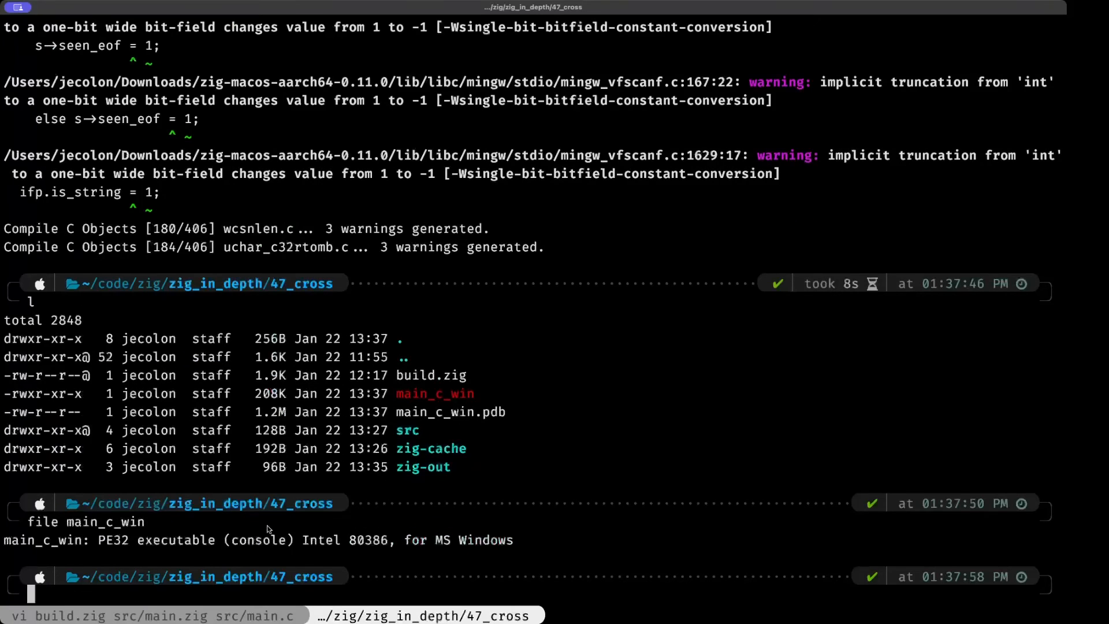
mouse_move(150, 551)
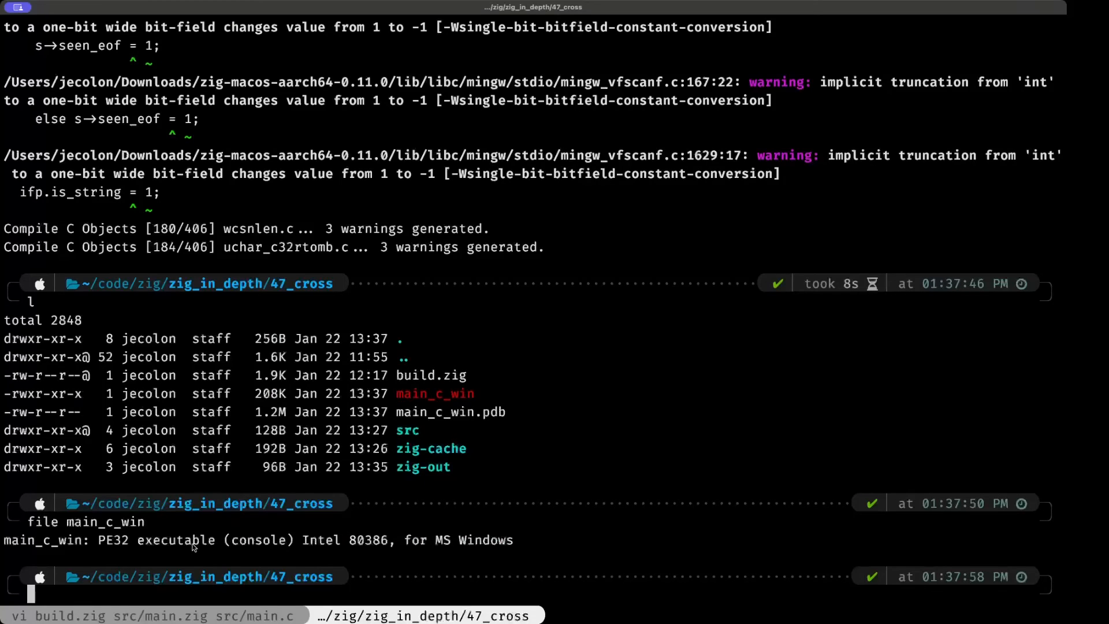
mouse_move(318, 552)
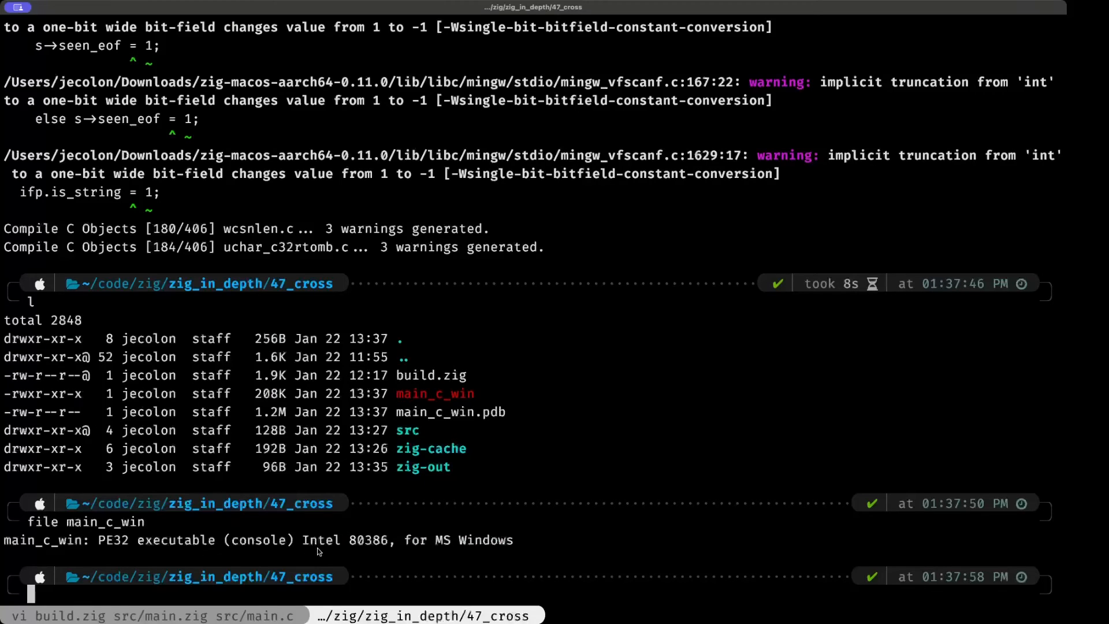
mouse_move(375, 548)
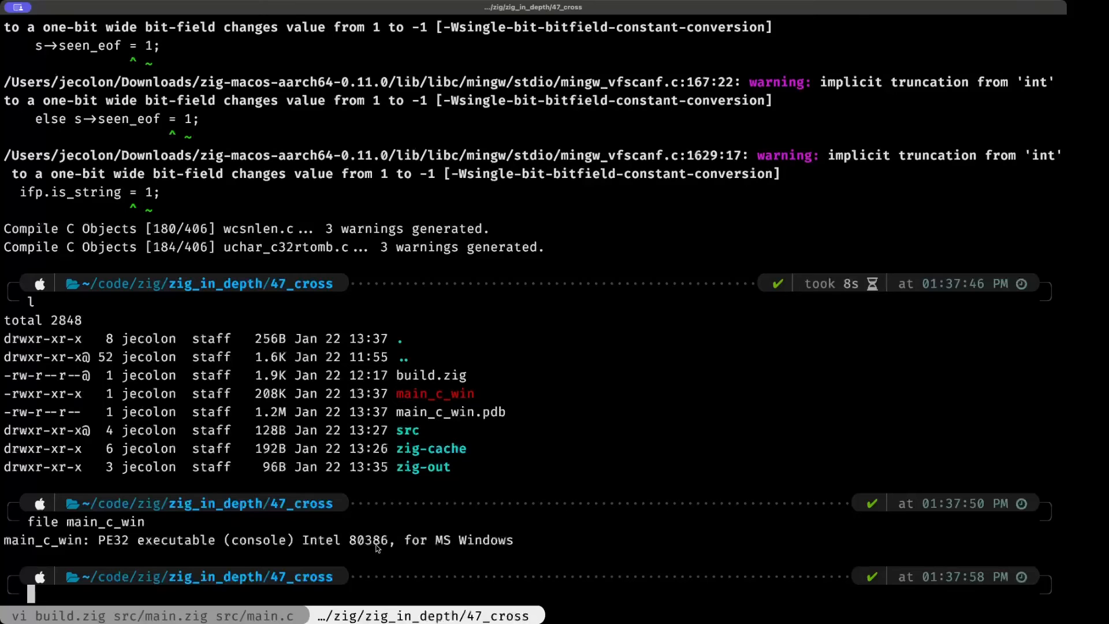
double_click(367, 540)
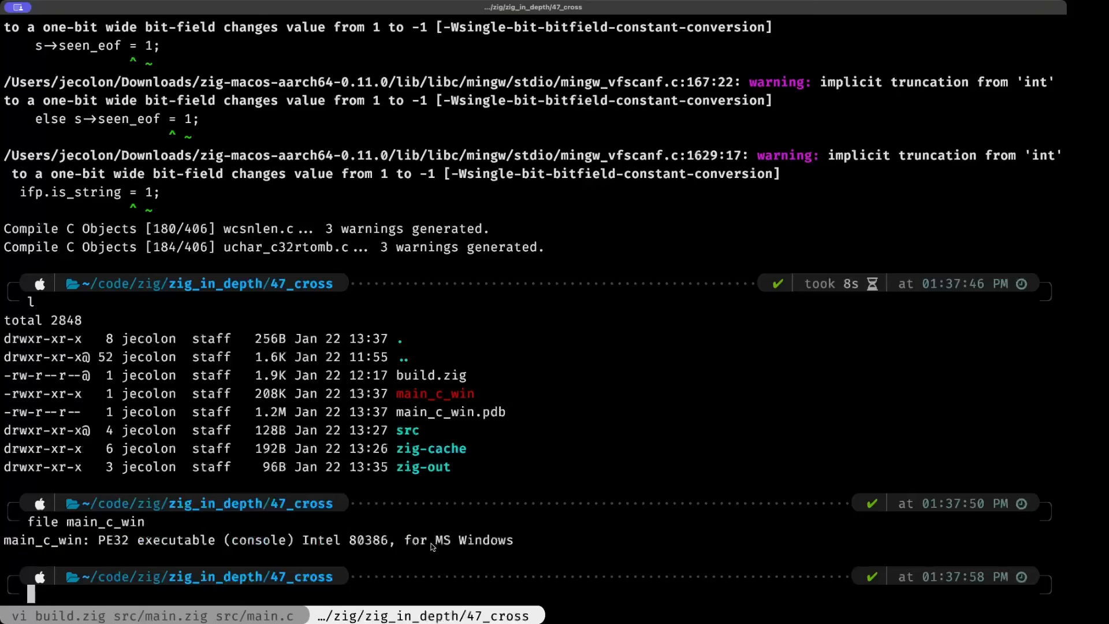
mouse_move(397, 544)
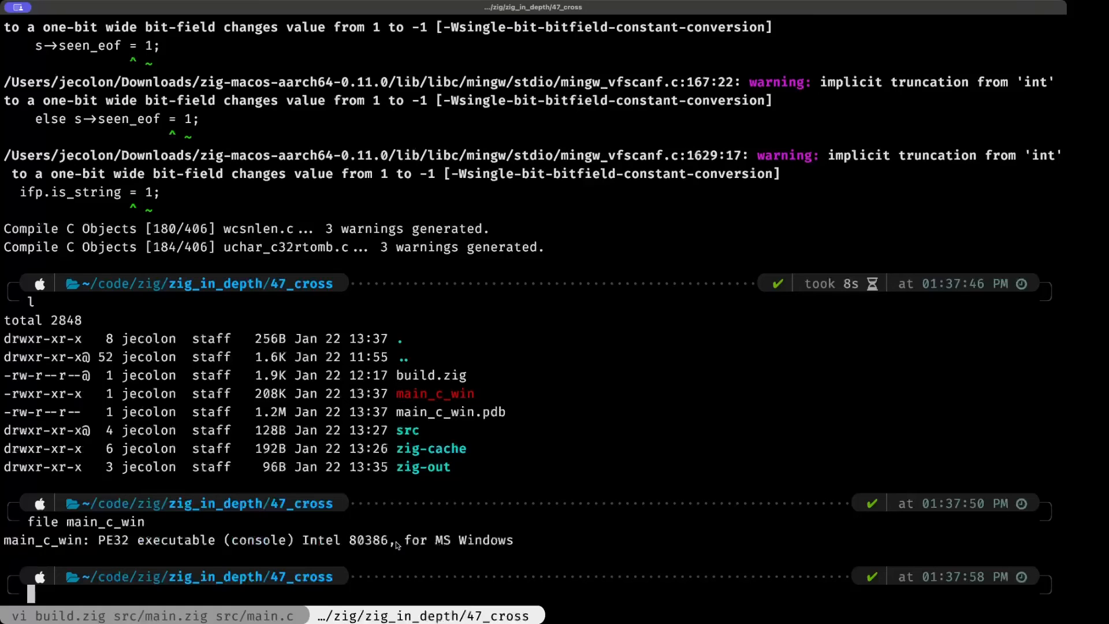
mouse_move(495, 416)
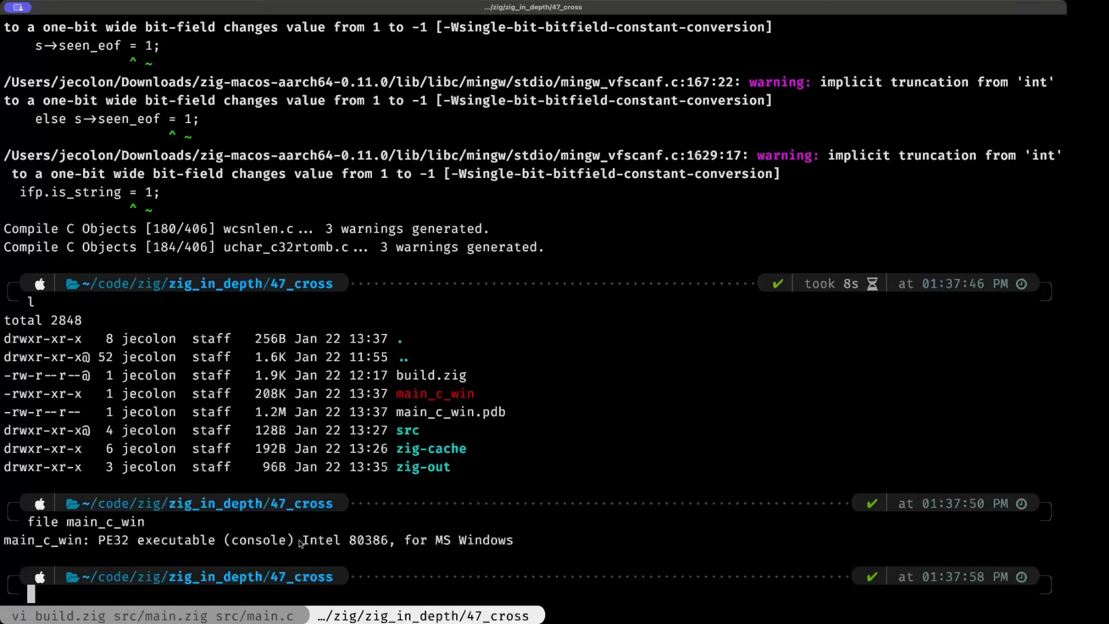
text(l)
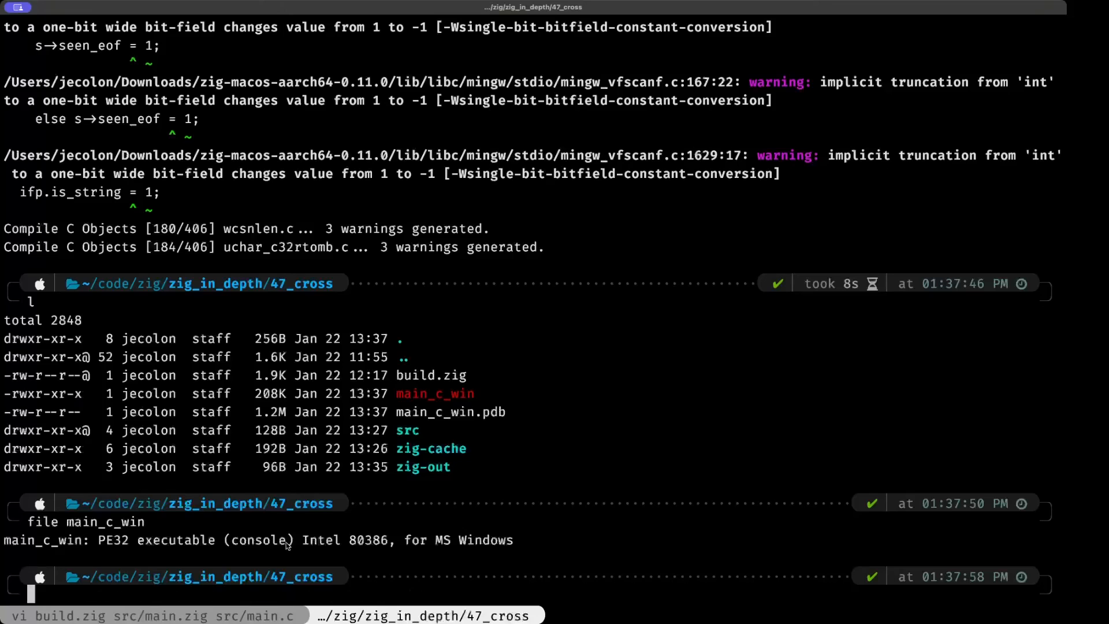
text(file main_c_win.pdb)
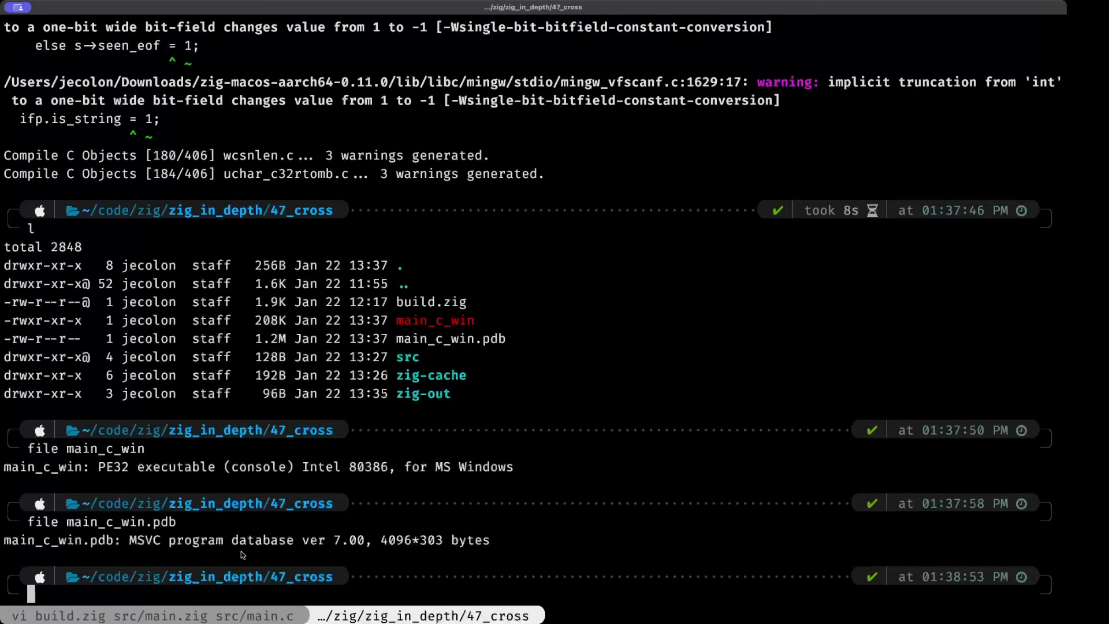
mouse_move(177, 554)
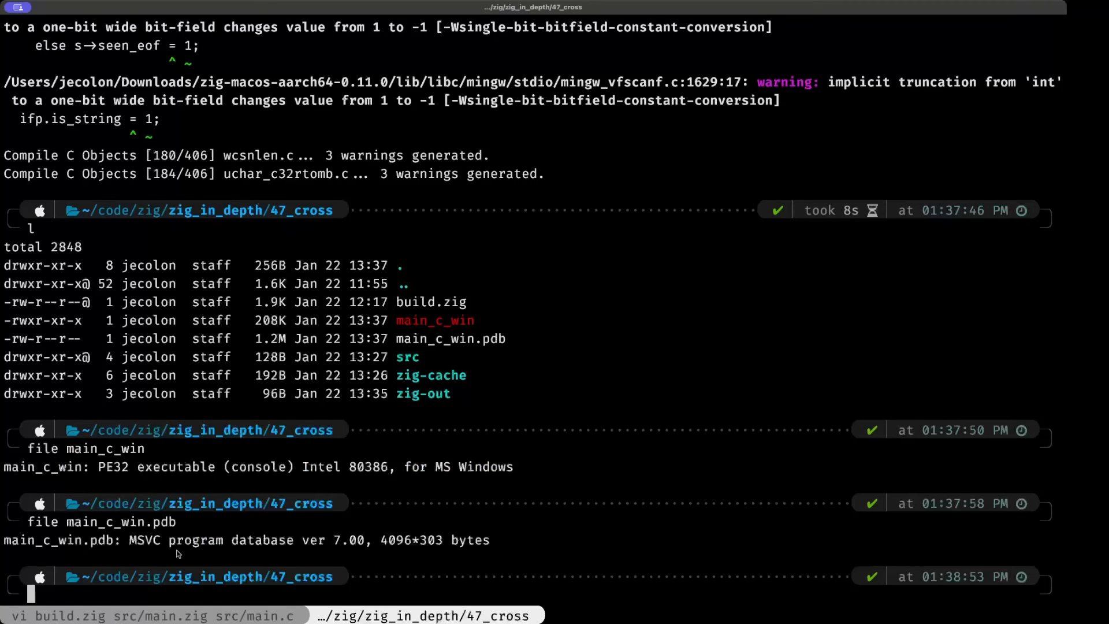
mouse_move(275, 549)
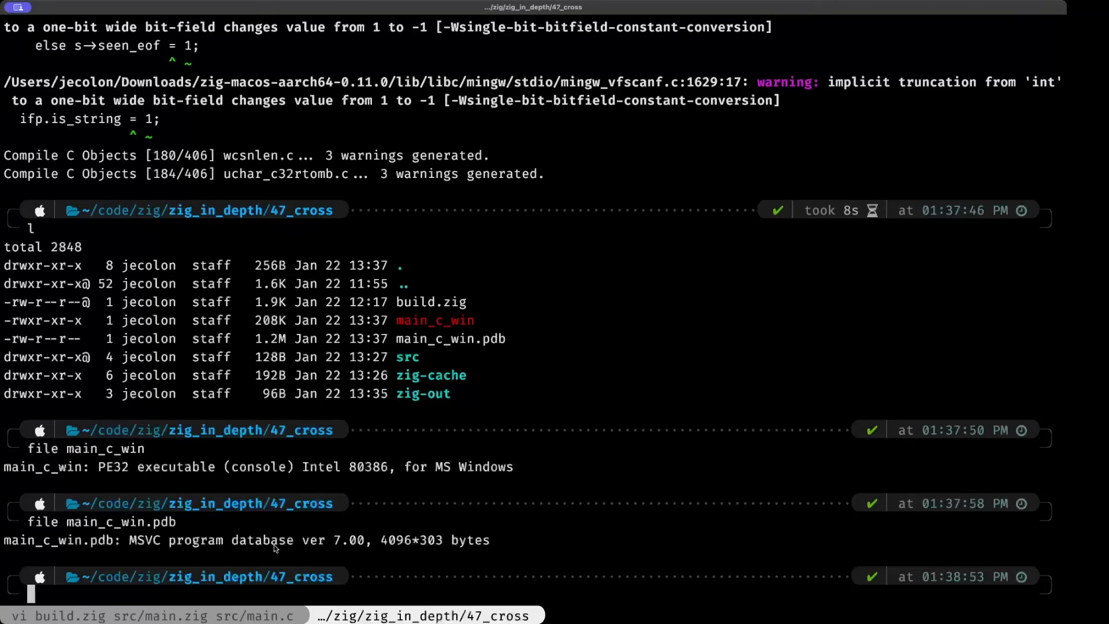
mouse_move(267, 550)
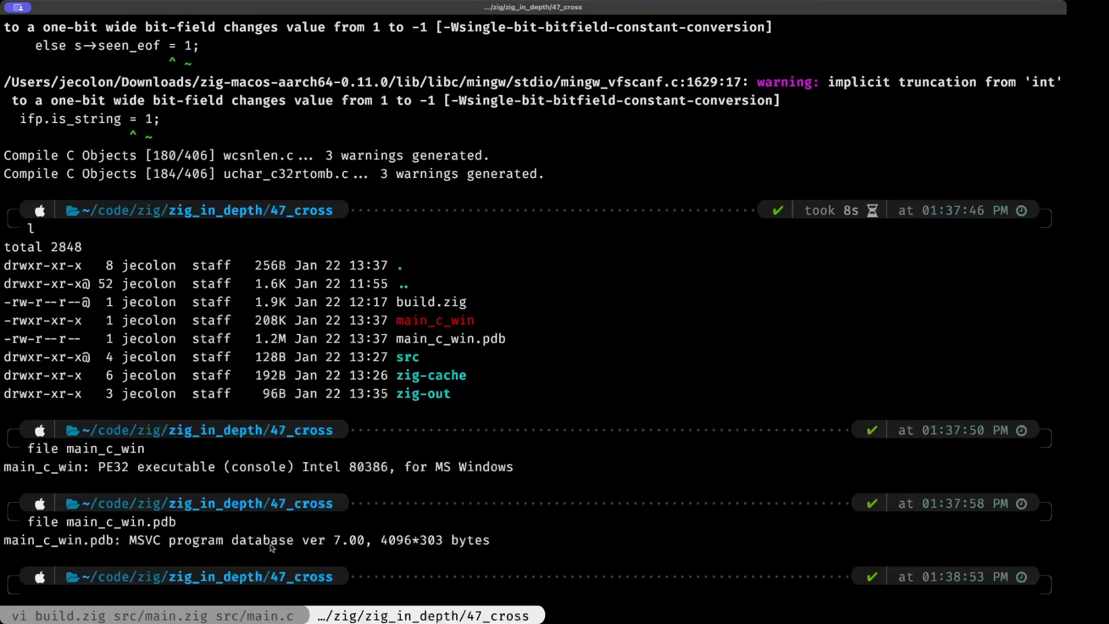
- Build with 'zig build --summary all -Dtarget=x86-linux-musl -Doptimize=ReleaseSmall', getting 9/9 steps
text(zig)
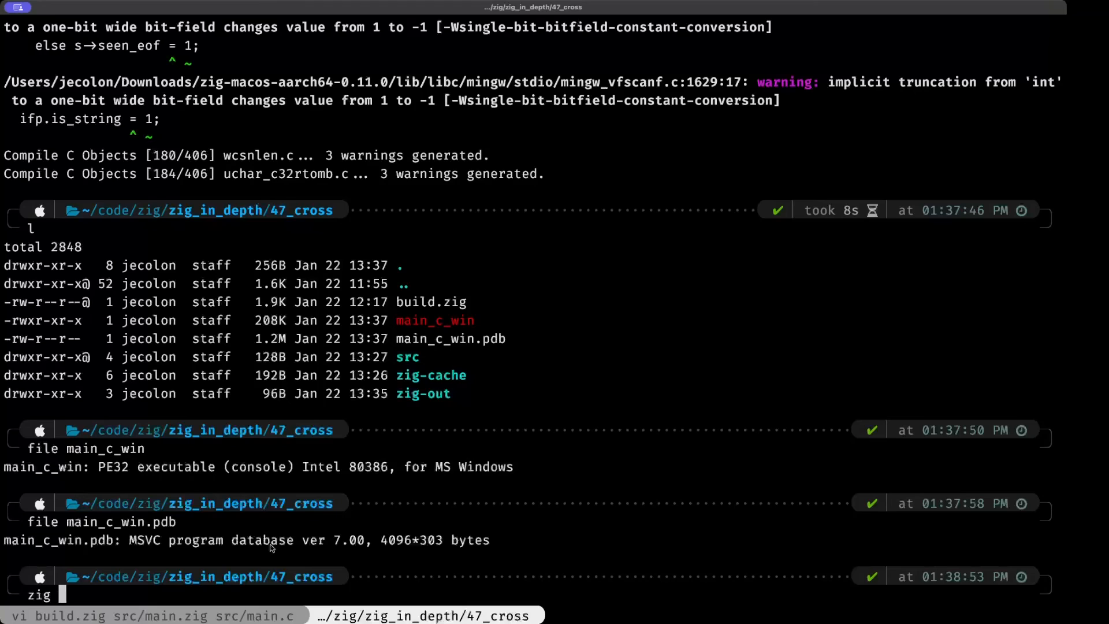
text(build --summary all -D)
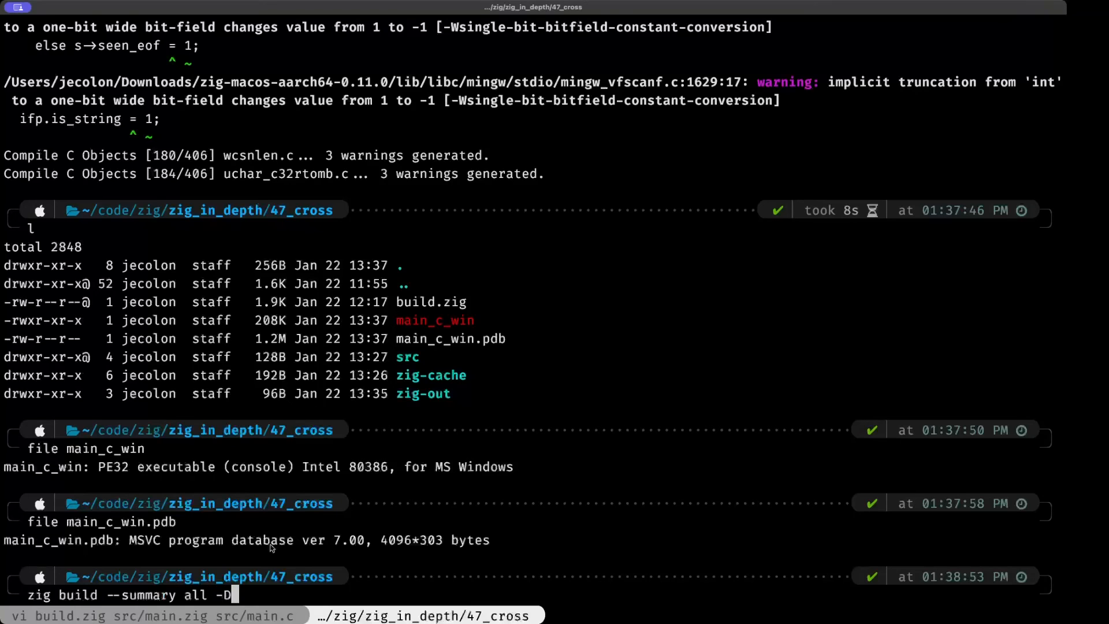
text(target)
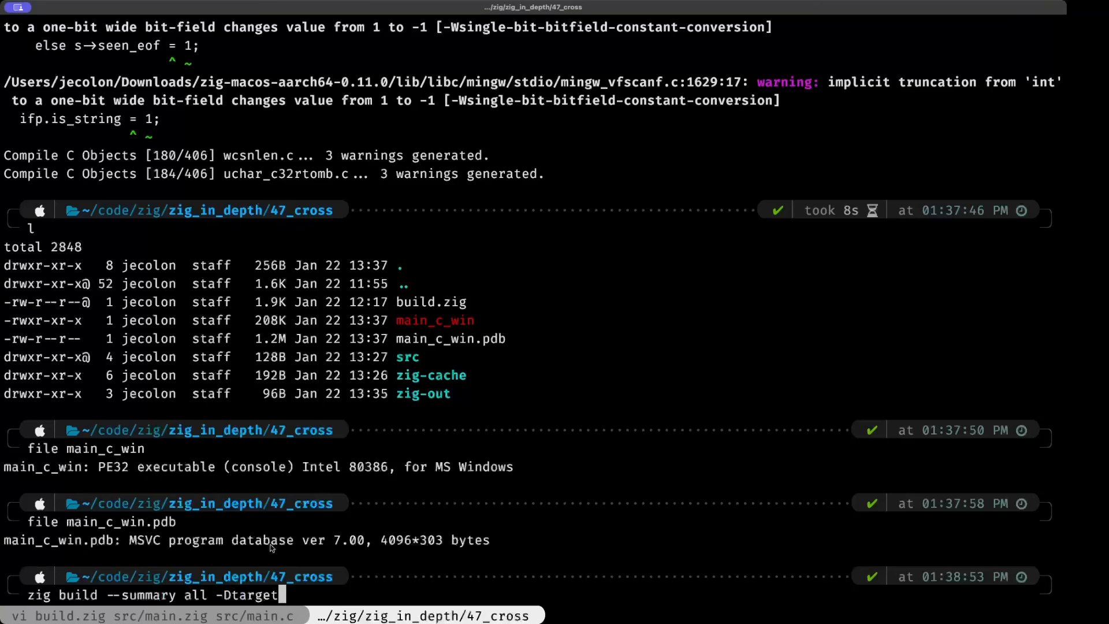
text(=)
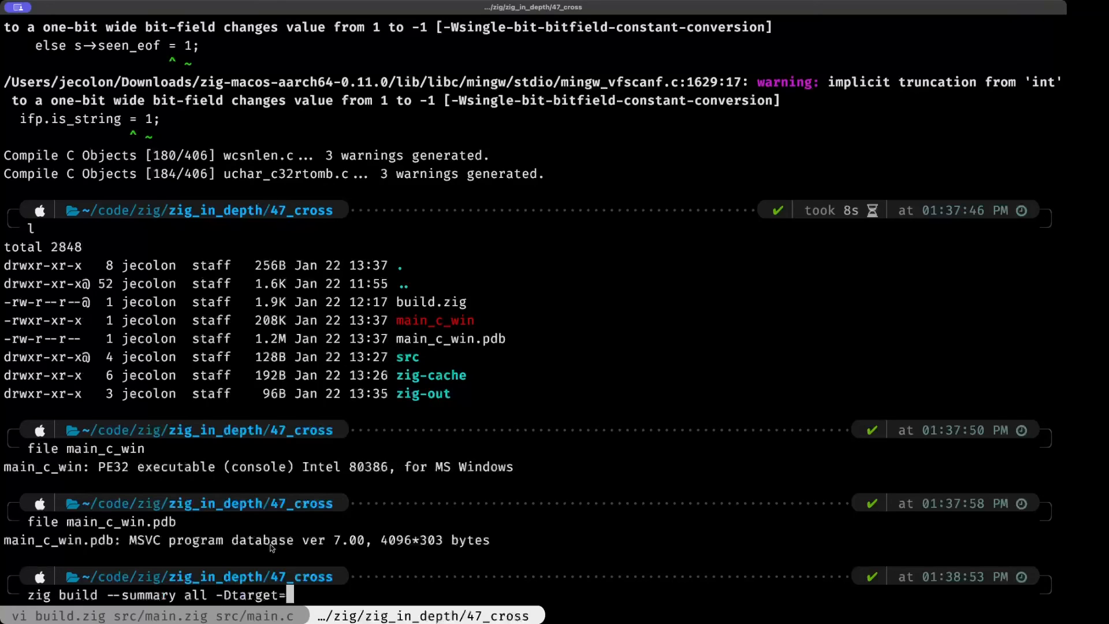
text(x)
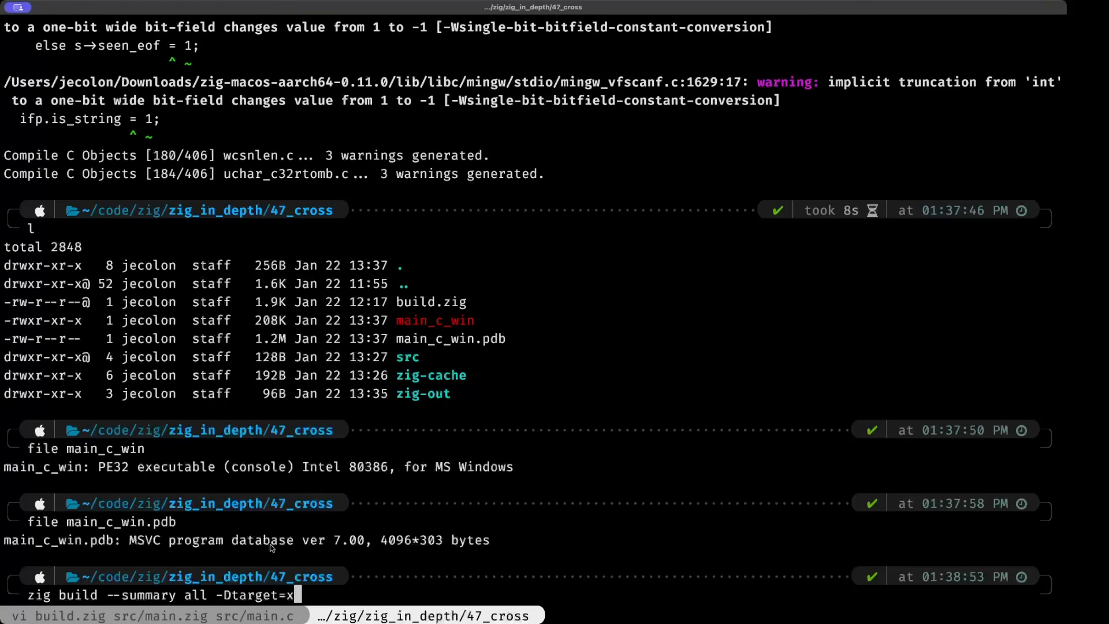
text(86-)
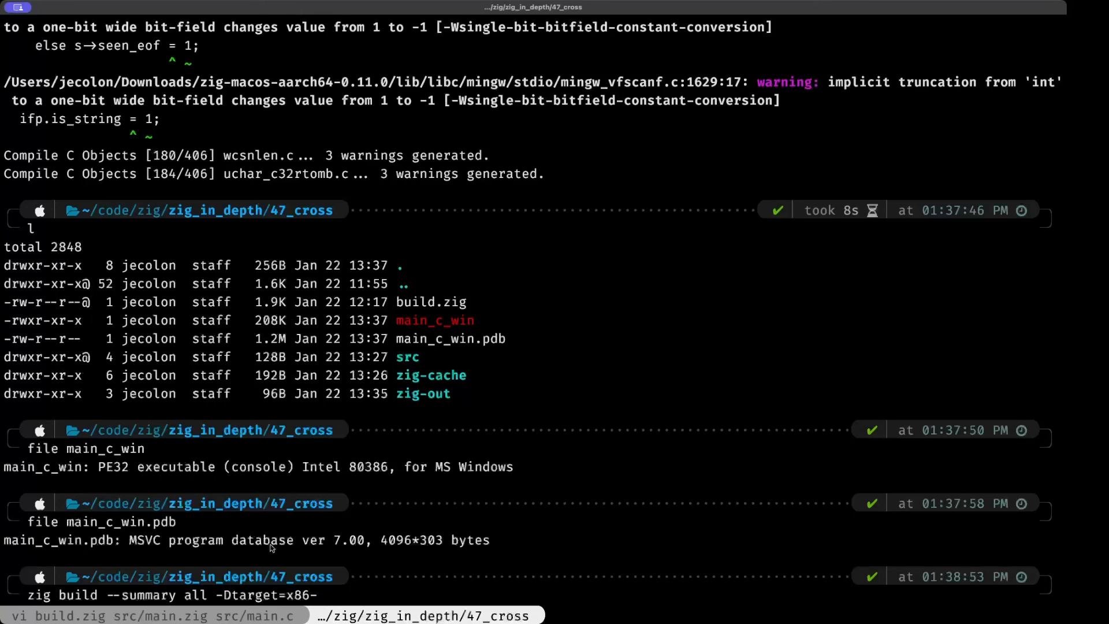
text(linux-)
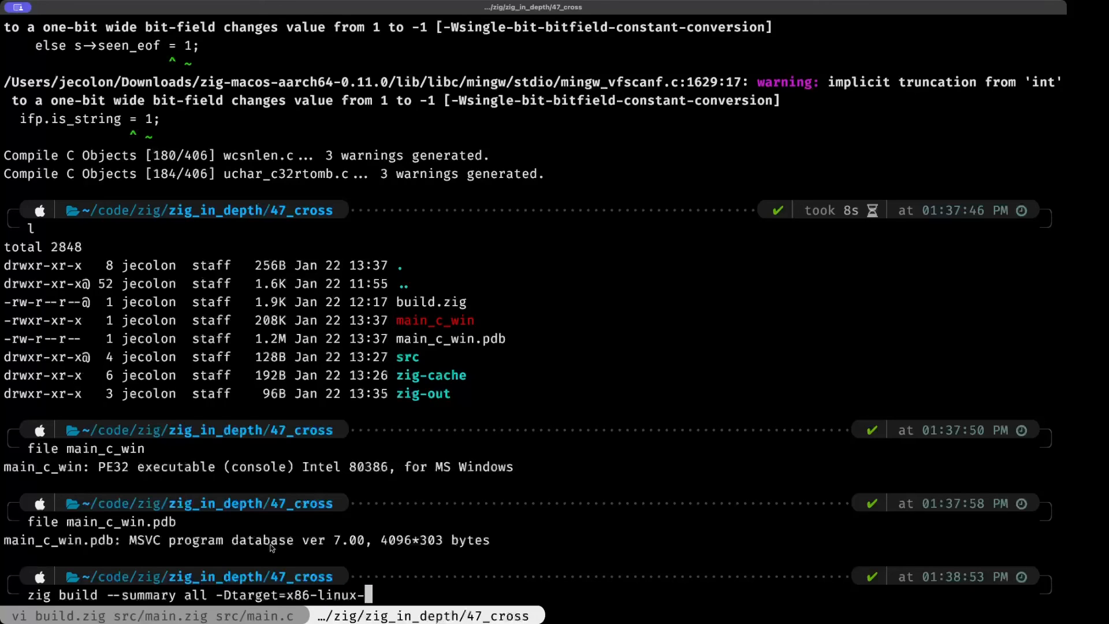
text(musl)
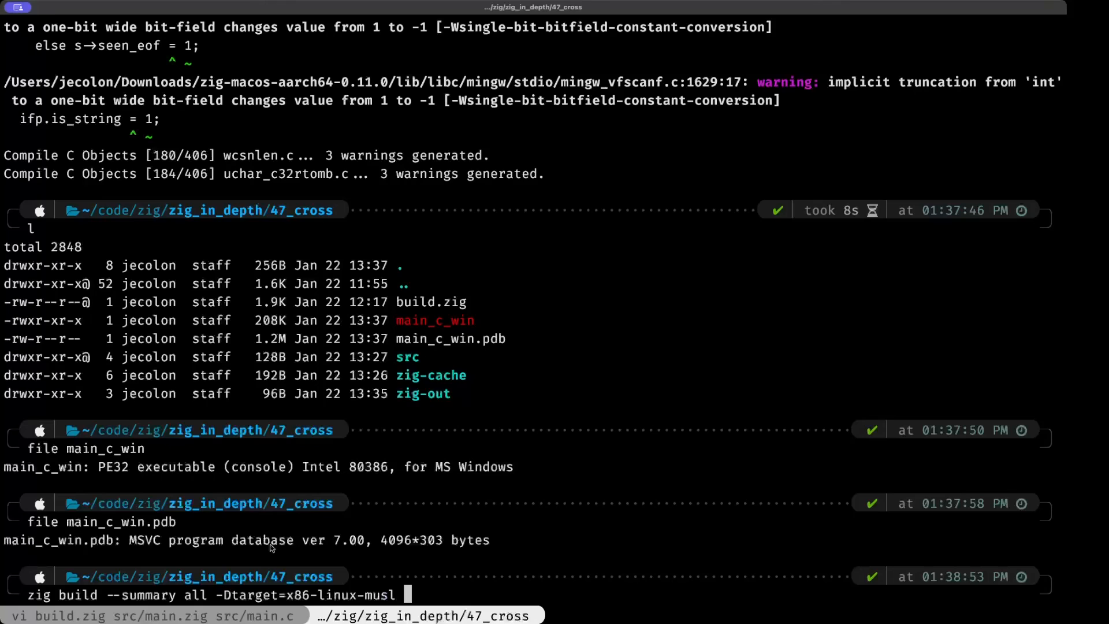
text(-D)
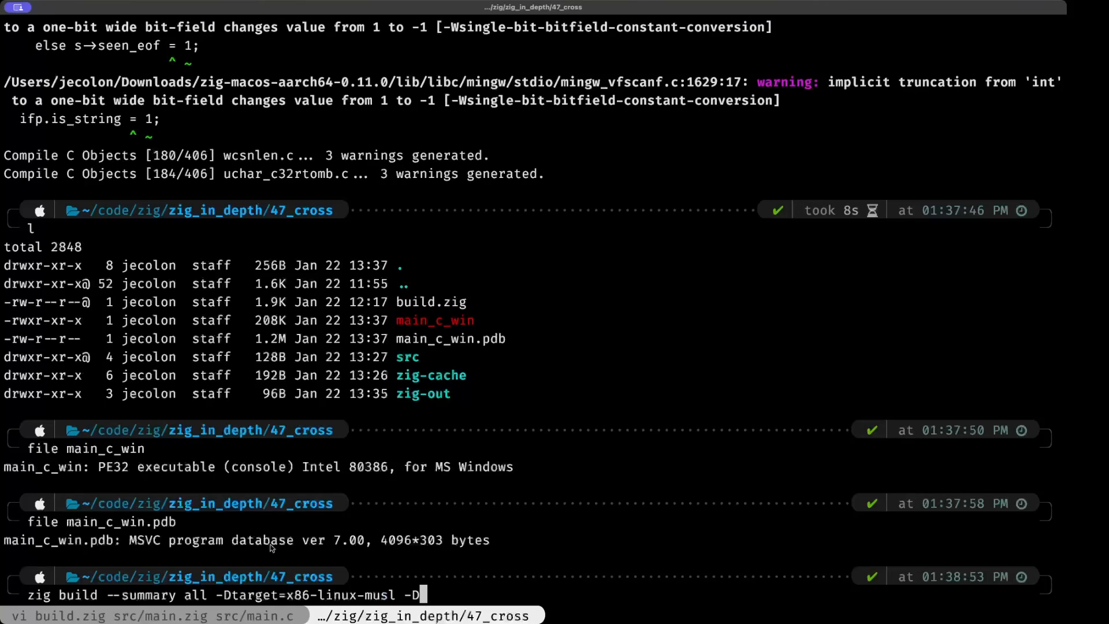
text(optimize)
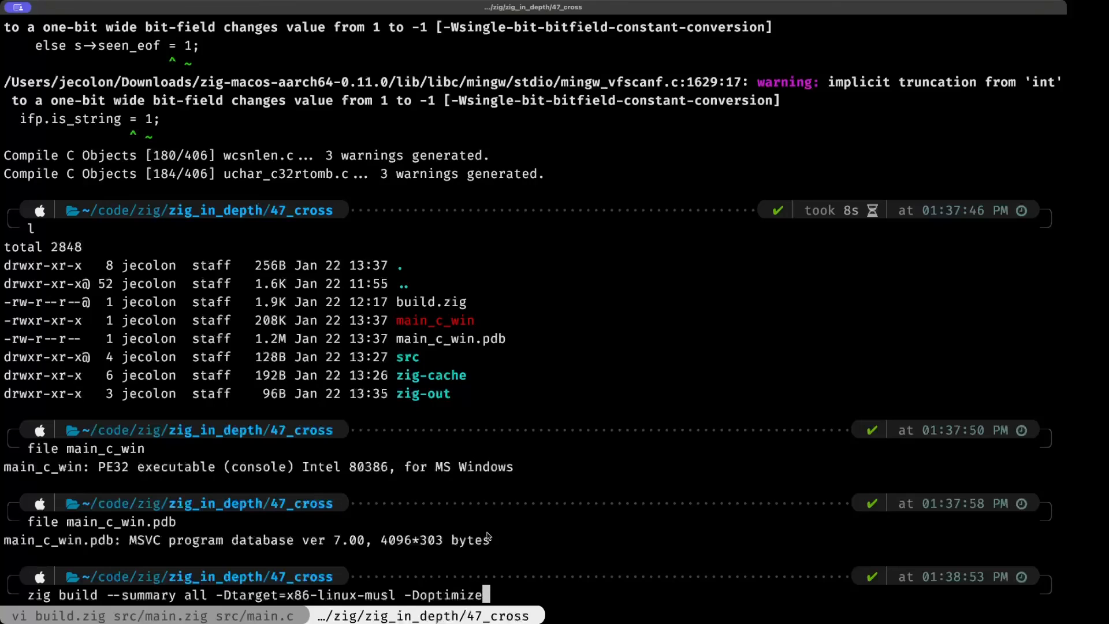
text(=Re)
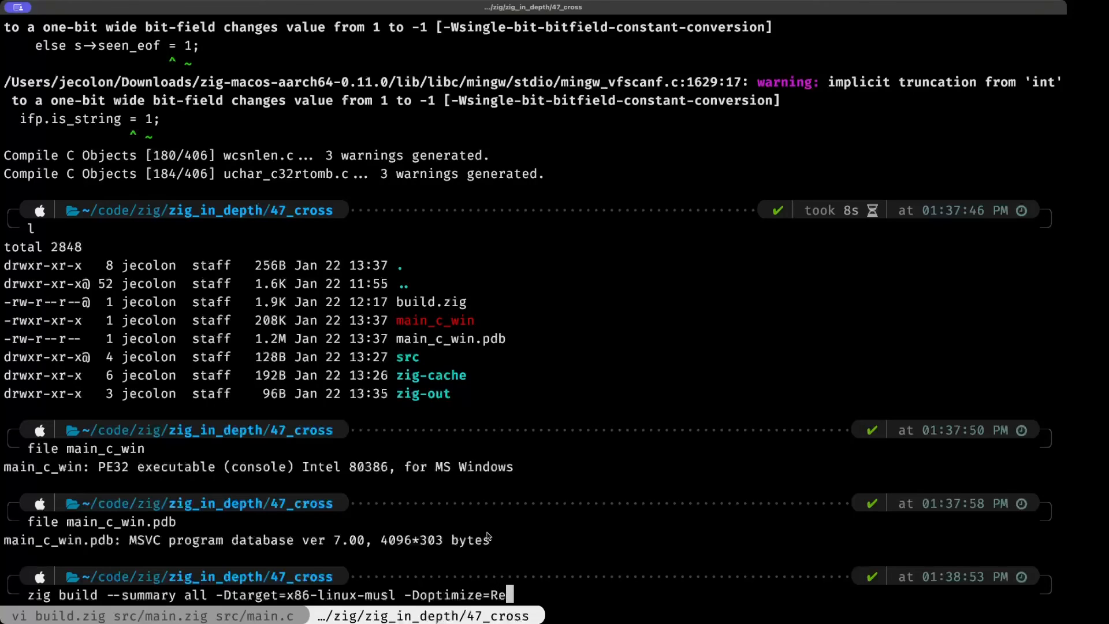
text(leaseS)
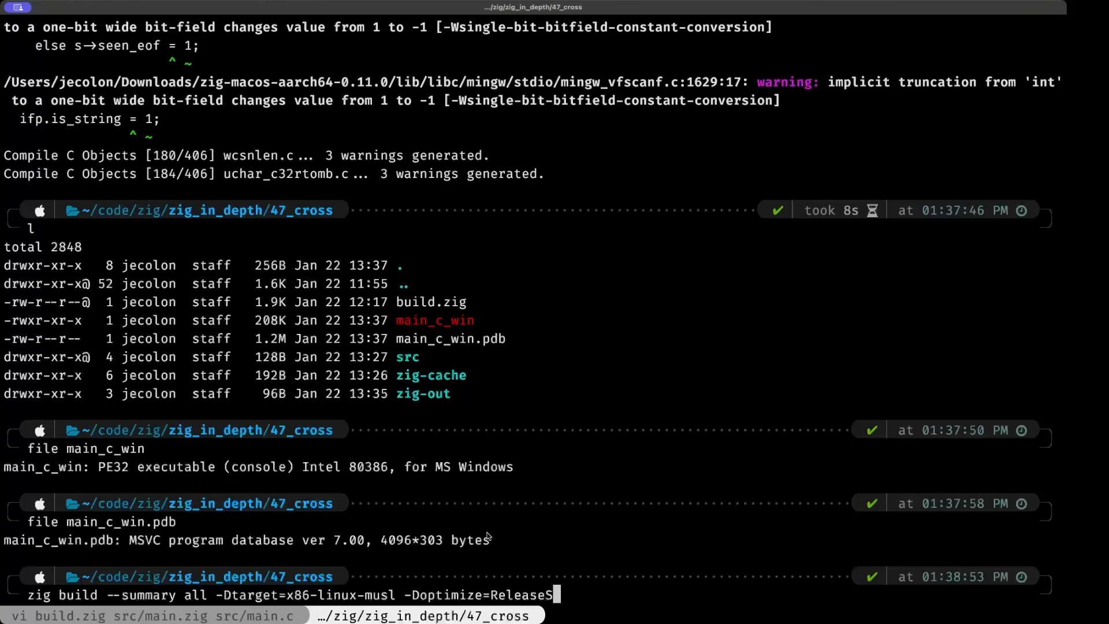
text(mall)
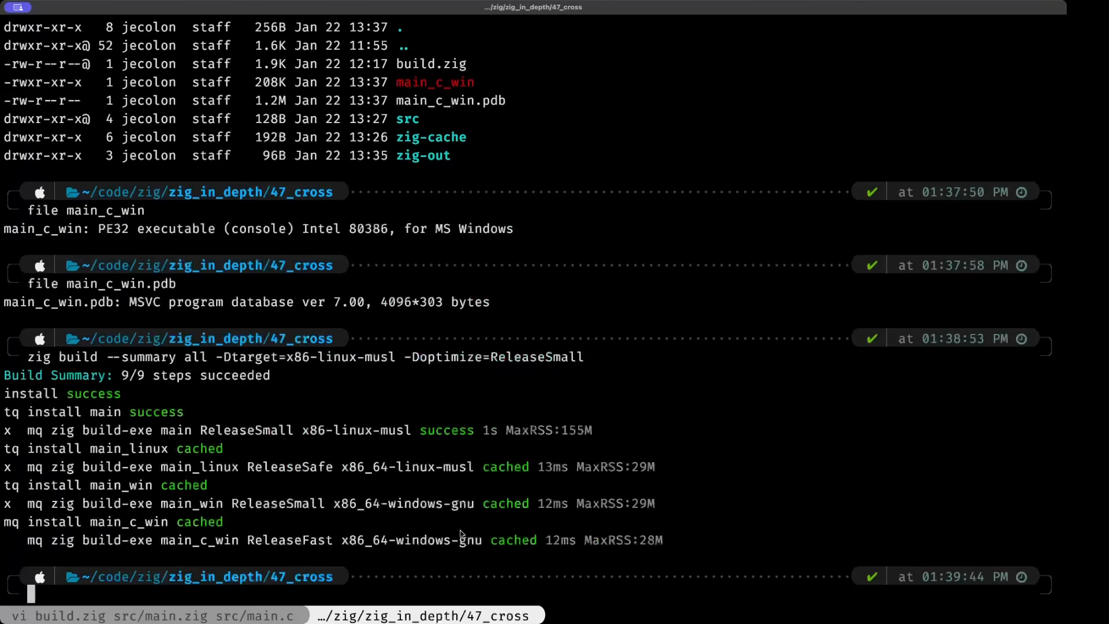
mouse_move(183, 548)
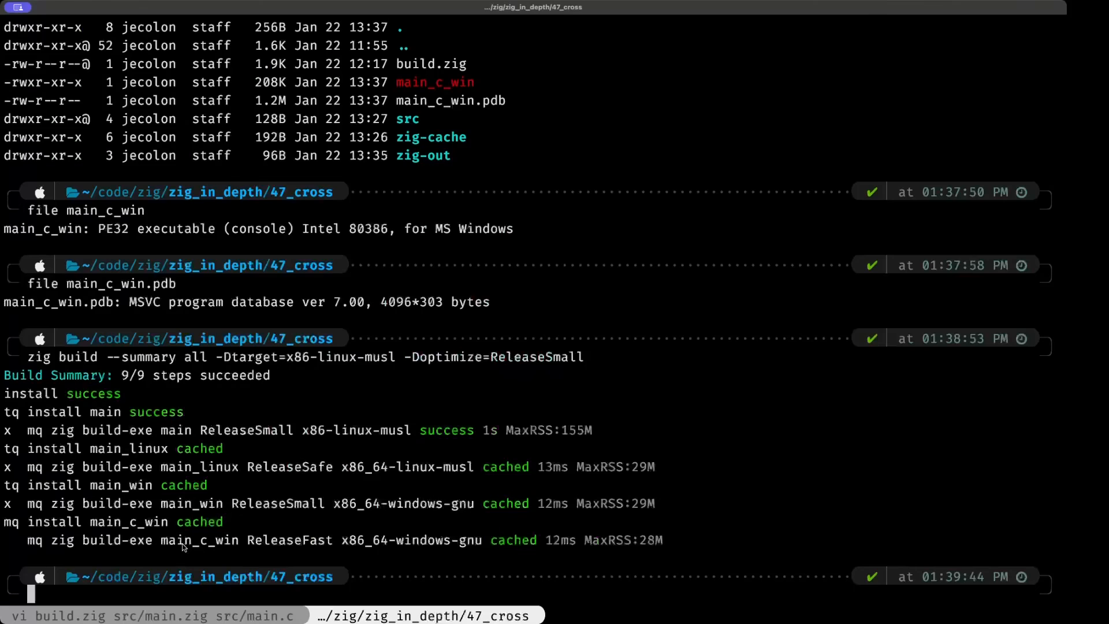
mouse_move(189, 548)
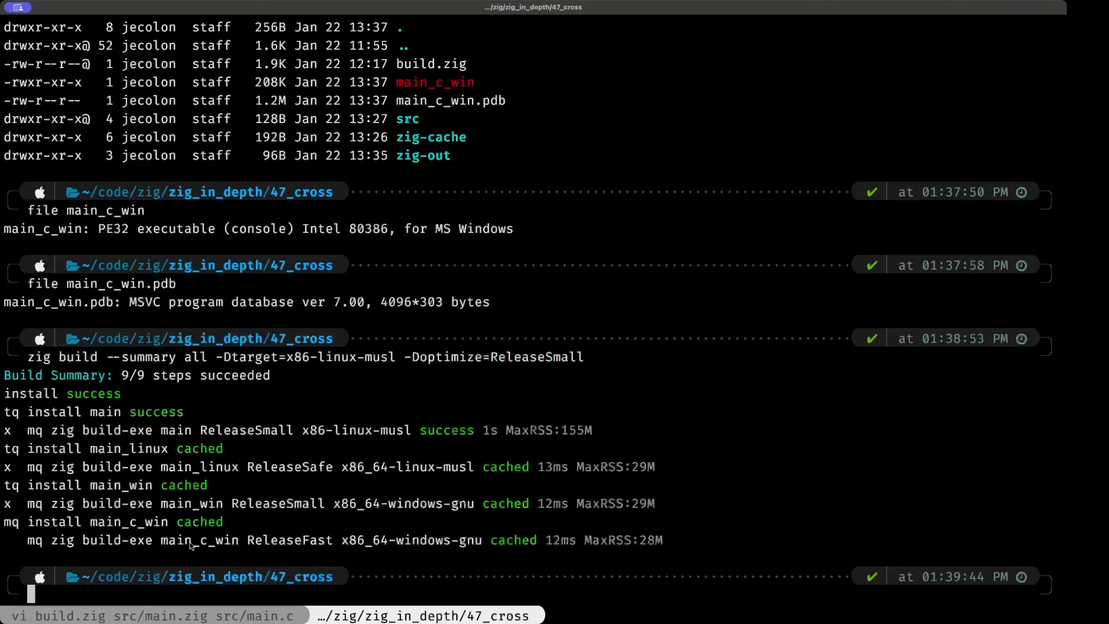
mouse_move(189, 465)
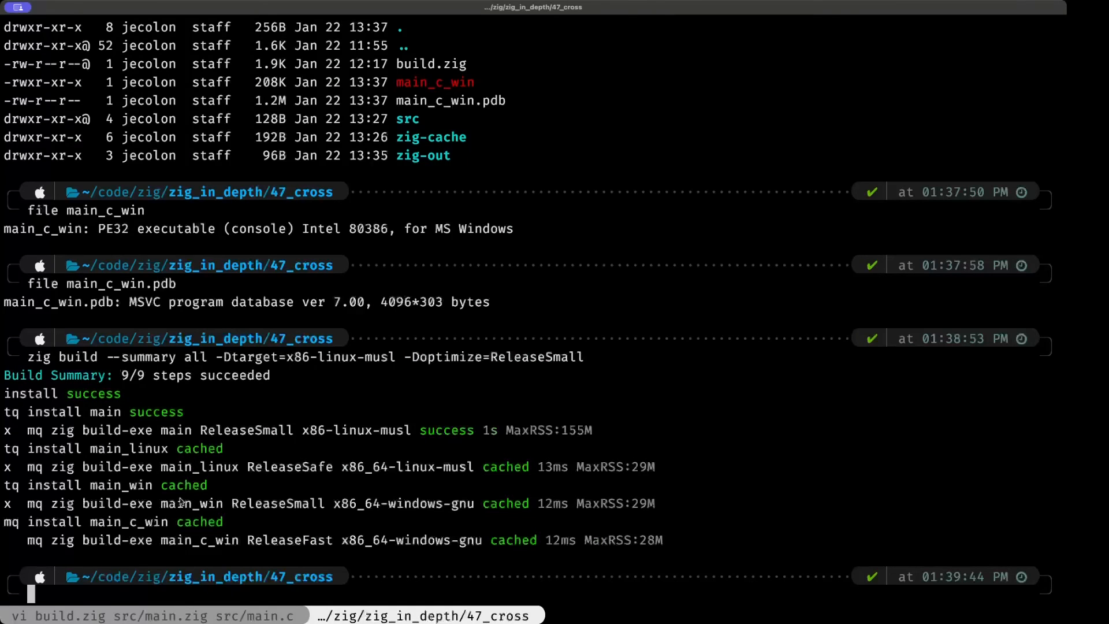
mouse_move(197, 526)
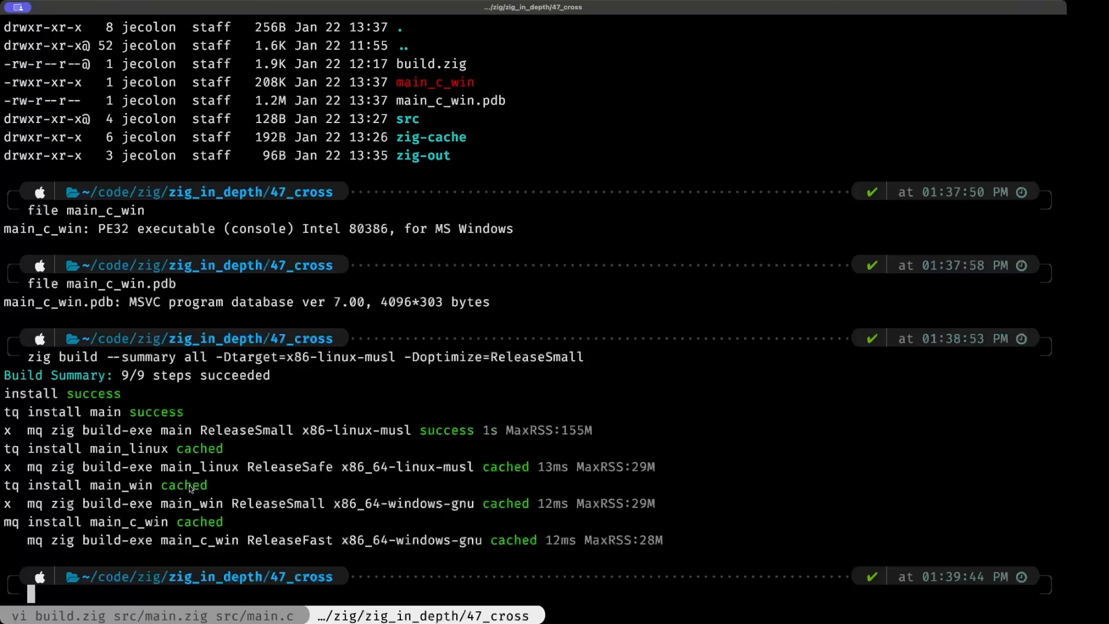
double_click(183, 485)
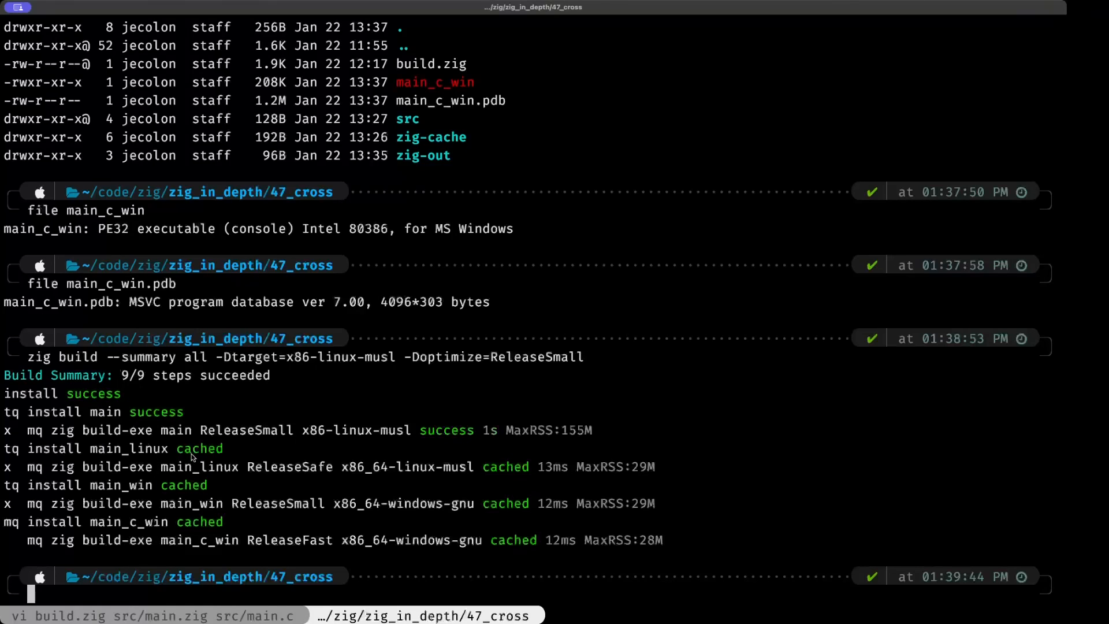
mouse_move(167, 432)
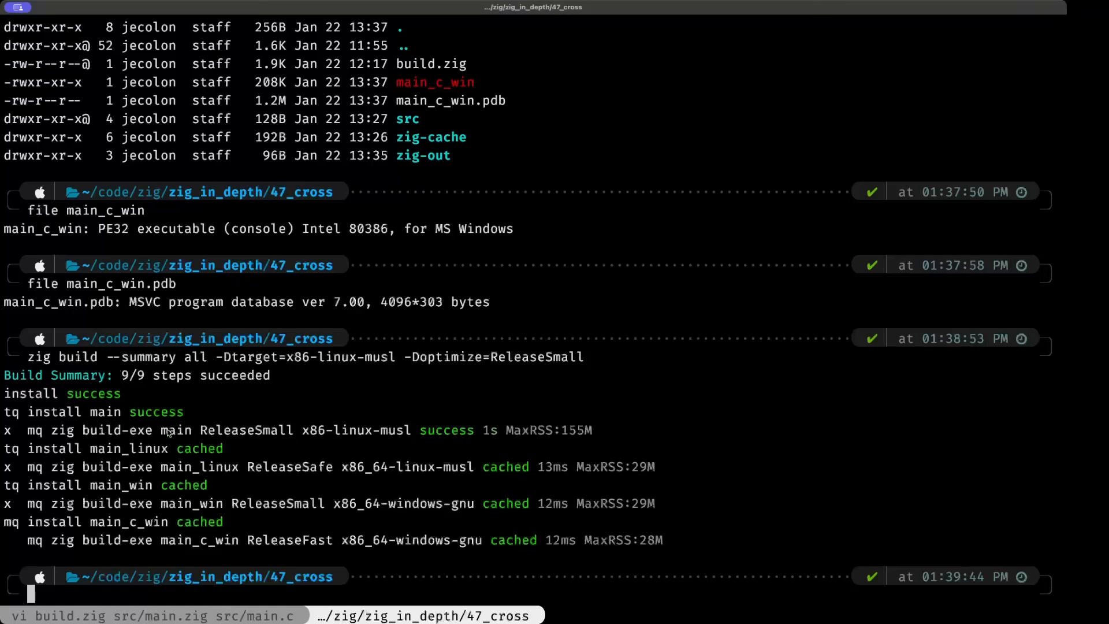
double_click(156, 411)
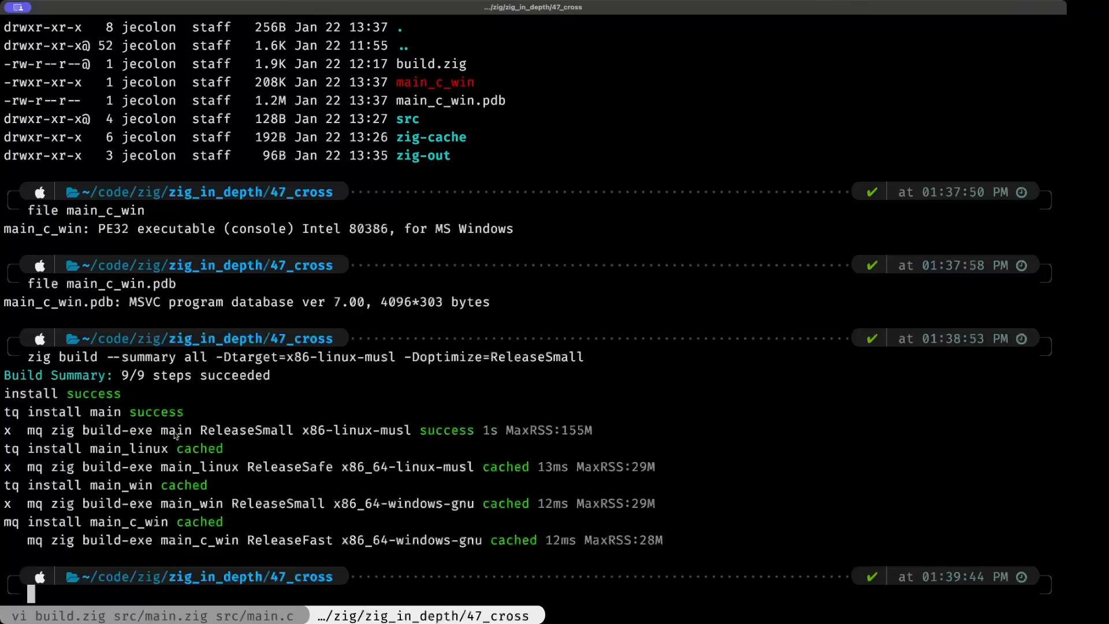
mouse_move(233, 434)
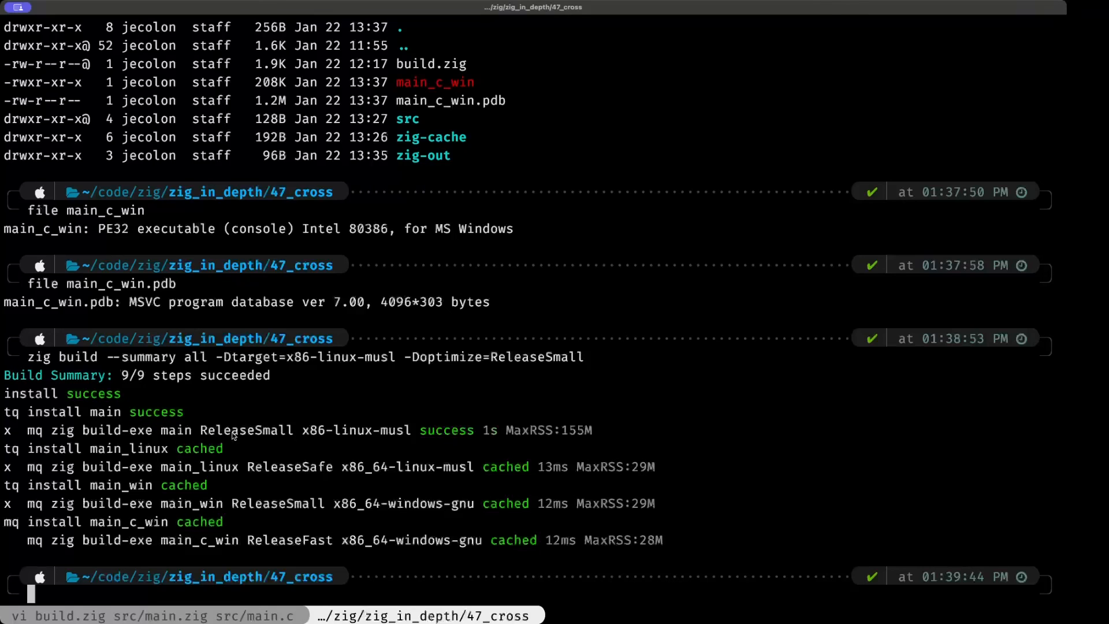
mouse_move(327, 435)
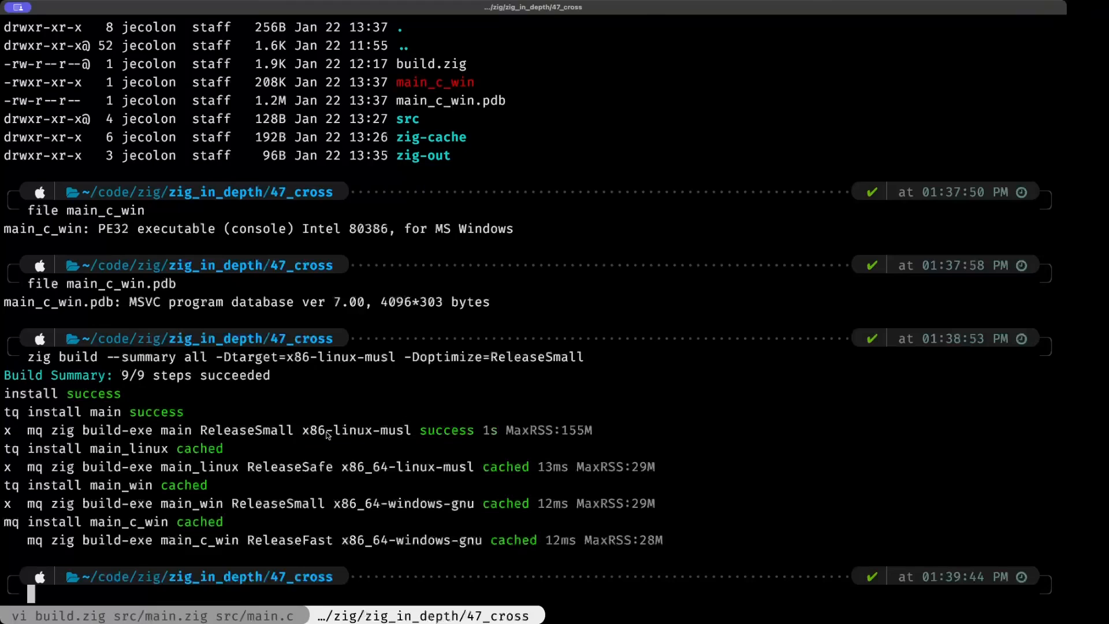
text(file)
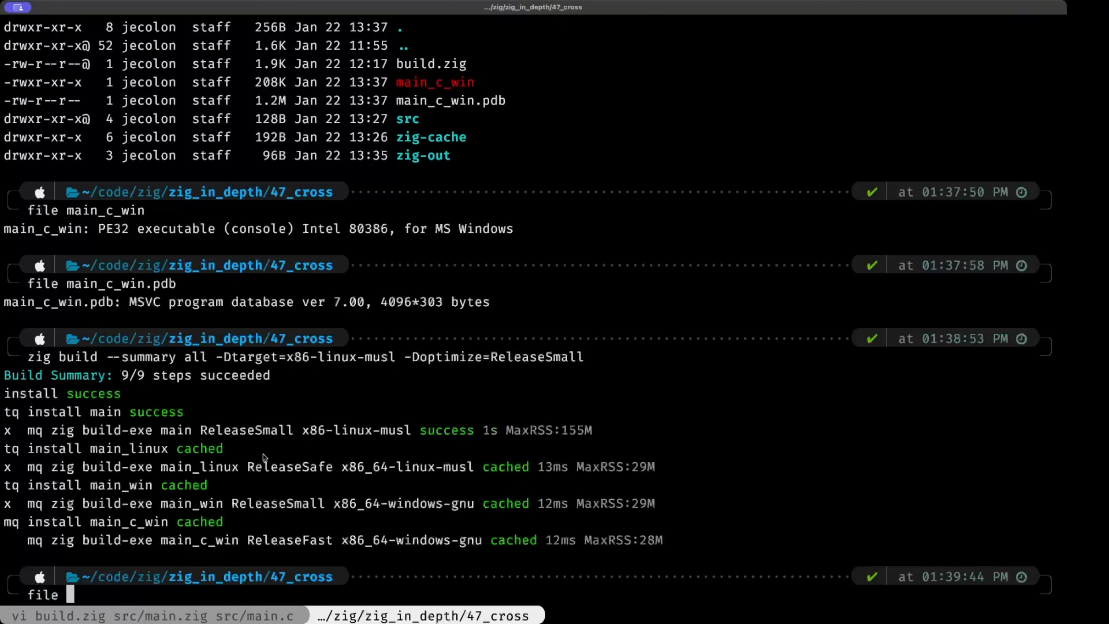
- Run file on zig-out/bin/main, showing a stripped static 32-bit Intel 80386 ELF
text(zig-out/bin/main_c_win.)
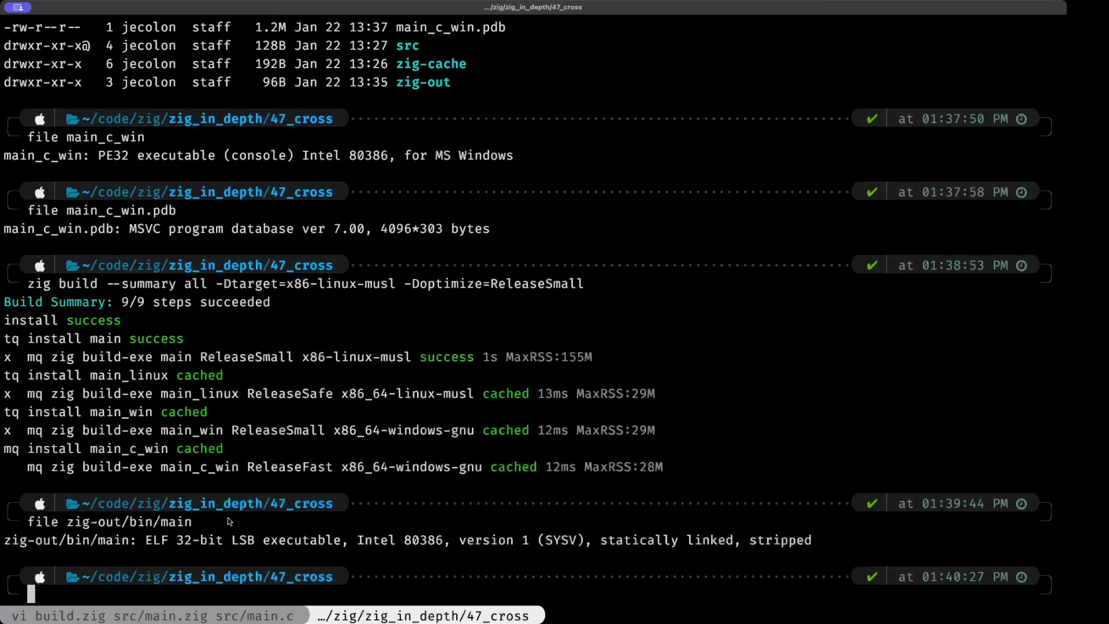
mouse_move(205, 550)
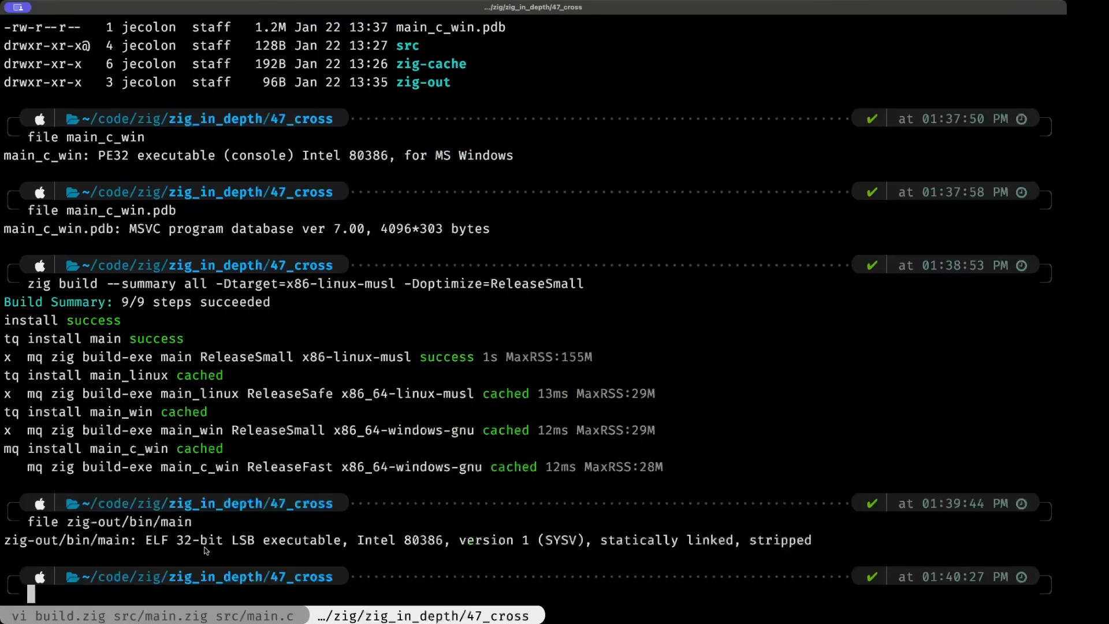
mouse_move(316, 545)
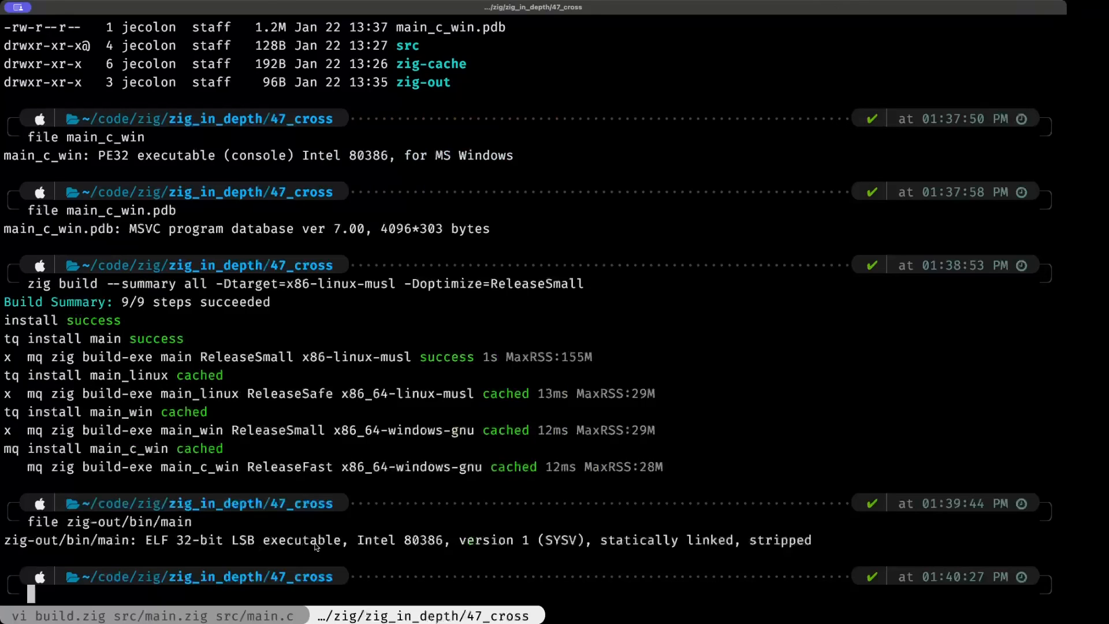
mouse_move(442, 546)
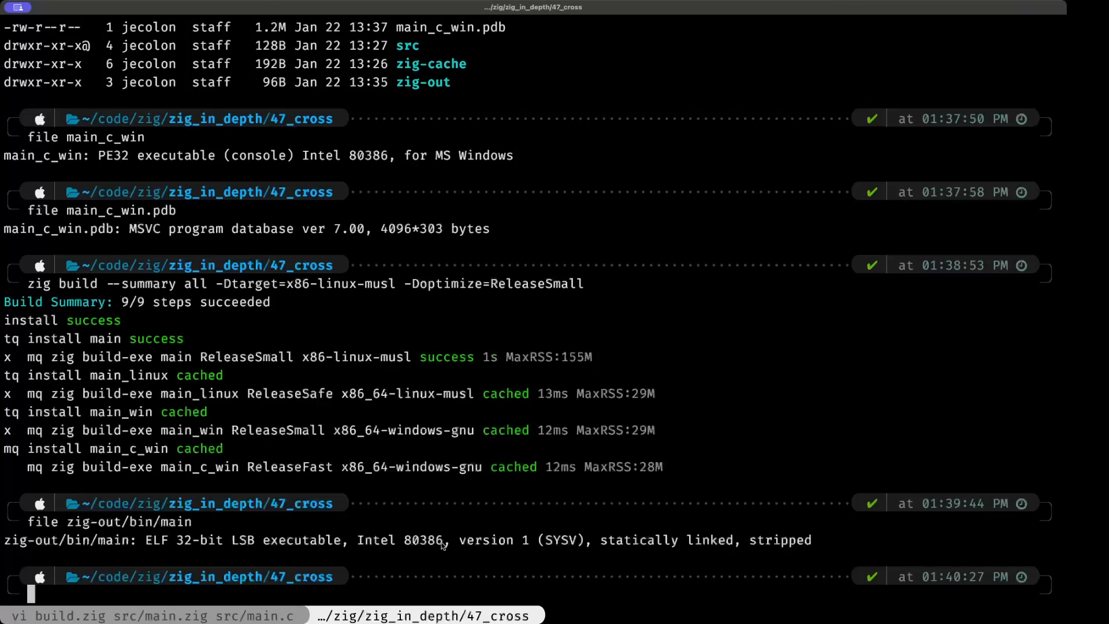
mouse_move(233, 548)
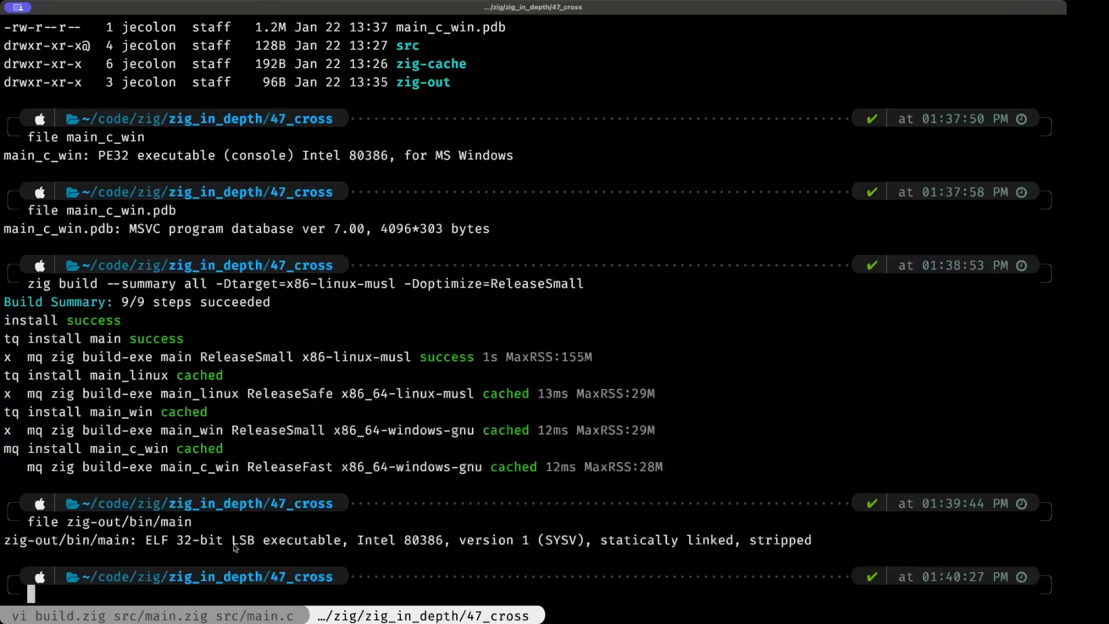
mouse_move(240, 529)
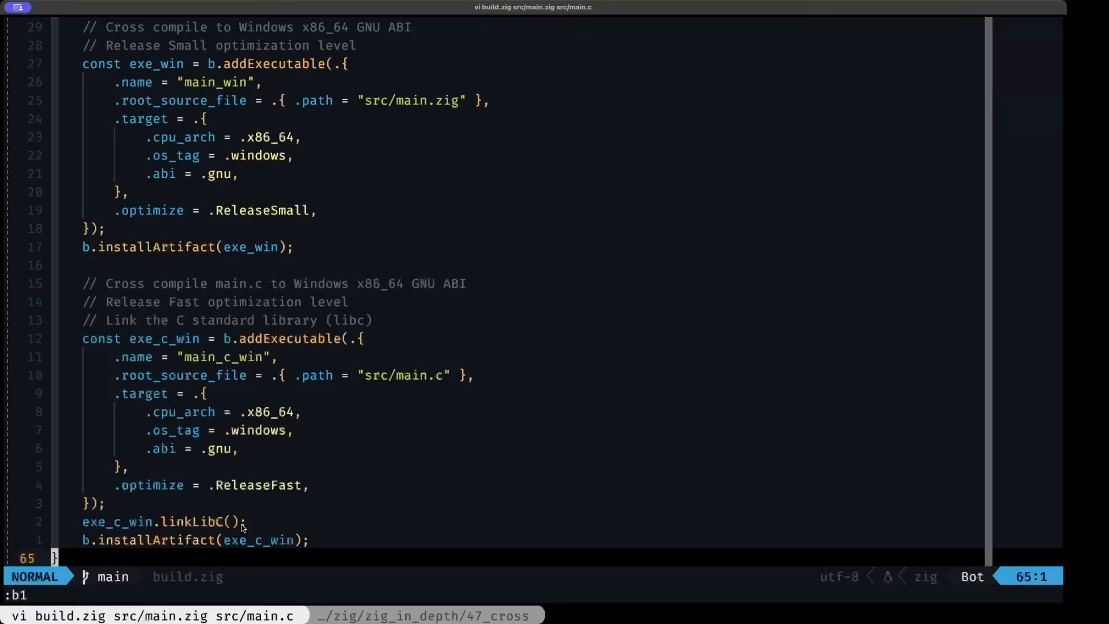
- Jump to the top of build.zig to show the standard target and optimize options
key(gg)
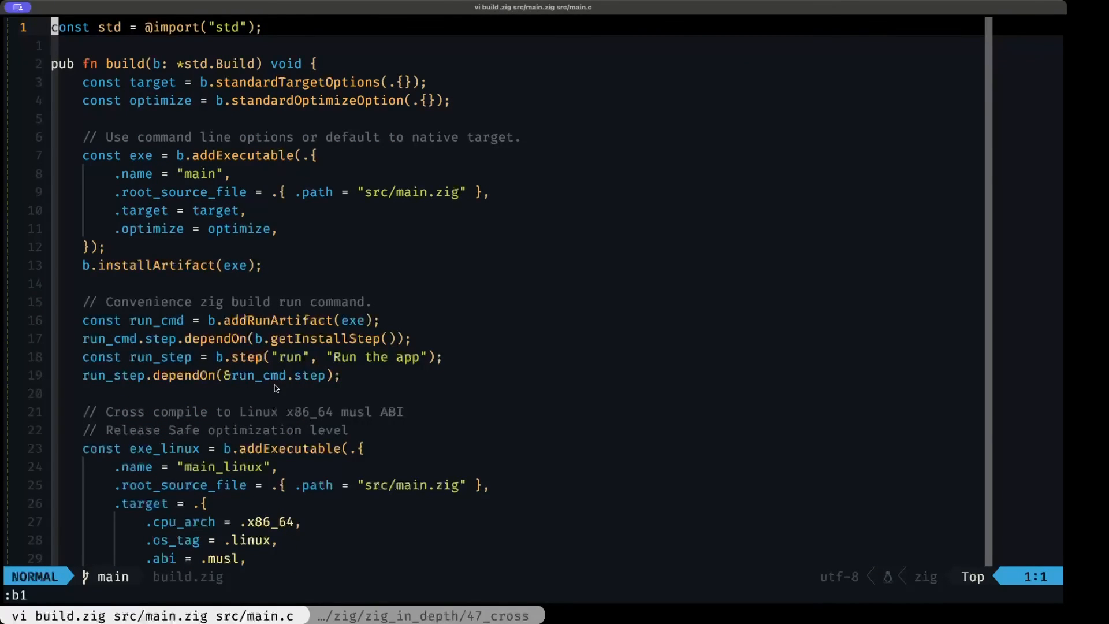
mouse_move(276, 267)
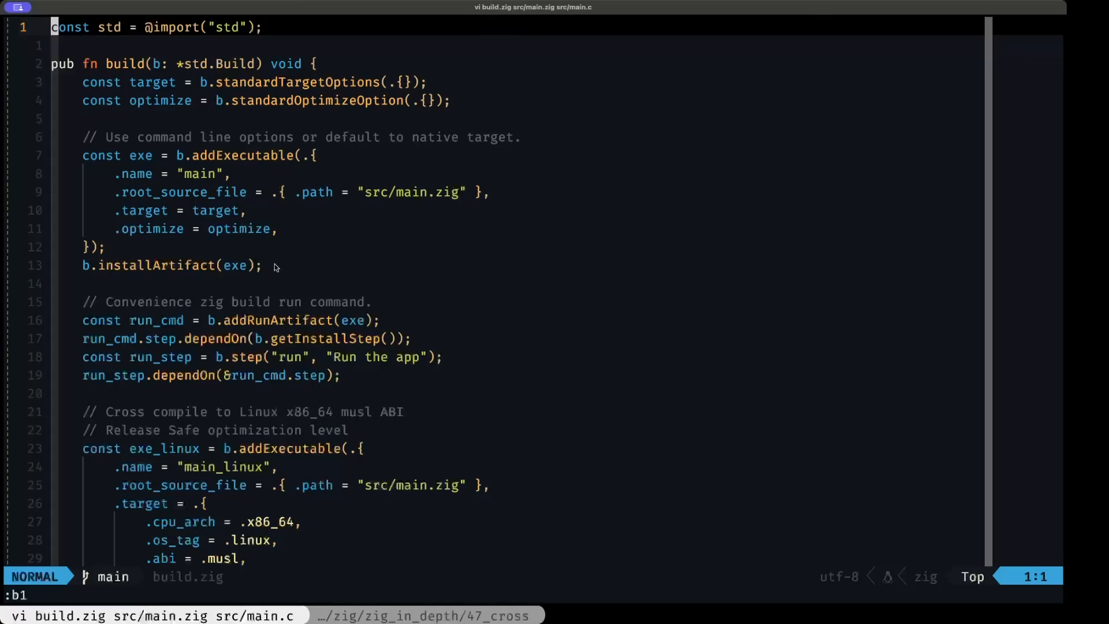
mouse_move(268, 199)
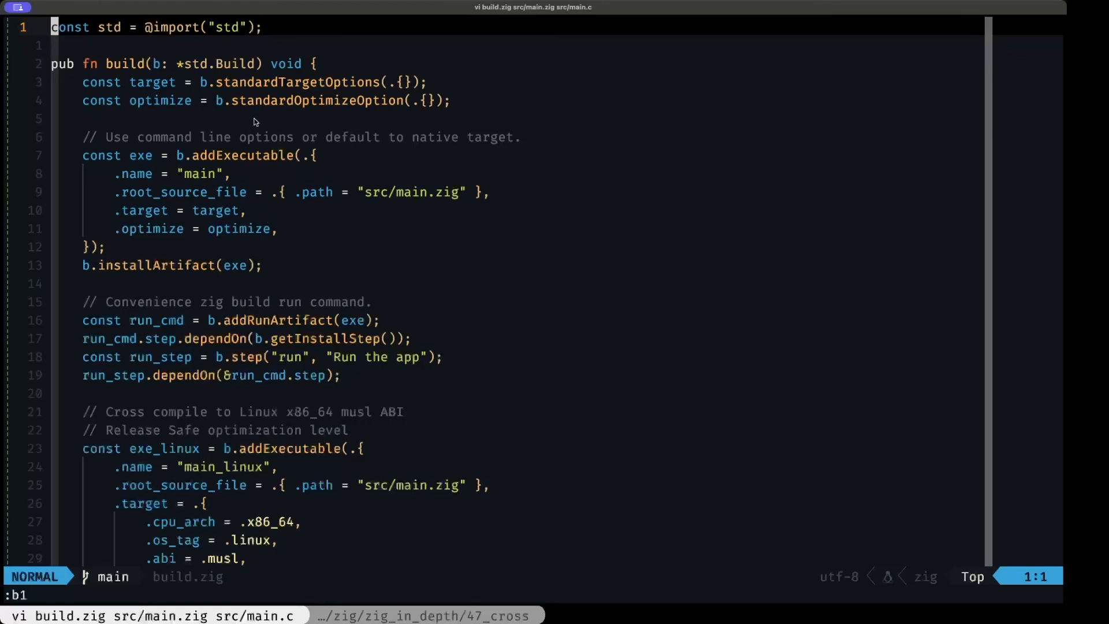
mouse_move(256, 117)
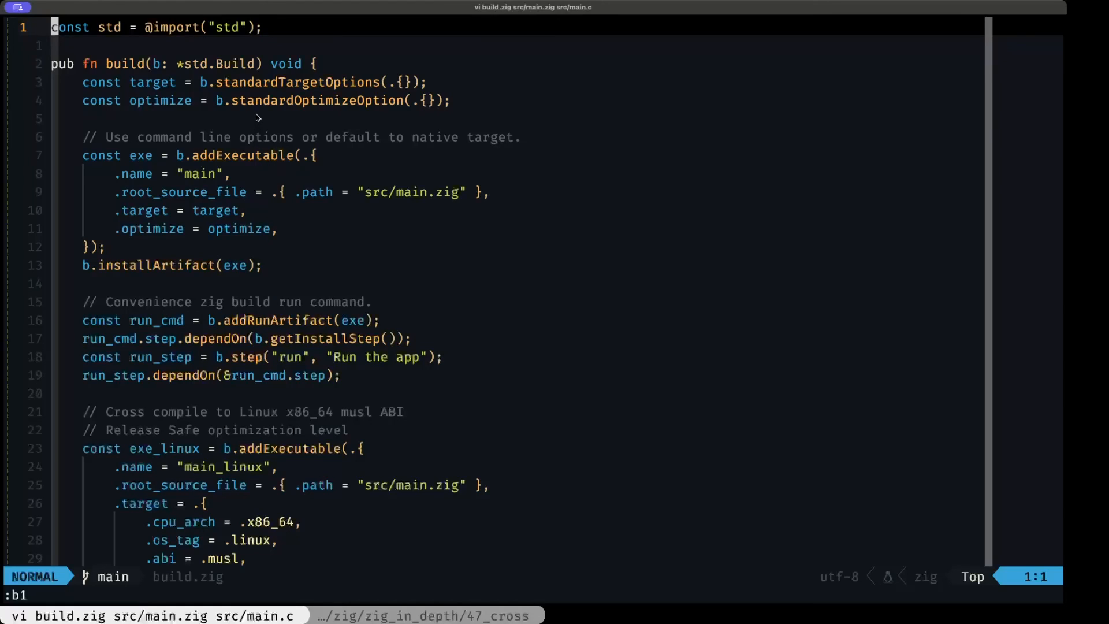
mouse_move(248, 104)
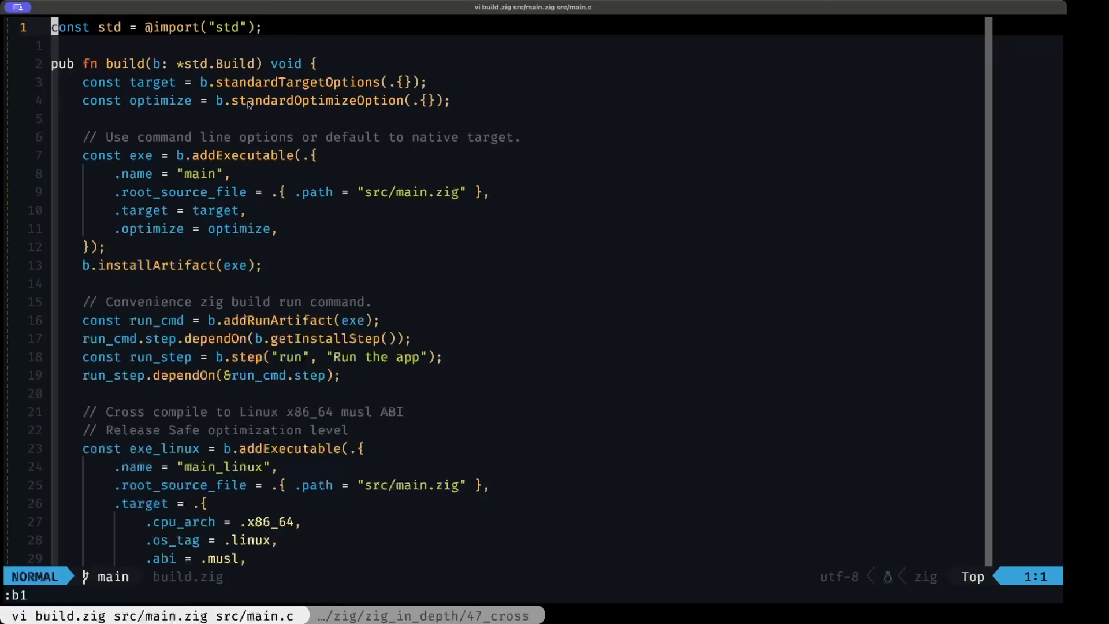